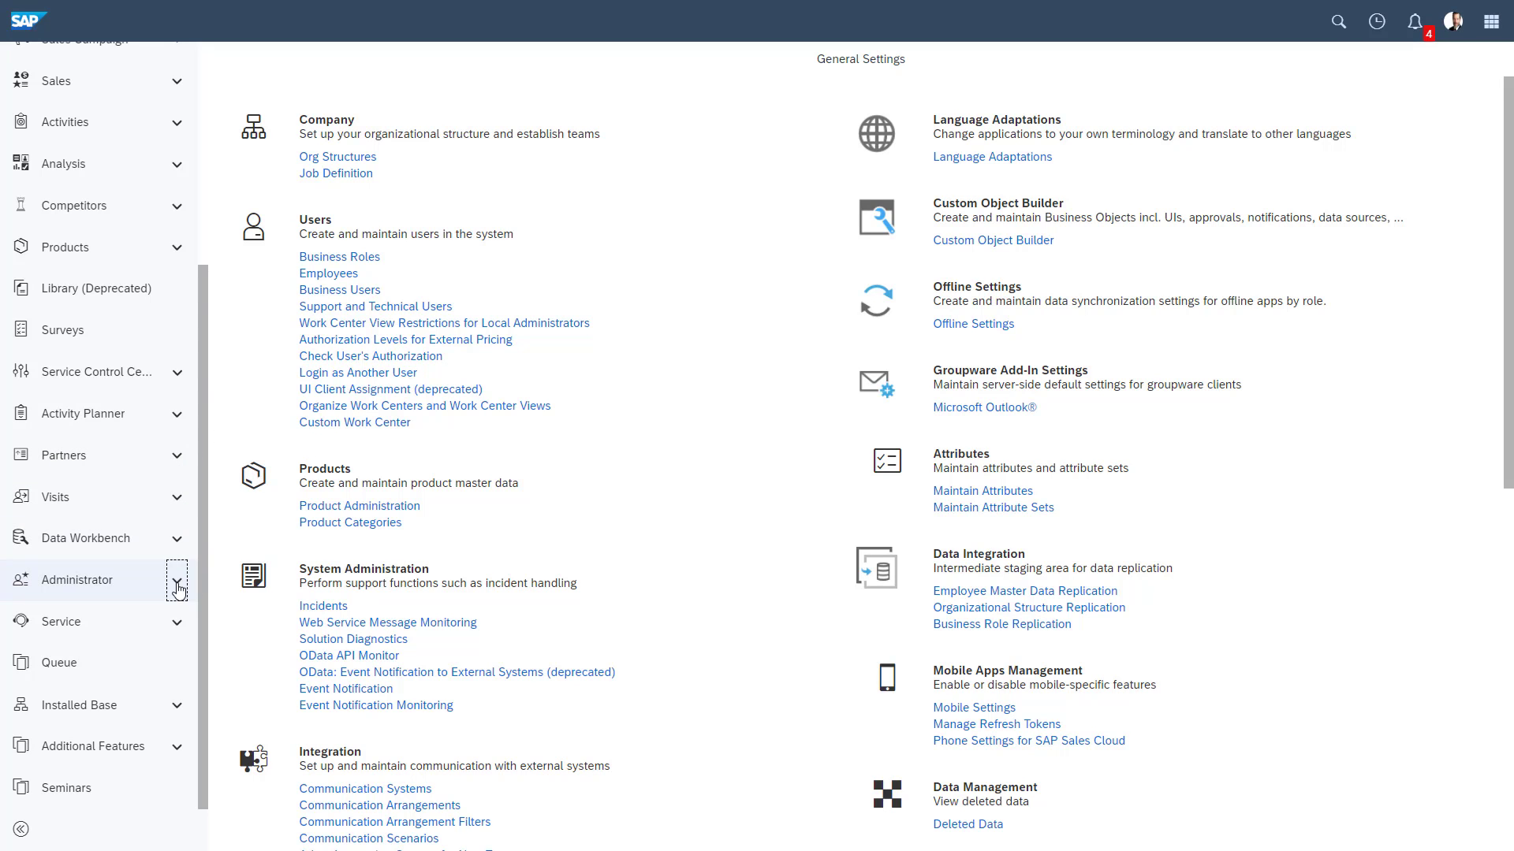
- Show the Custom OData Services list in the Administrator's OData Service Explorer
click(179, 580)
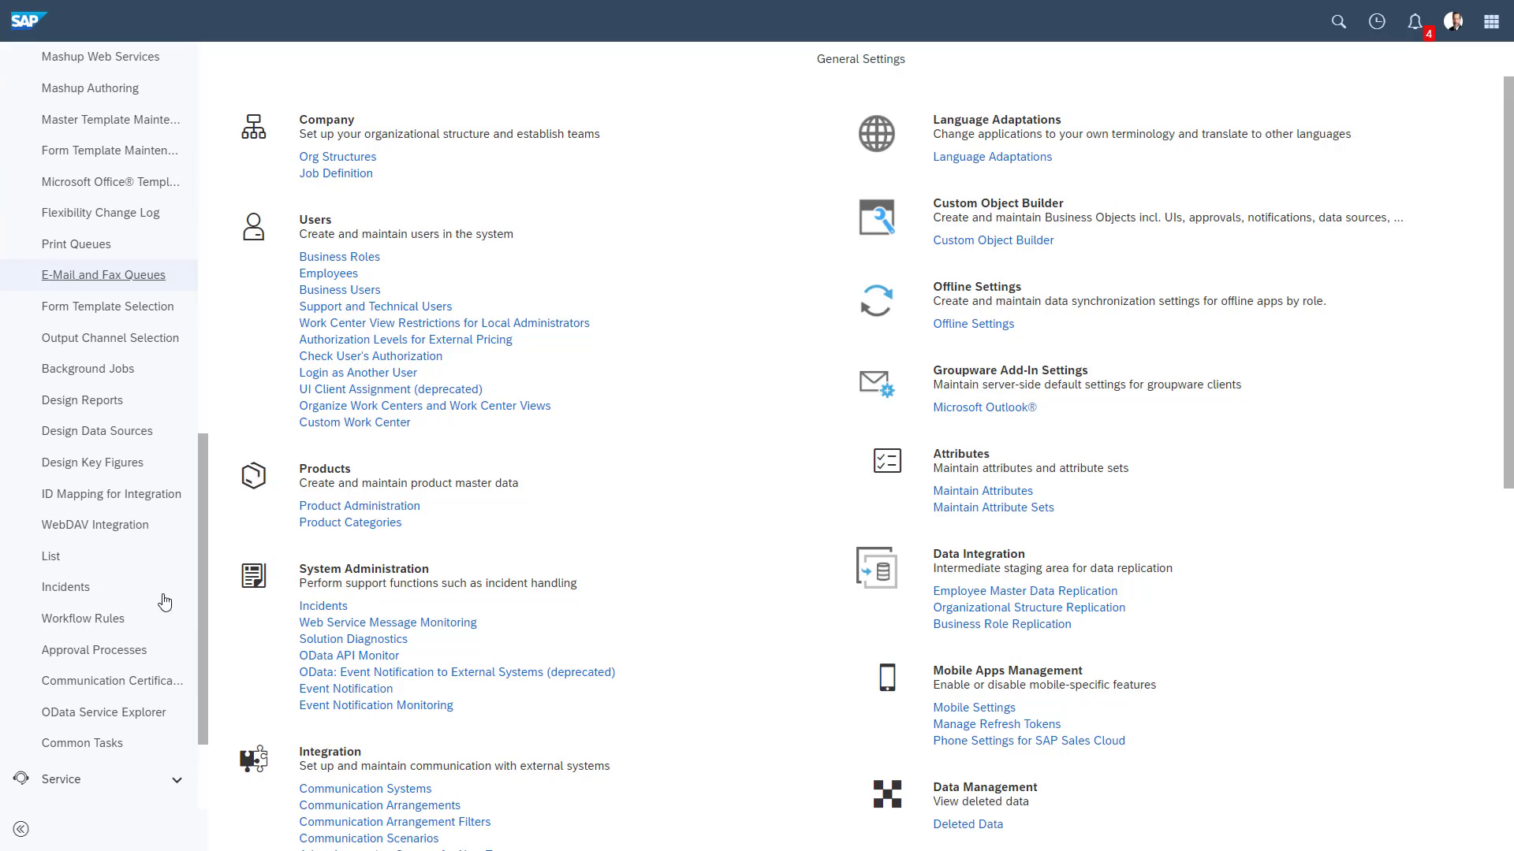
click(104, 711)
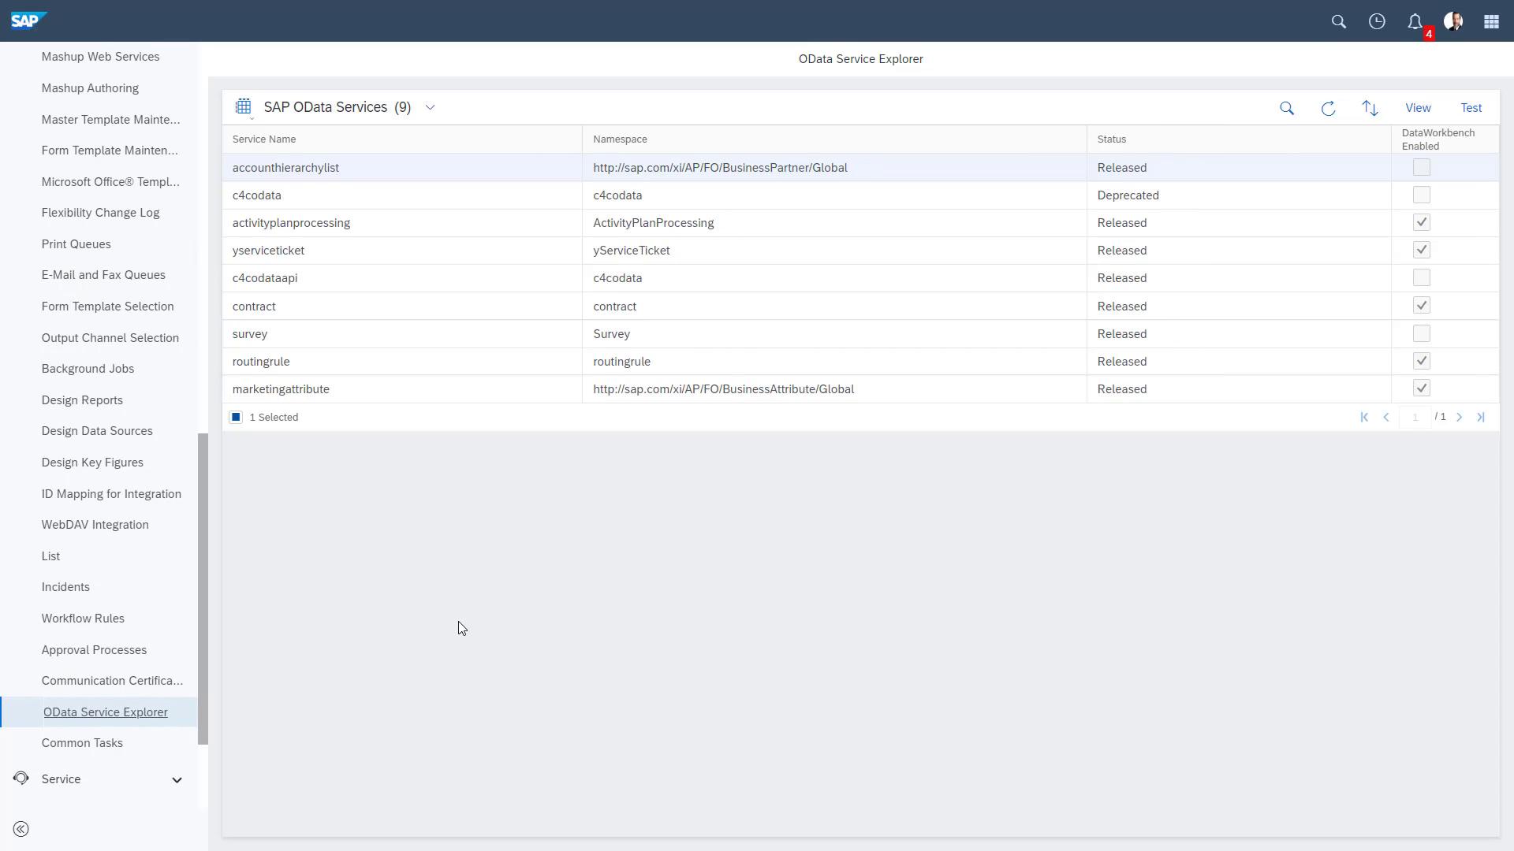
mouse_move(431, 107)
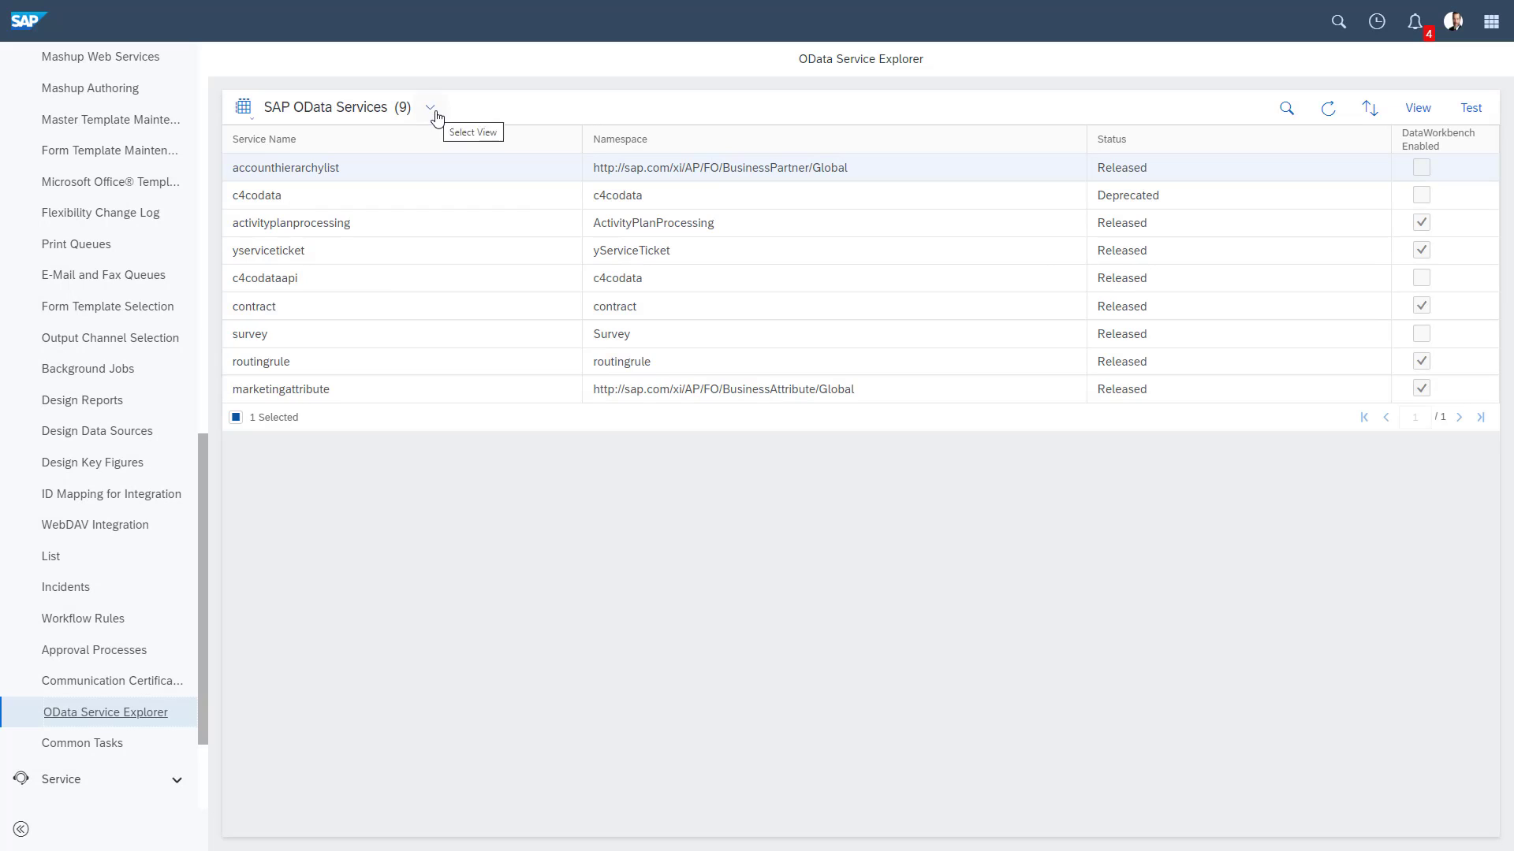
click(429, 107)
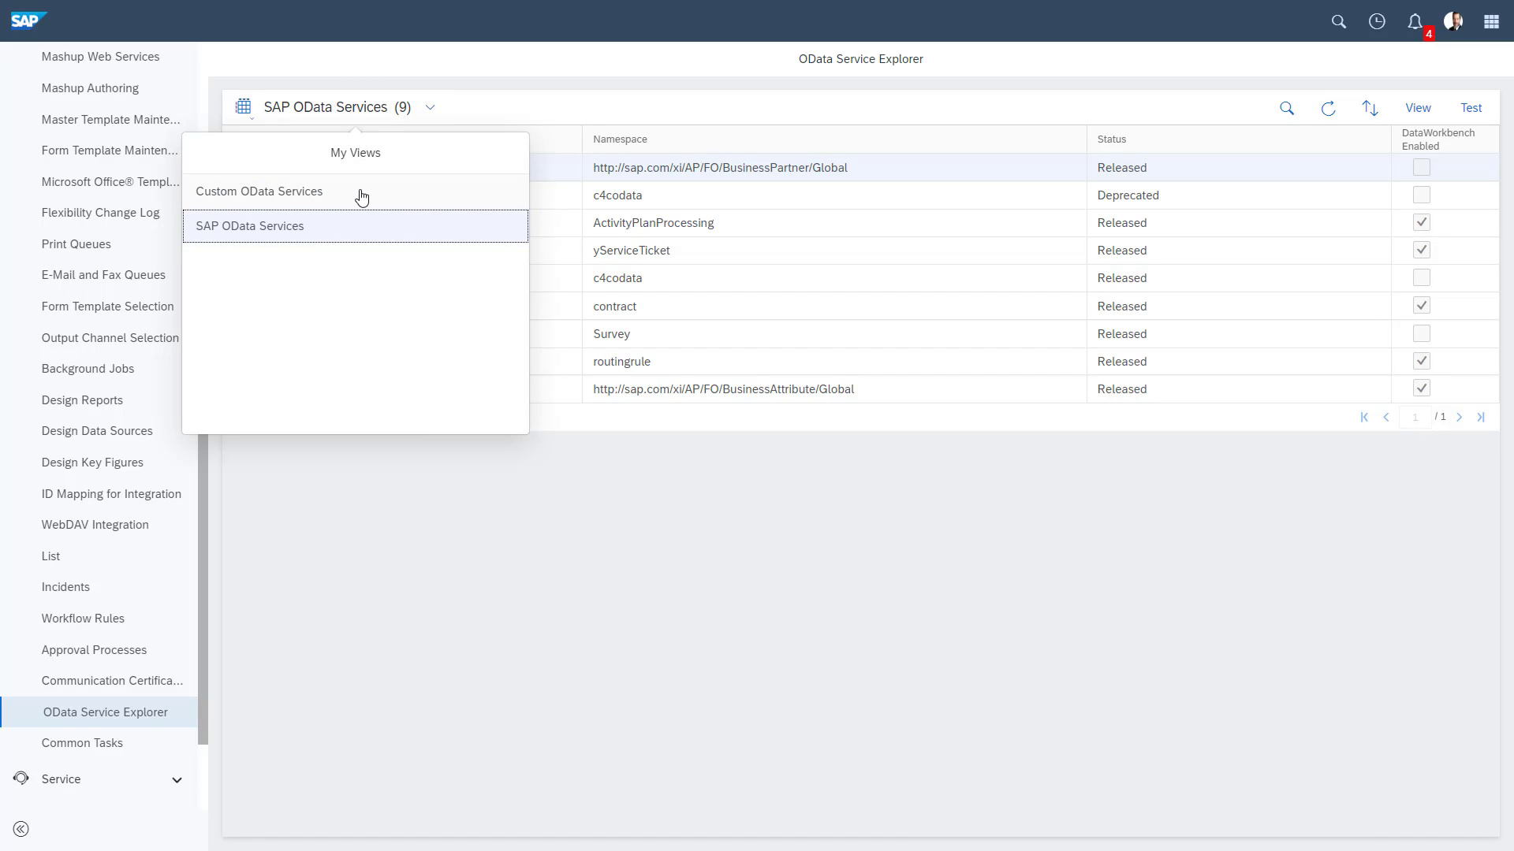
click(257, 191)
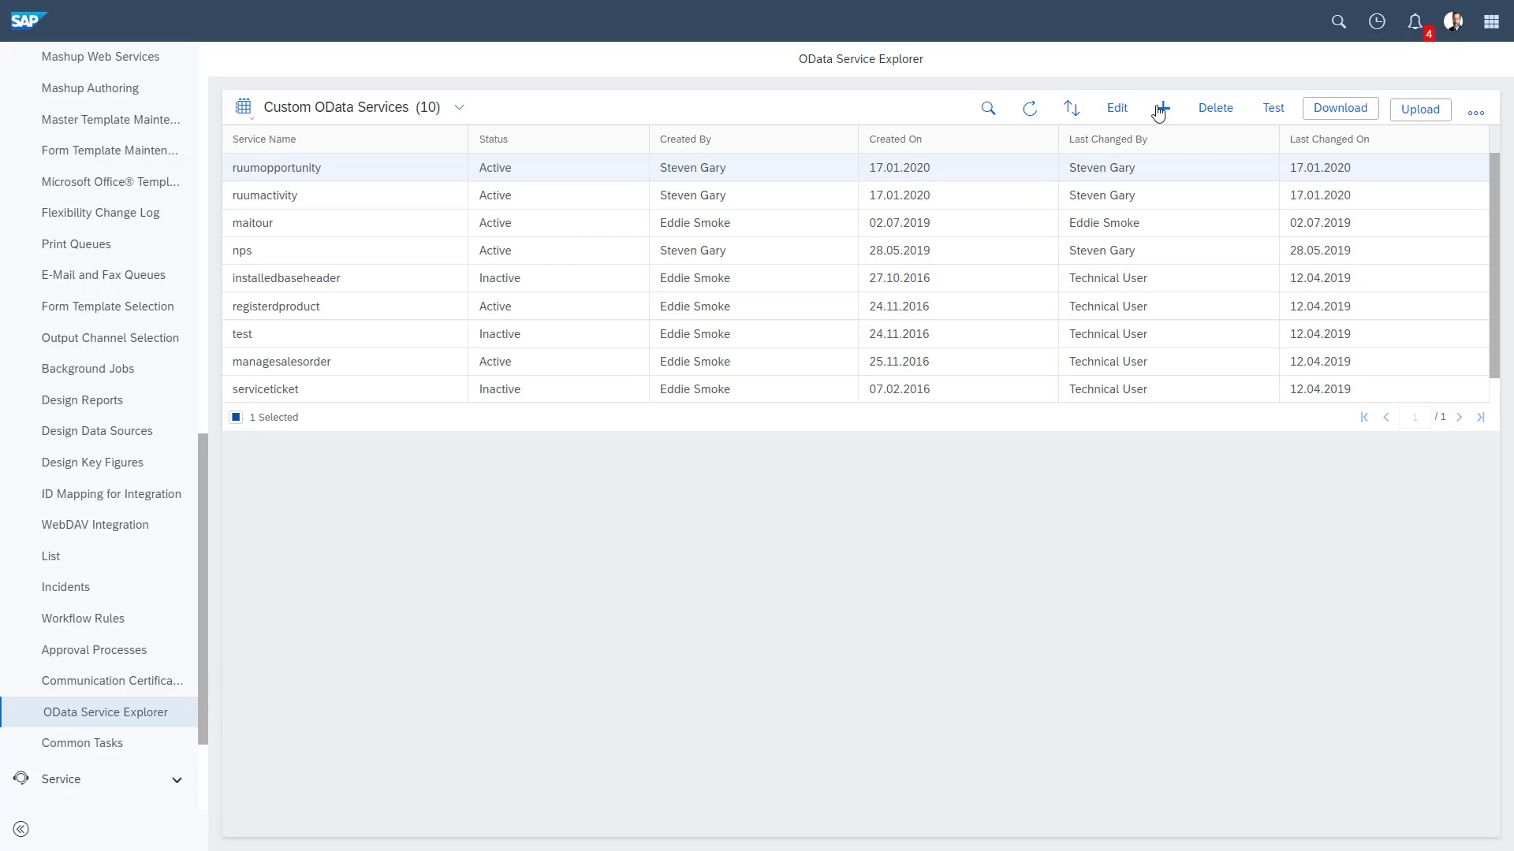
- Create a new custom OData service named SeminarOdata with Data Workbench Enabled set to Yes
click(1162, 107)
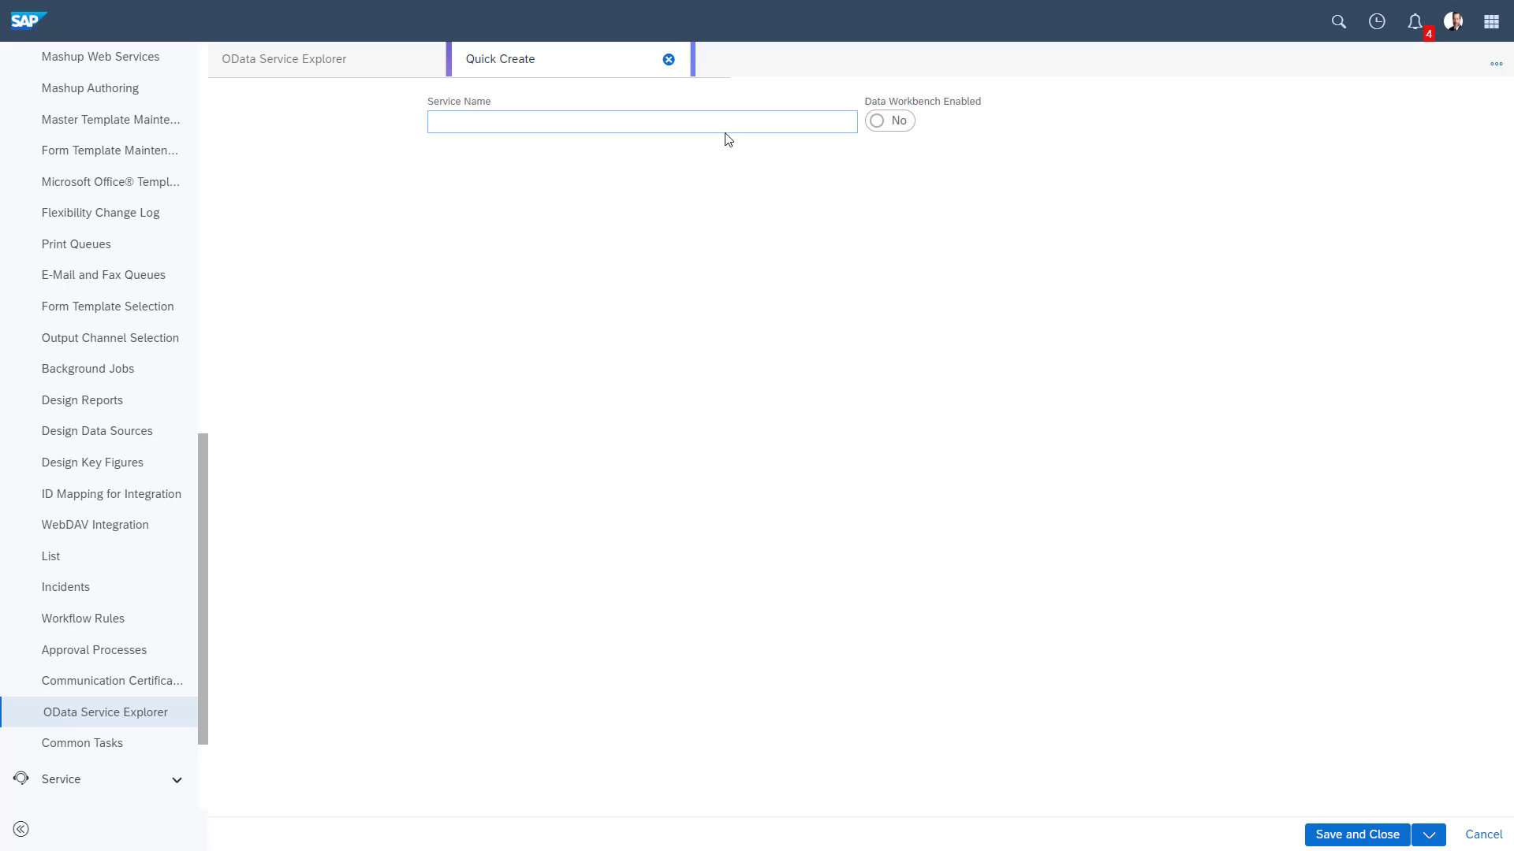
text(S)
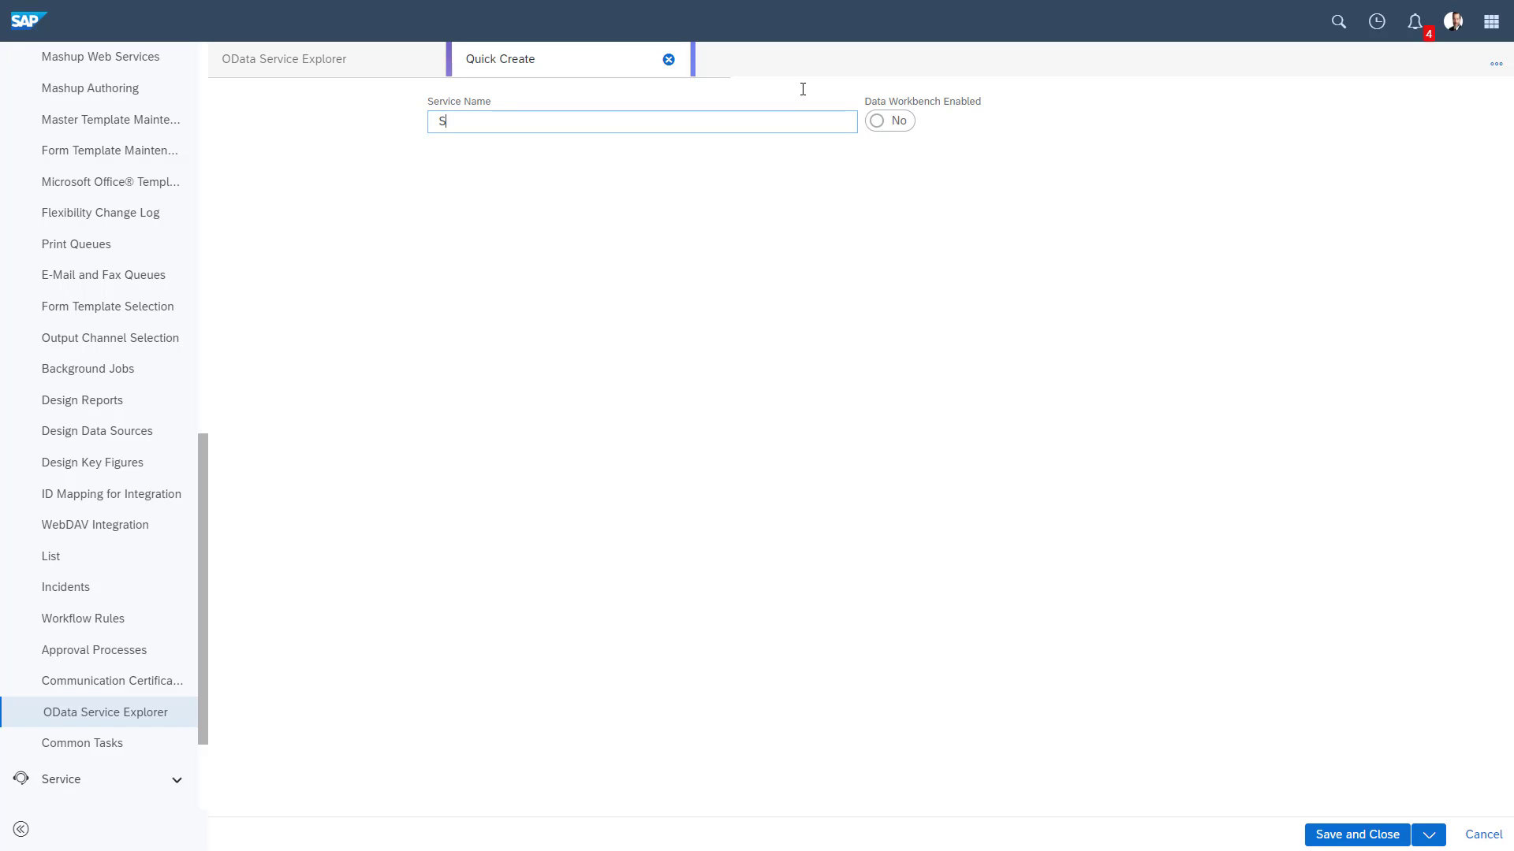
text(eminarO)
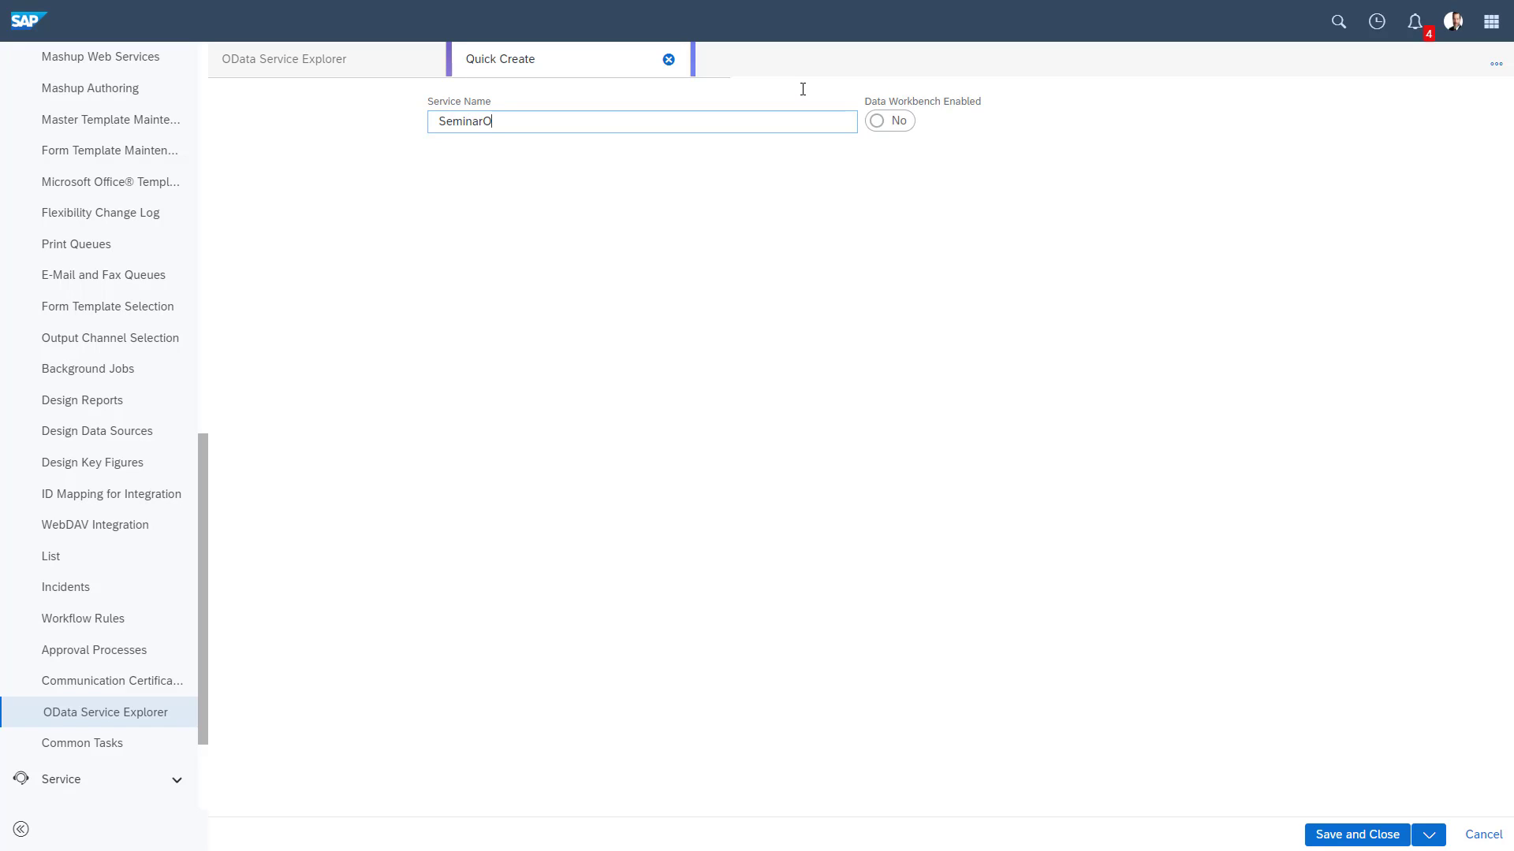
text(data)
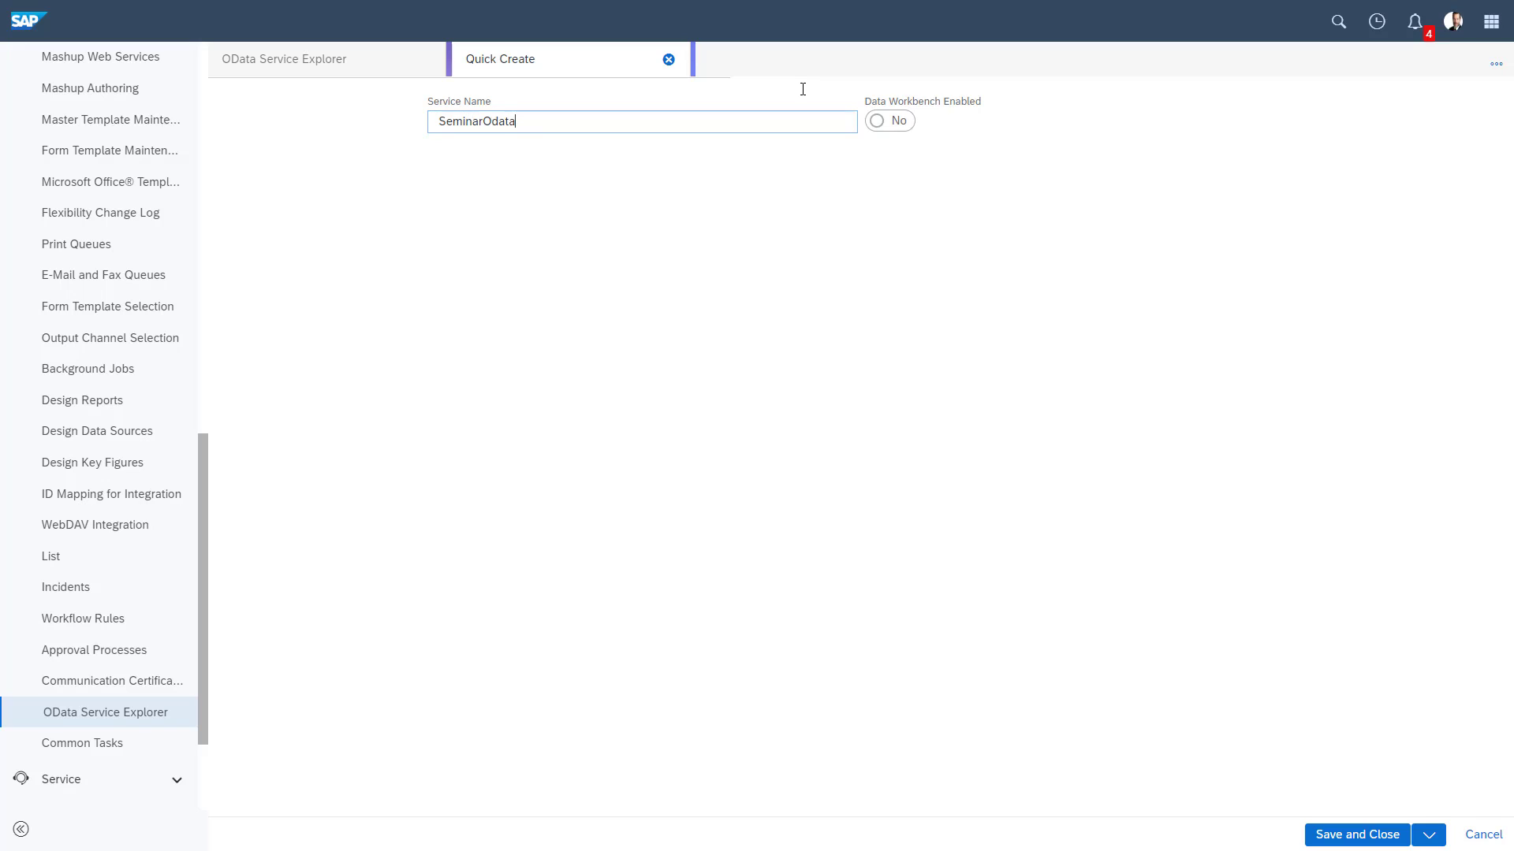
click(887, 121)
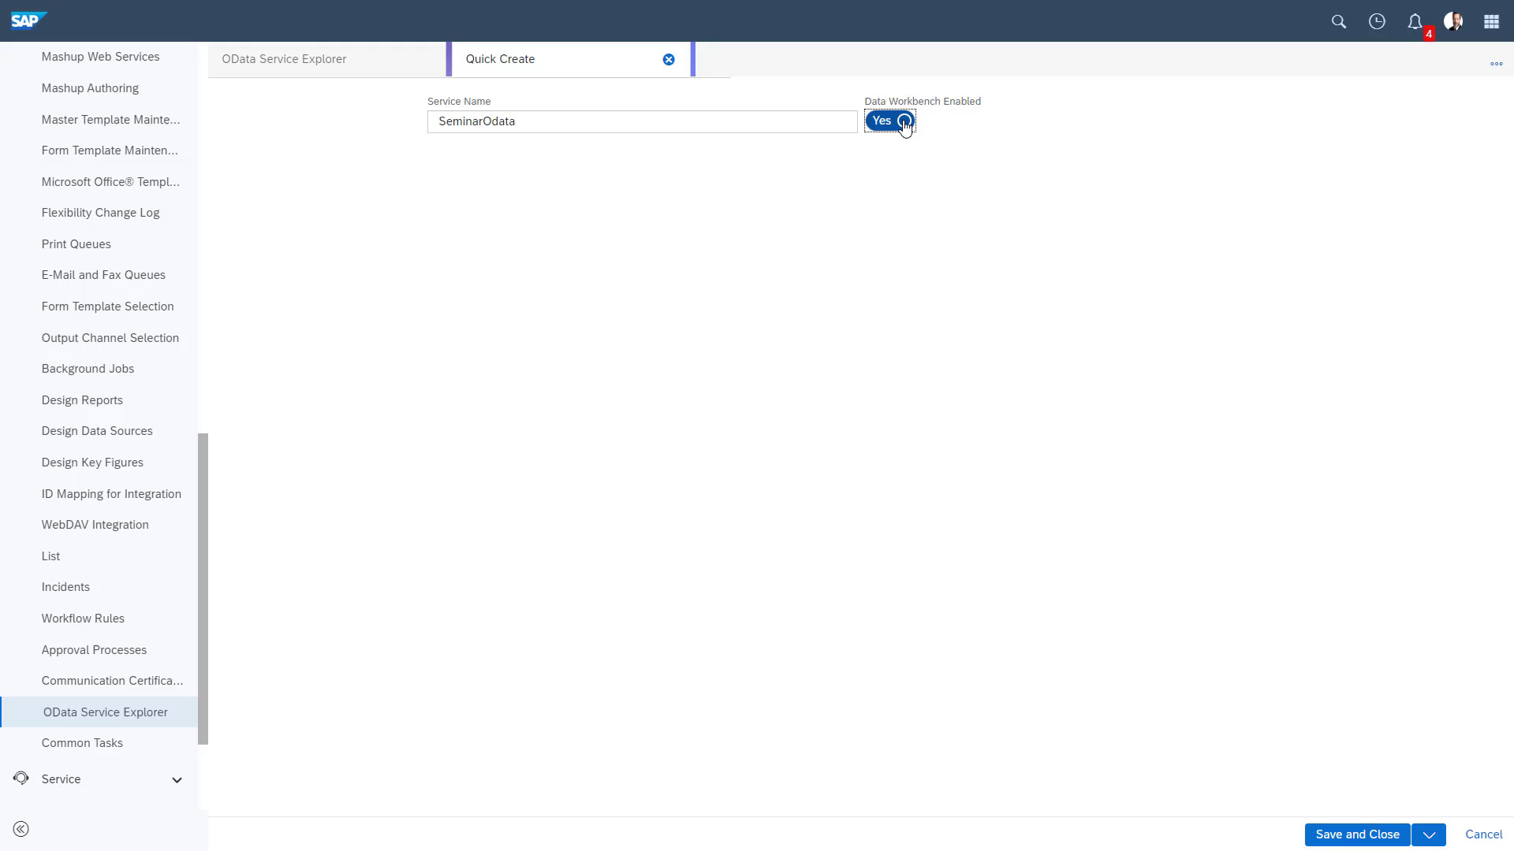
click(1428, 836)
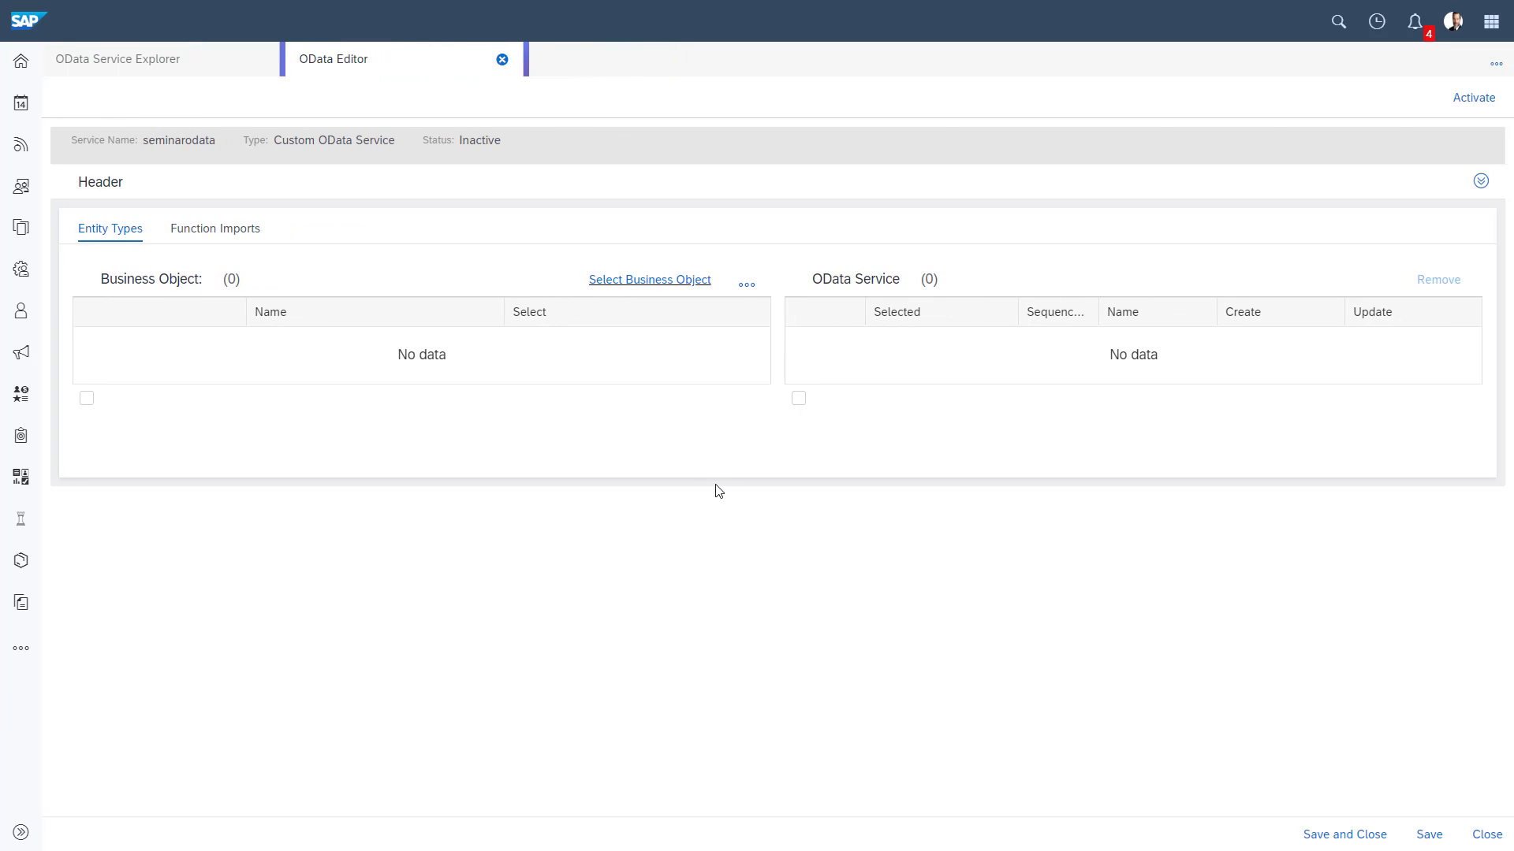
mouse_move(648, 280)
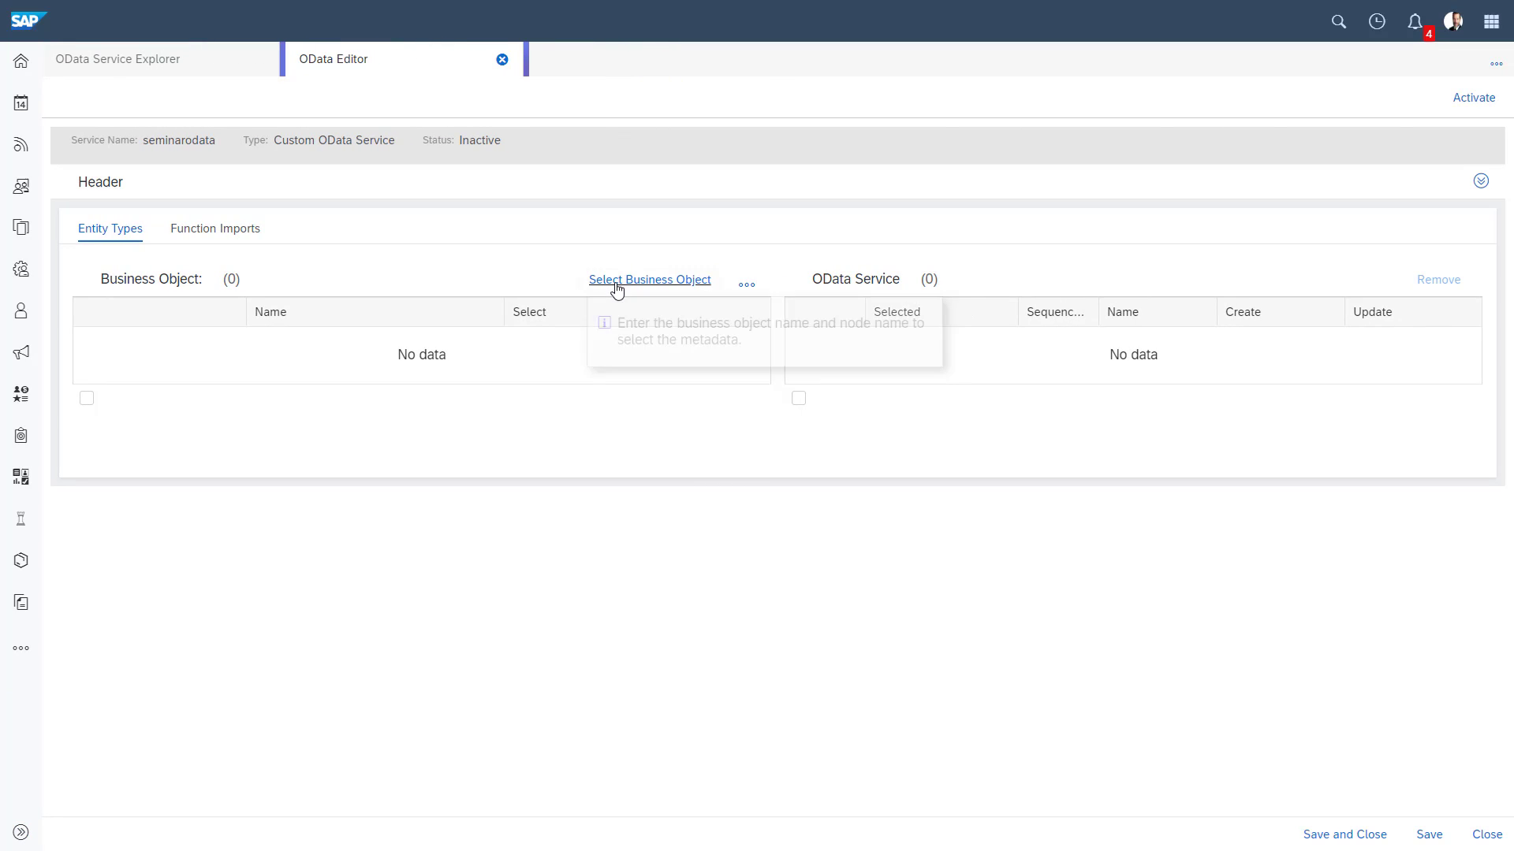
- Choose SeminarMgmt from the BO Name value help after searching 'semin'
click(648, 279)
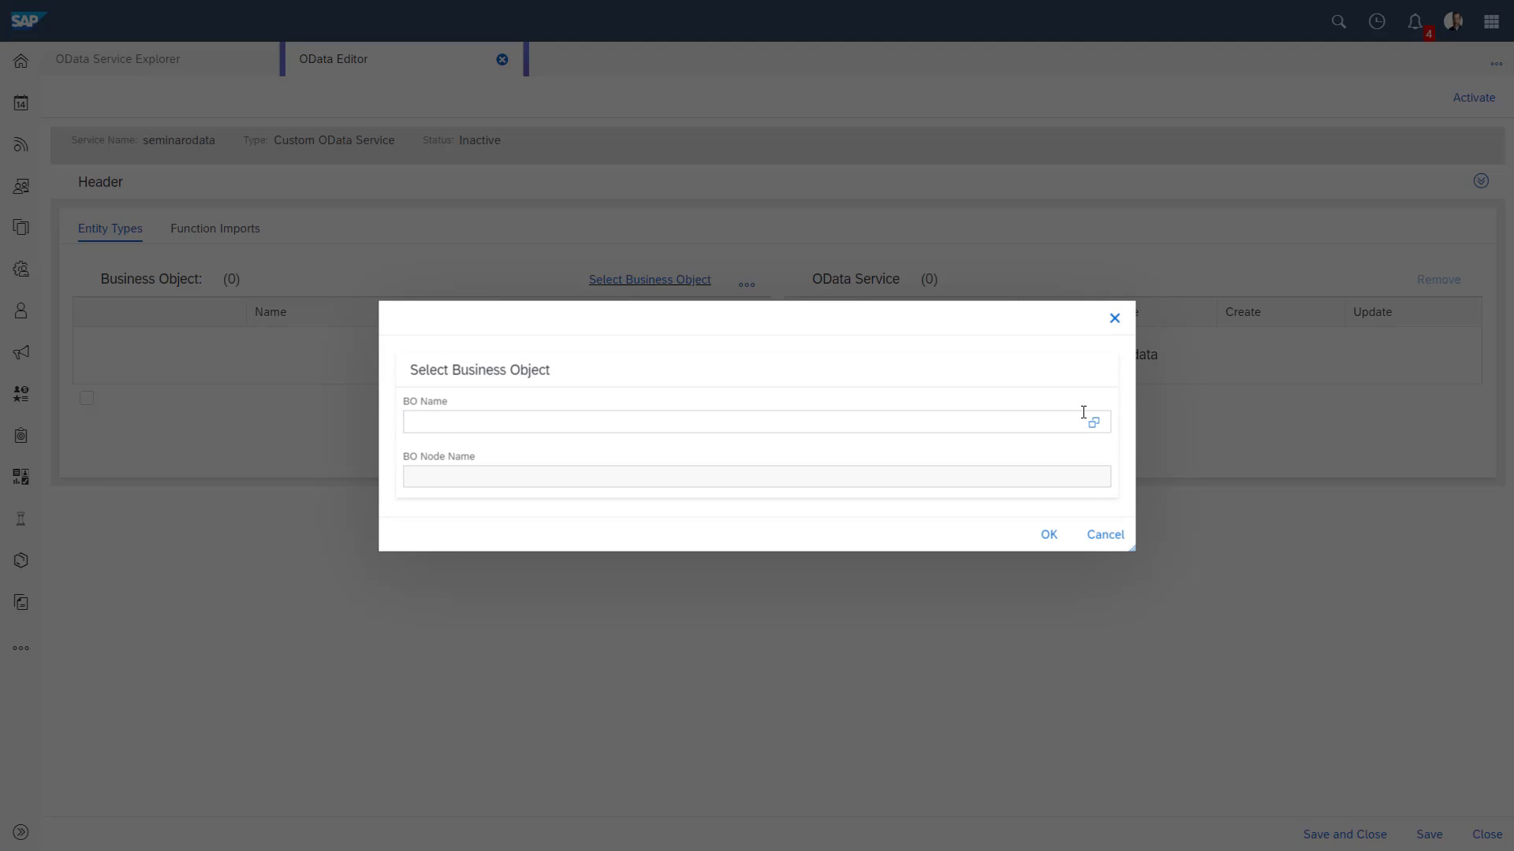
click(1092, 421)
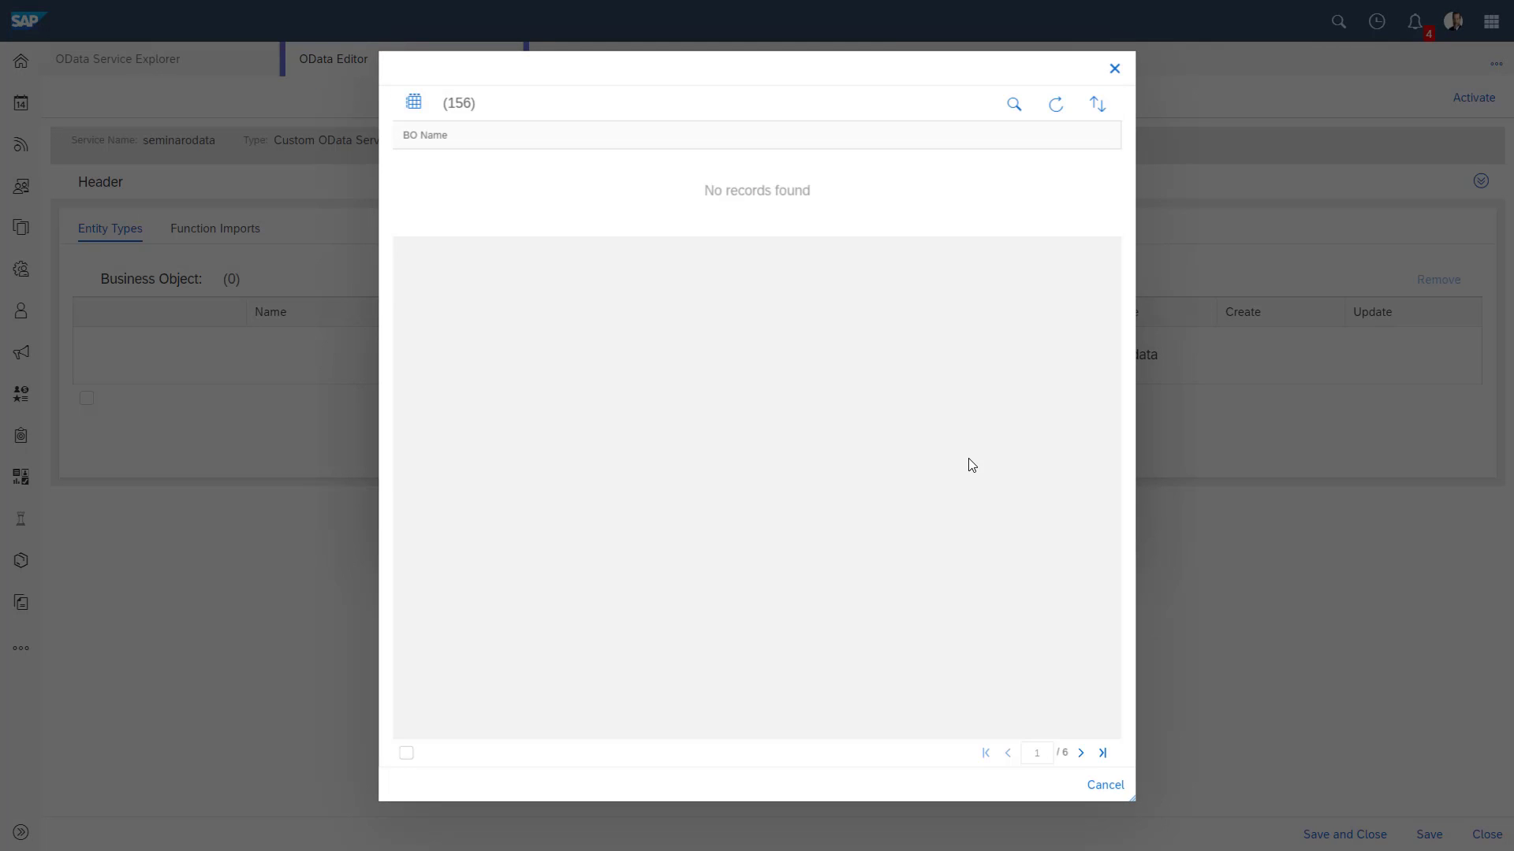
click(1012, 104)
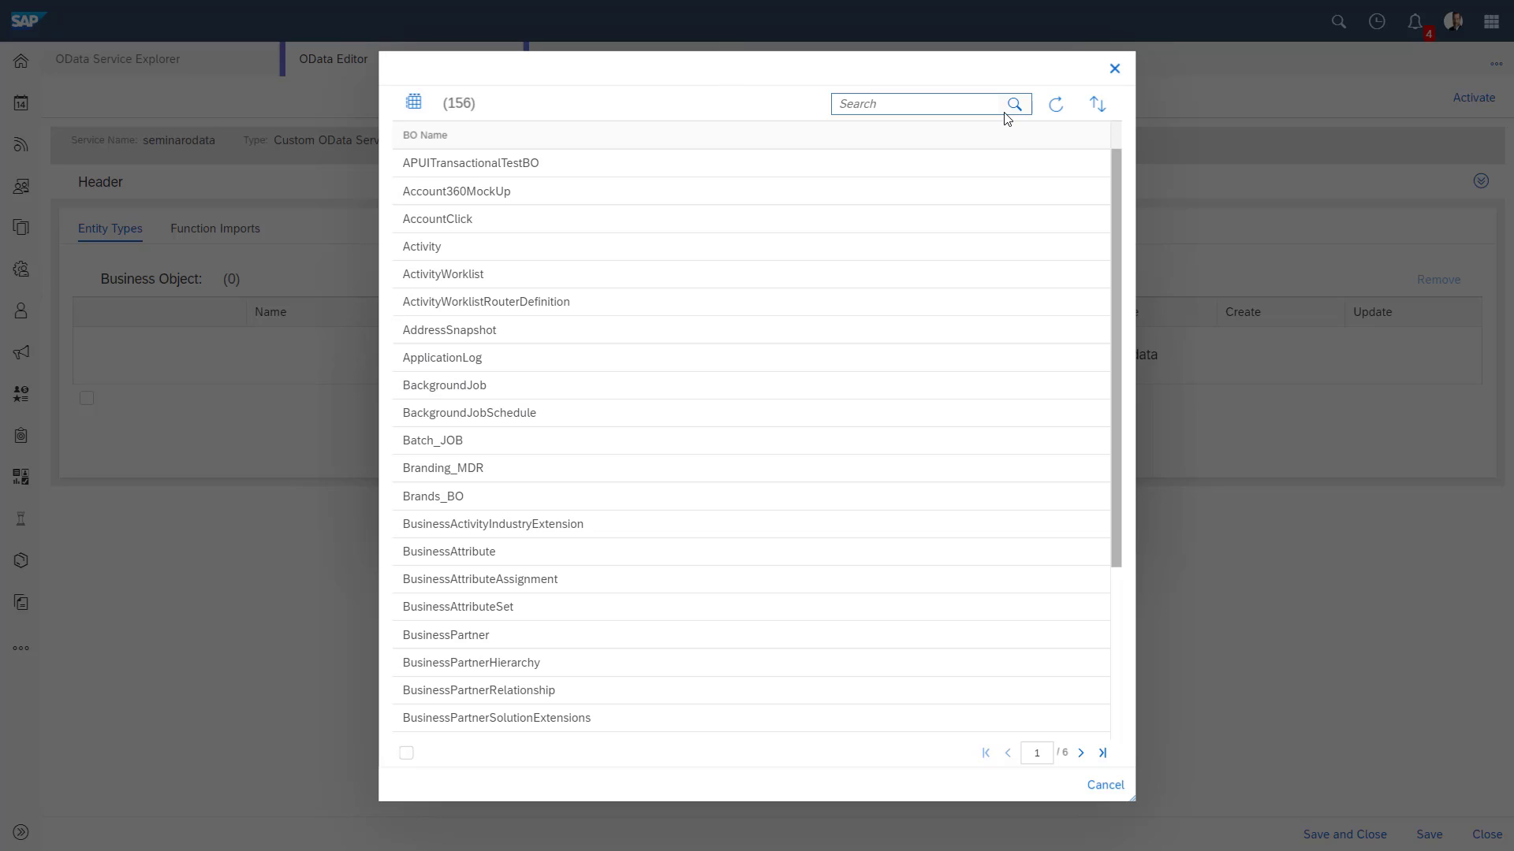
text(semin)
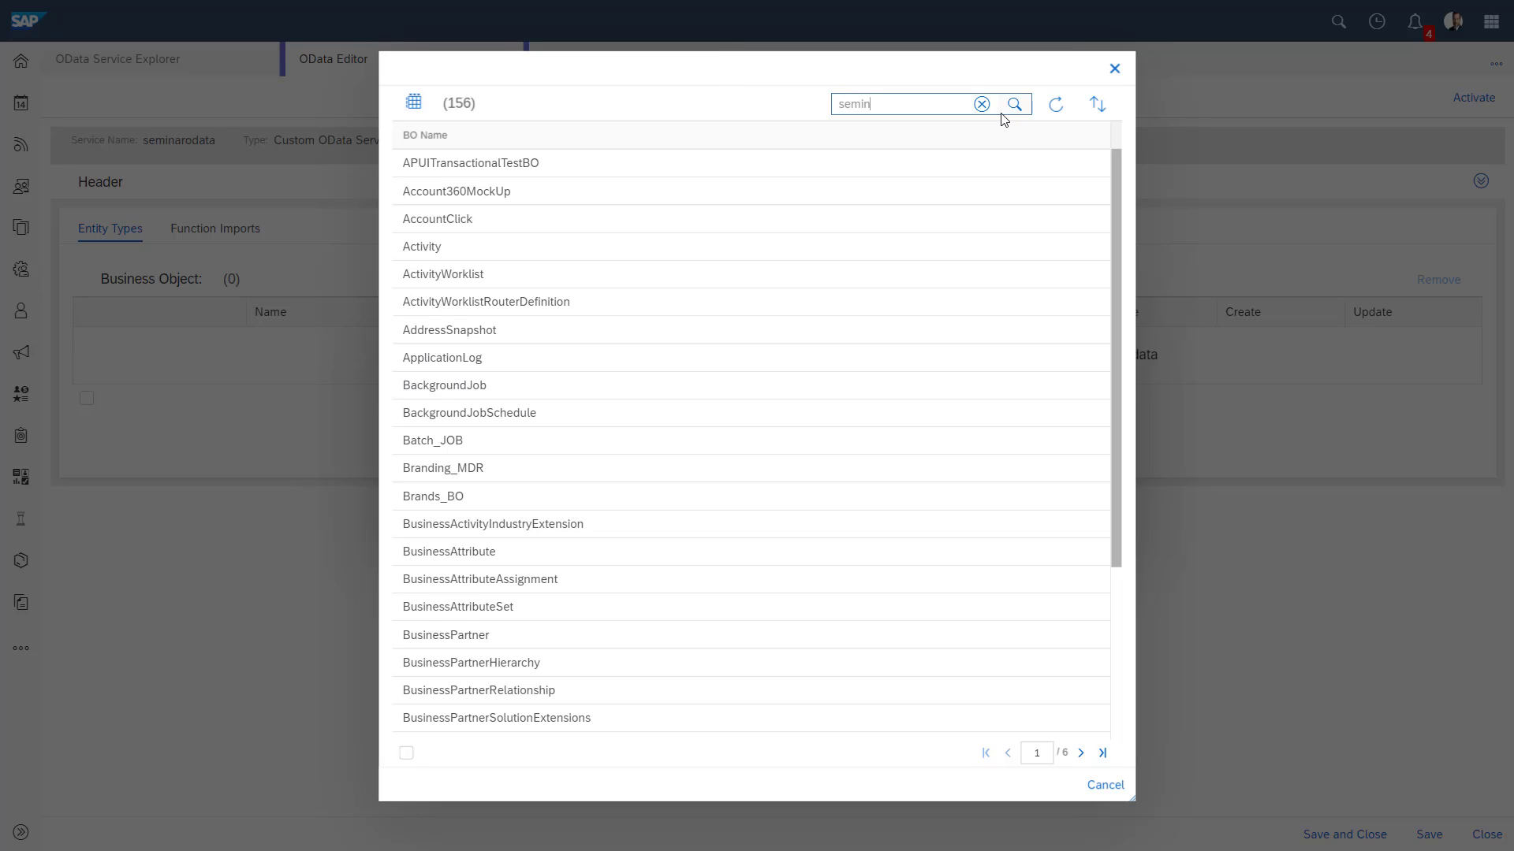
click(1012, 104)
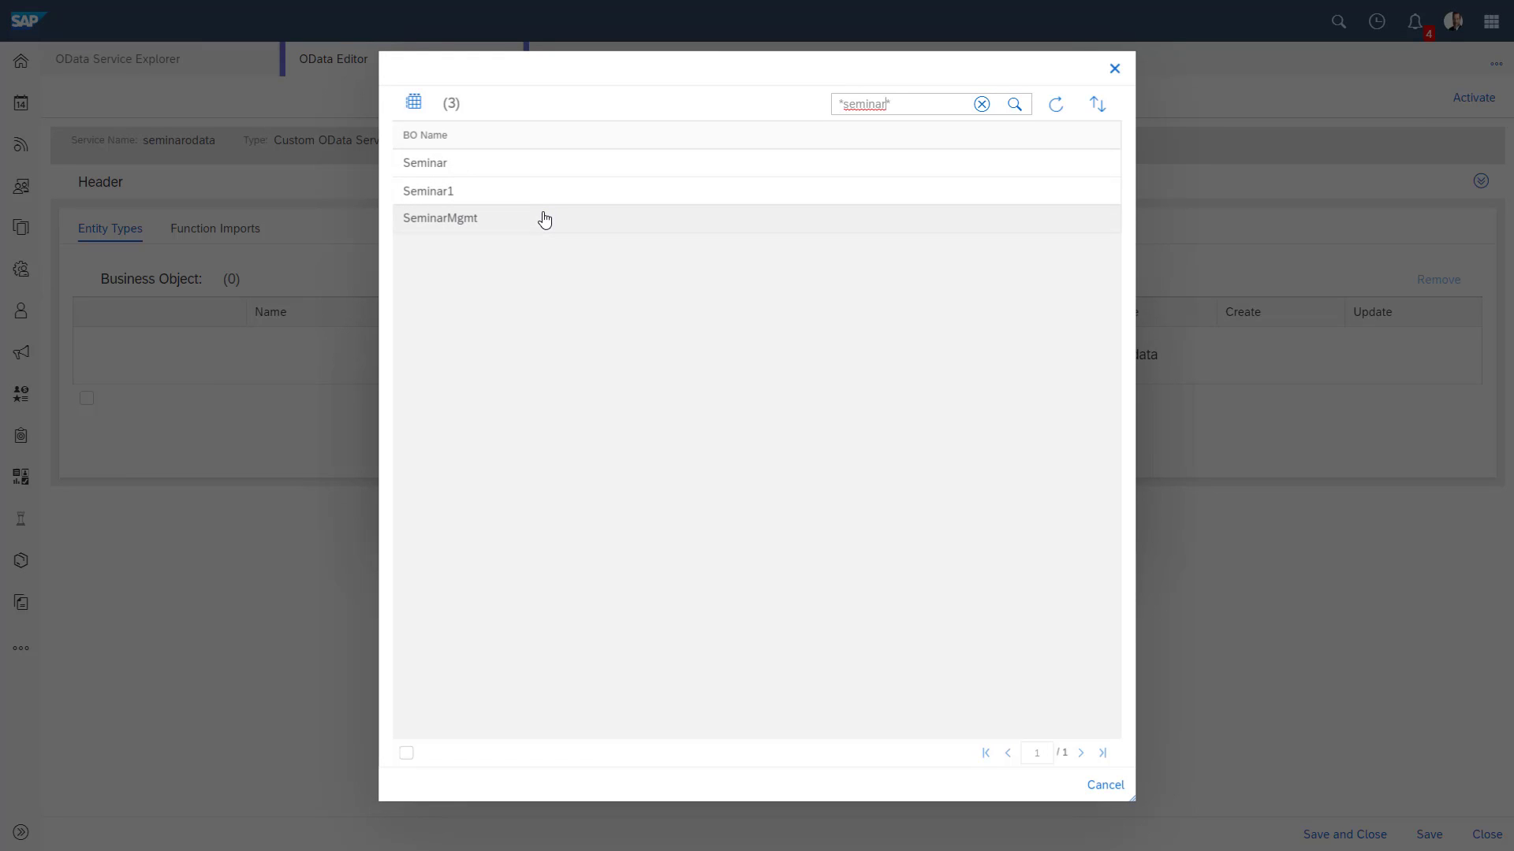
mouse_move(544, 217)
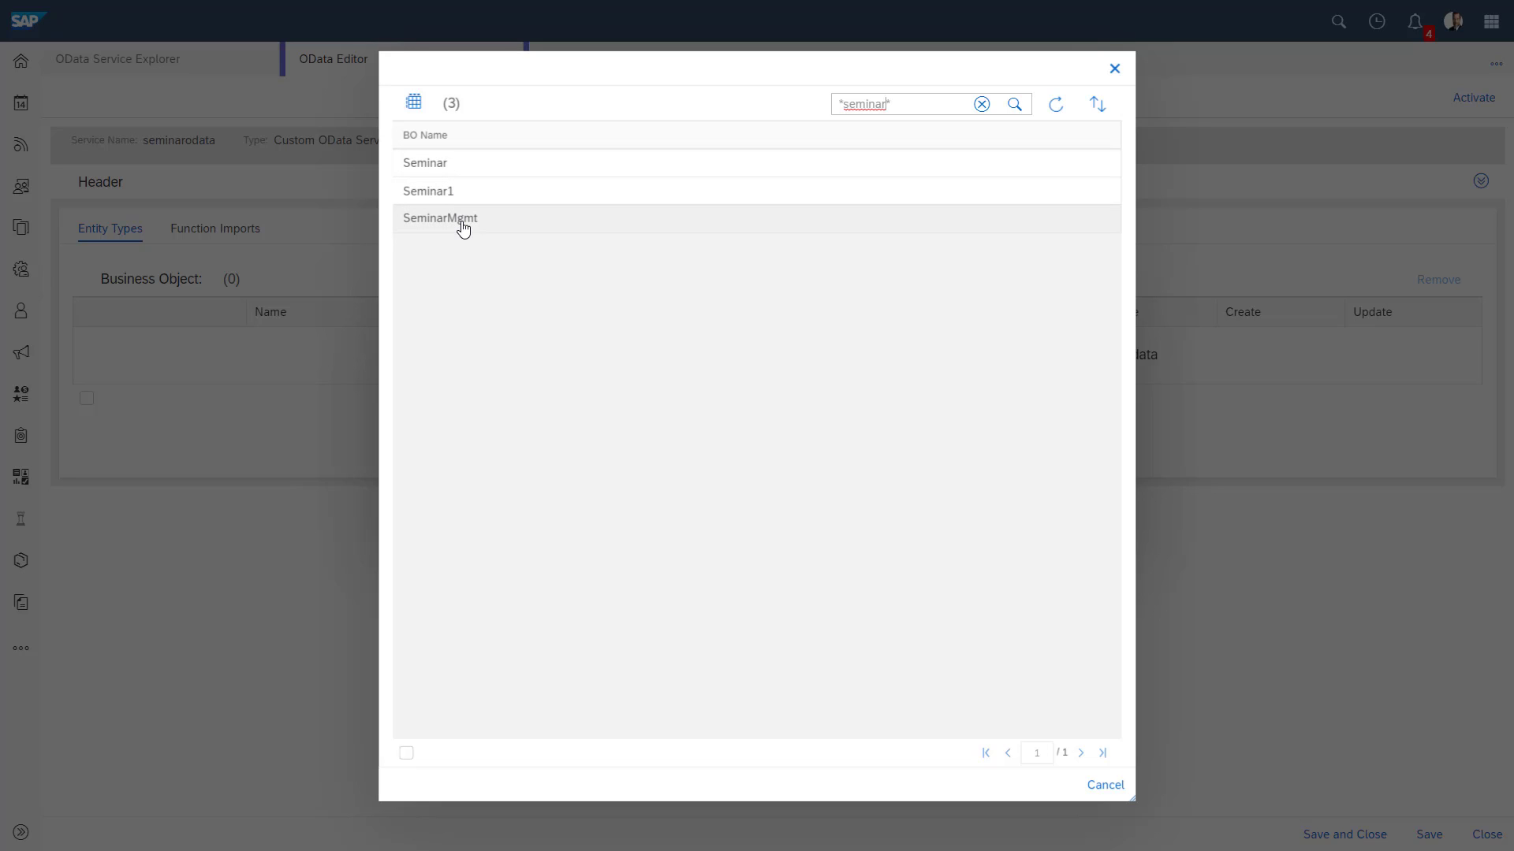
mouse_move(464, 221)
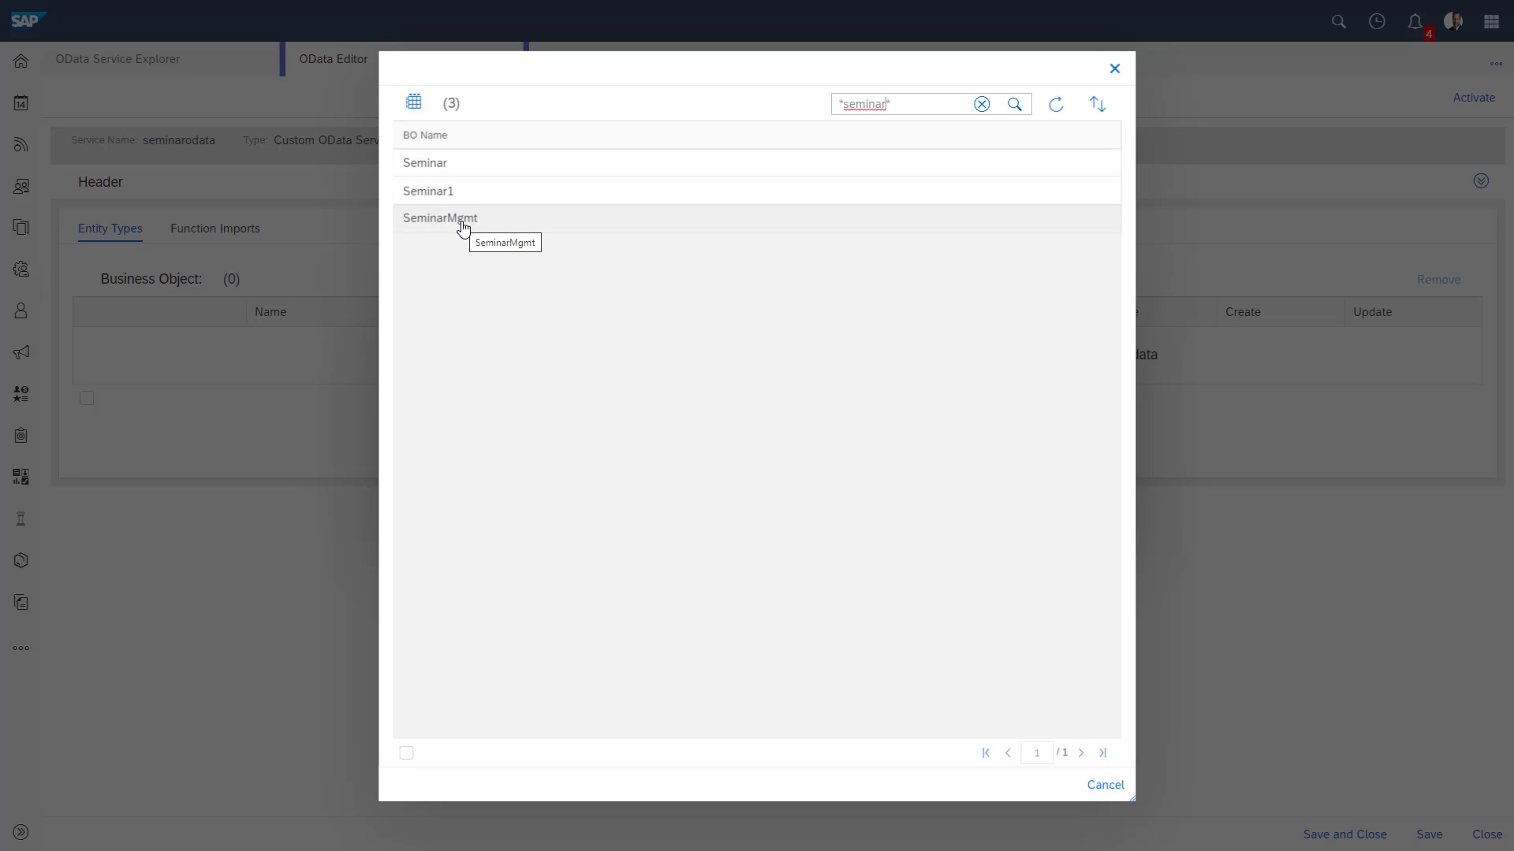
click(440, 218)
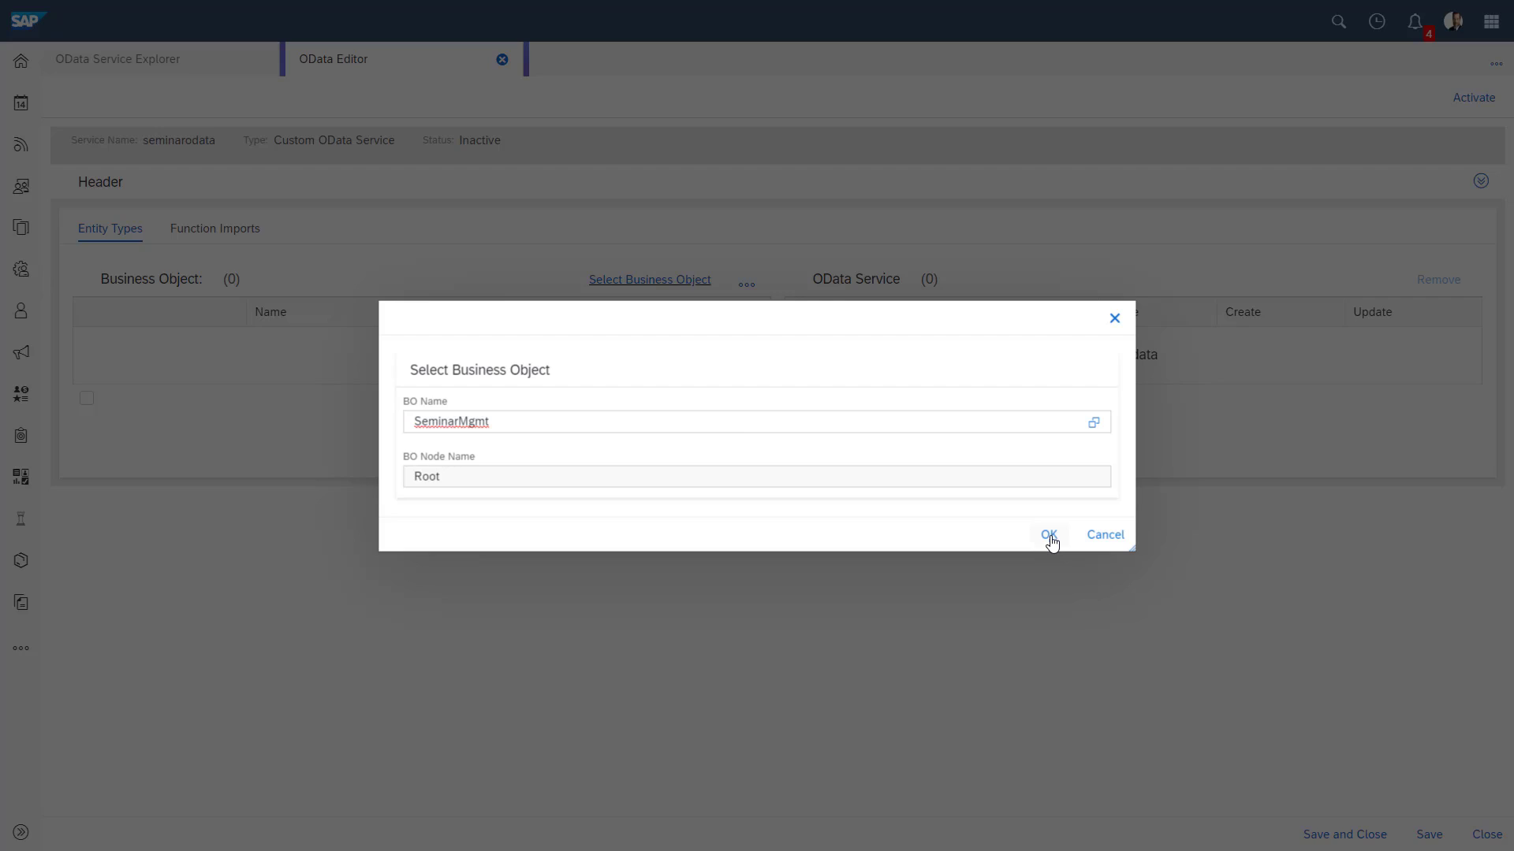
- Add the SeminarMgmt Root node with its Description, Name and SeminarEndDate fields
click(1049, 535)
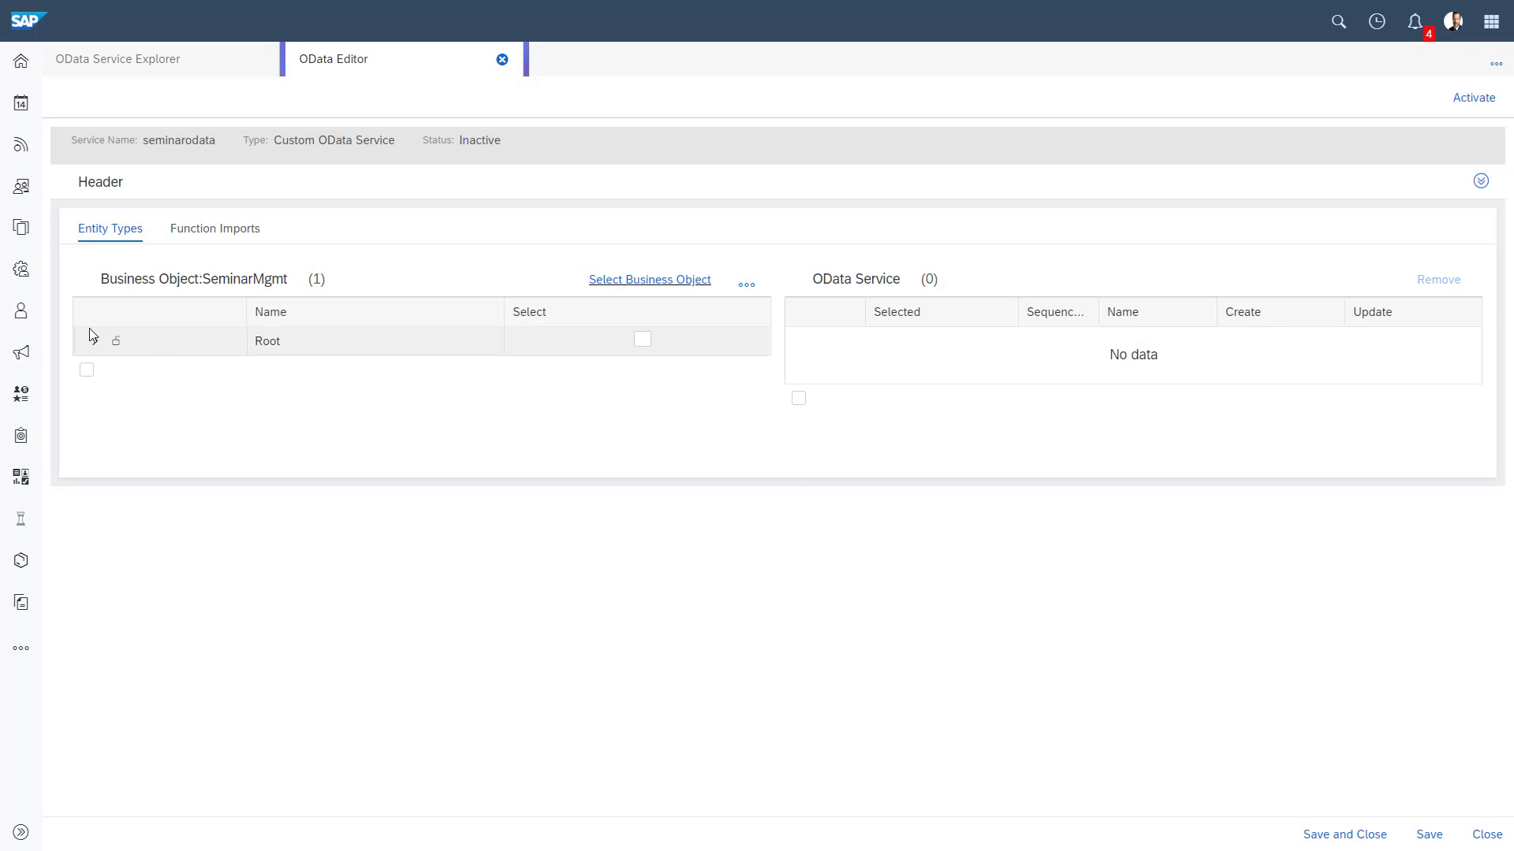
click(95, 340)
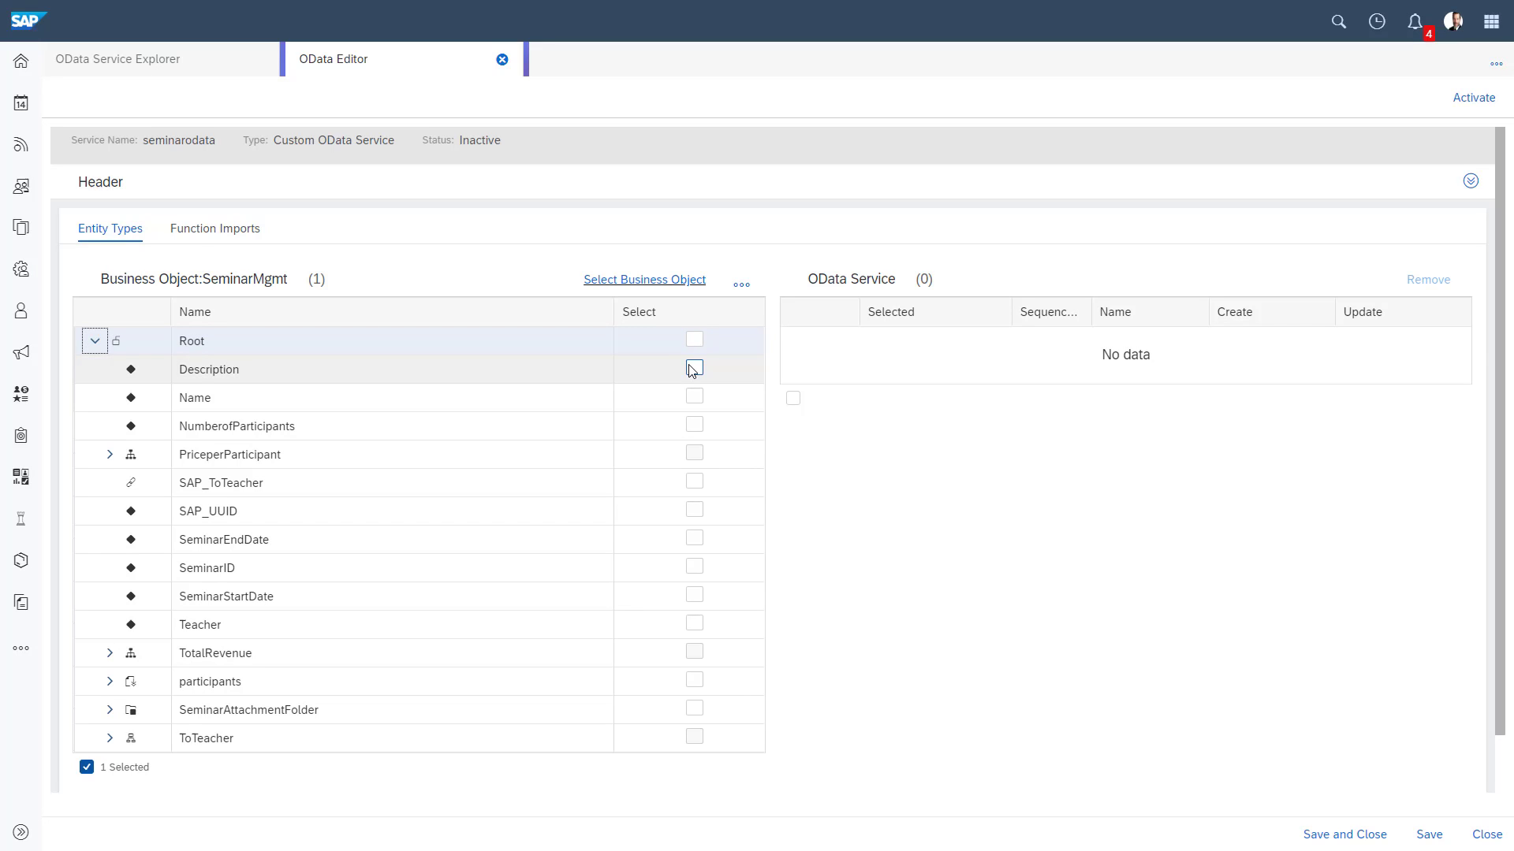
click(694, 340)
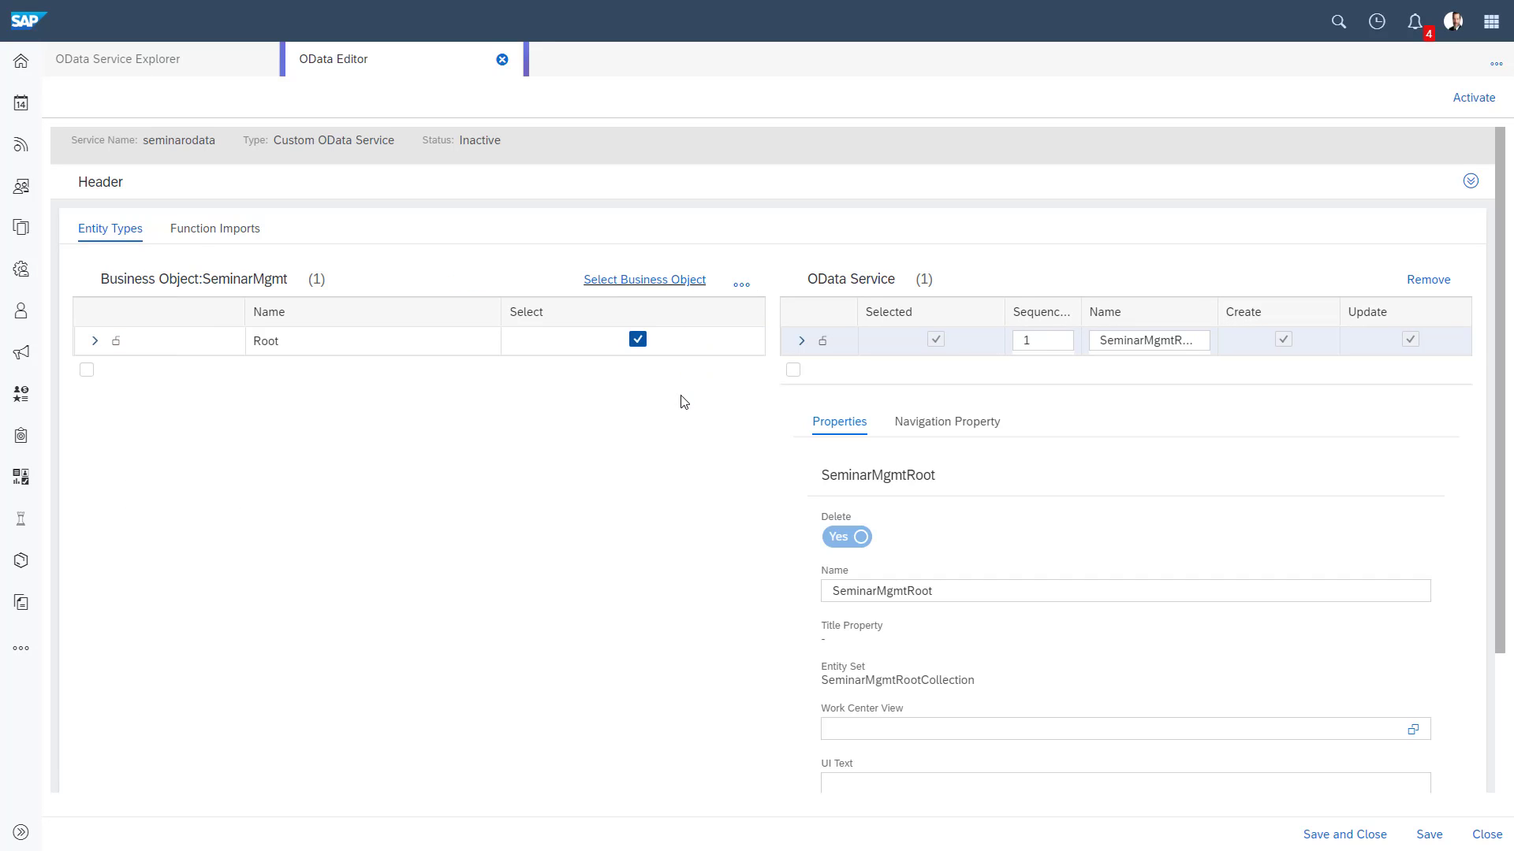
click(94, 341)
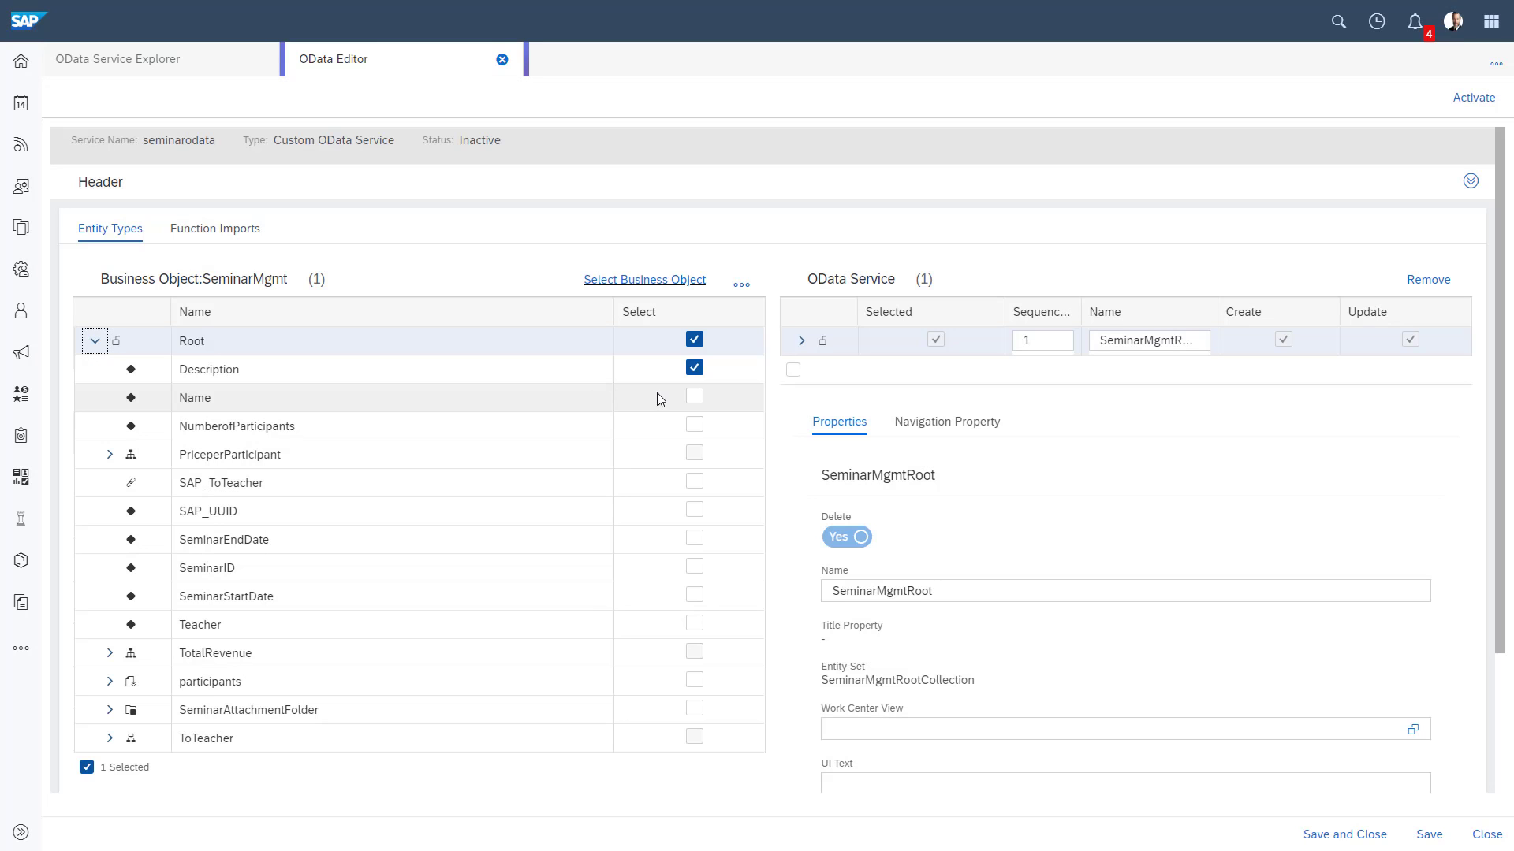
click(694, 424)
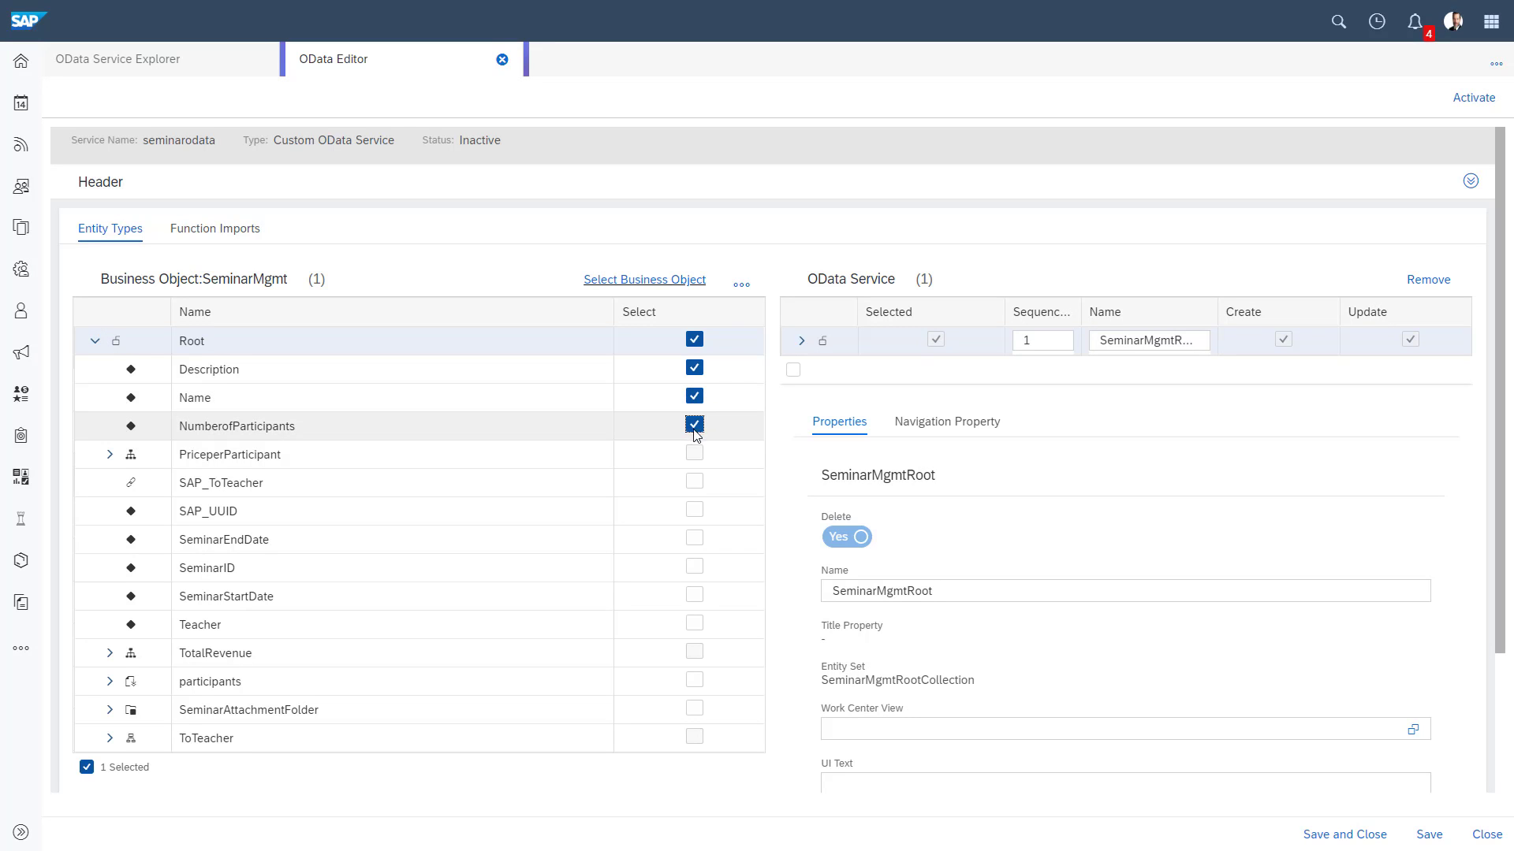
click(693, 537)
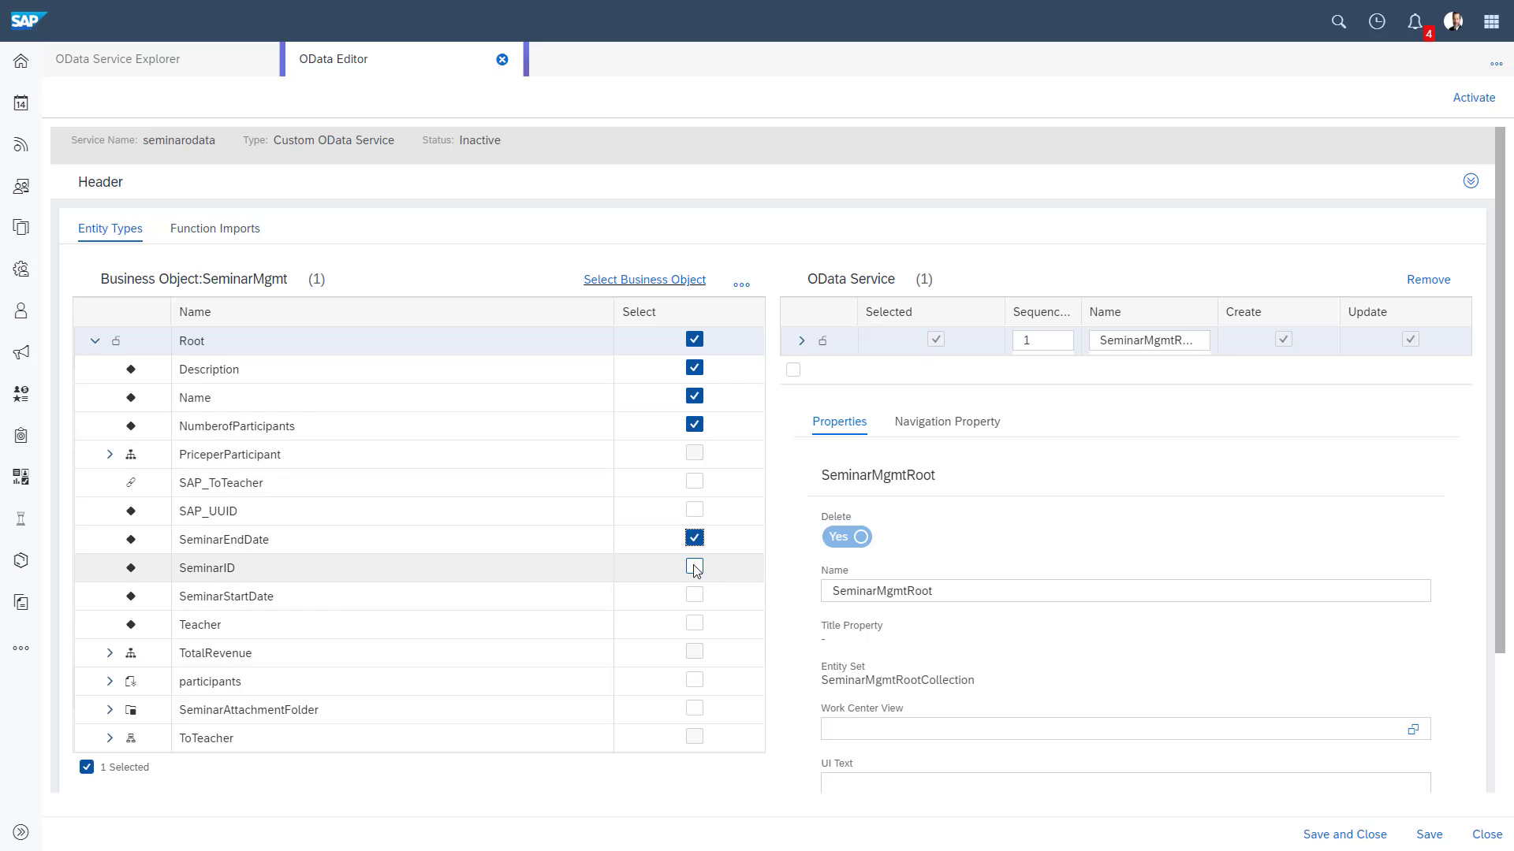
- Drop SeminarID again and include SeminarStartDate and Teacher in the Root entity
click(694, 566)
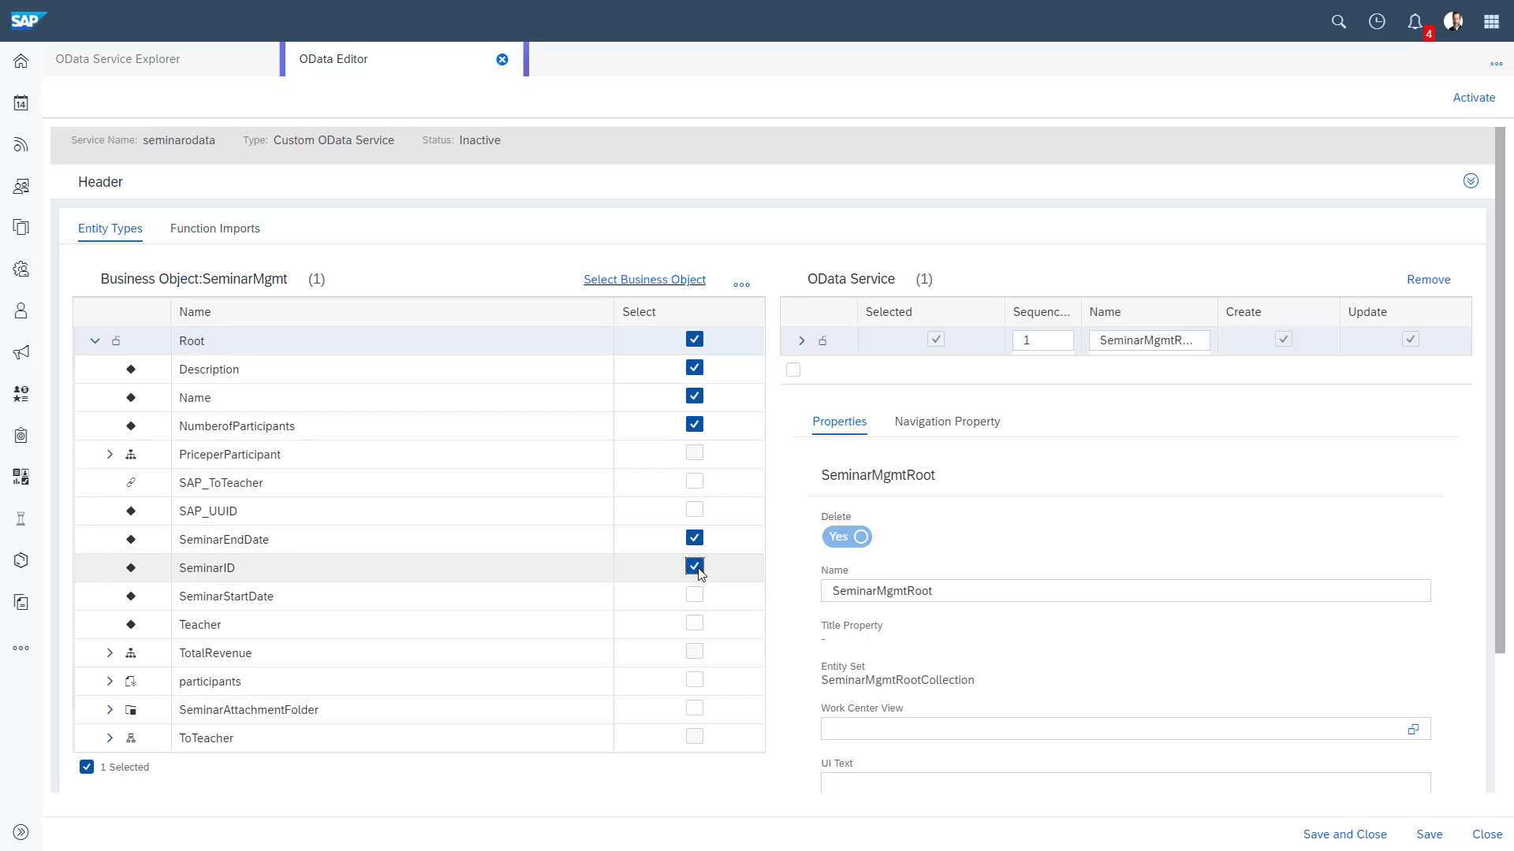
click(694, 566)
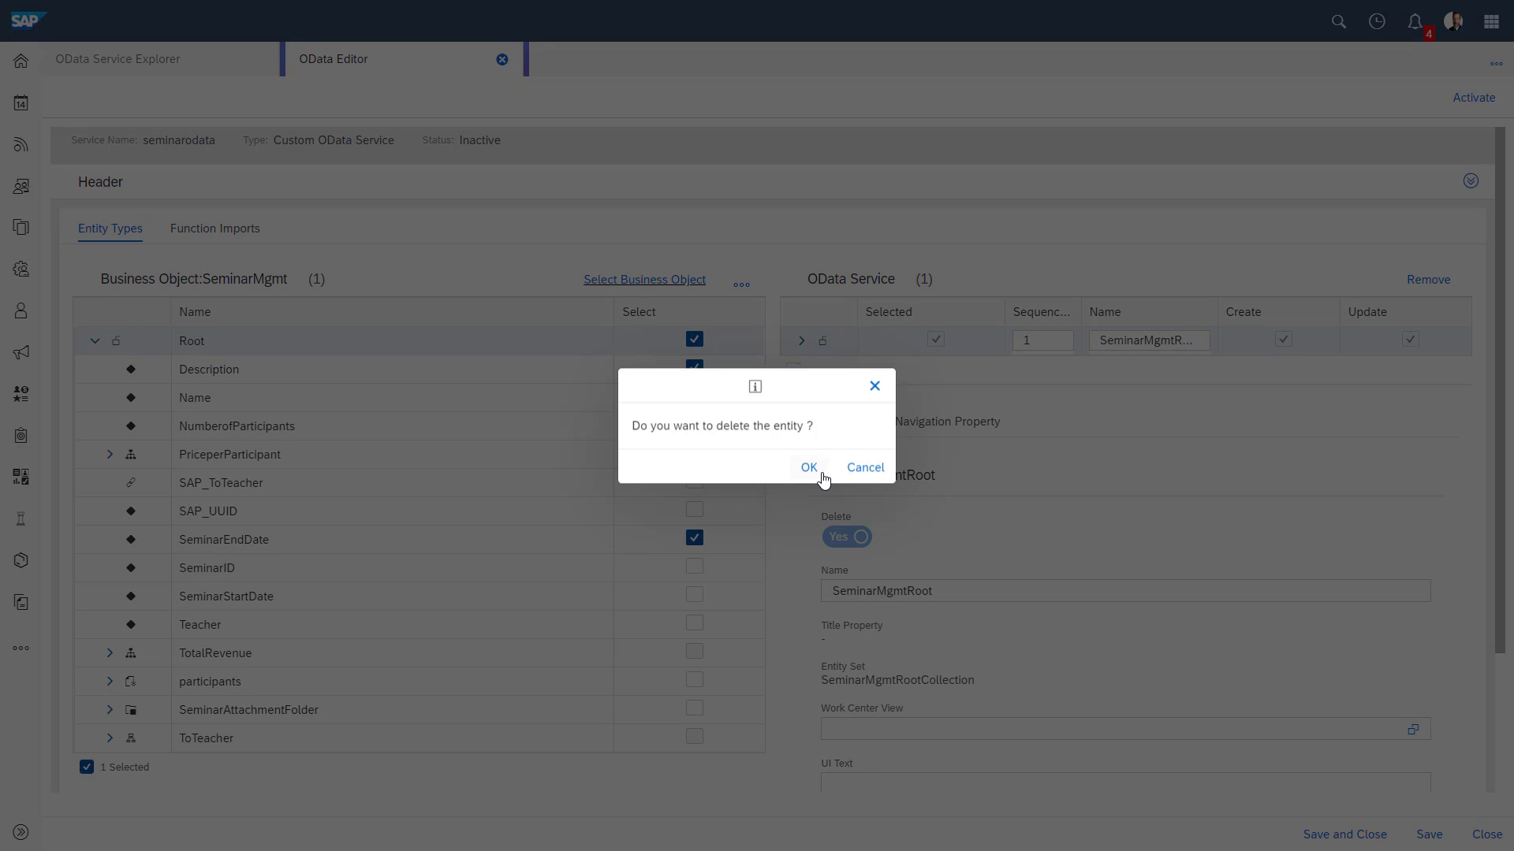
click(808, 466)
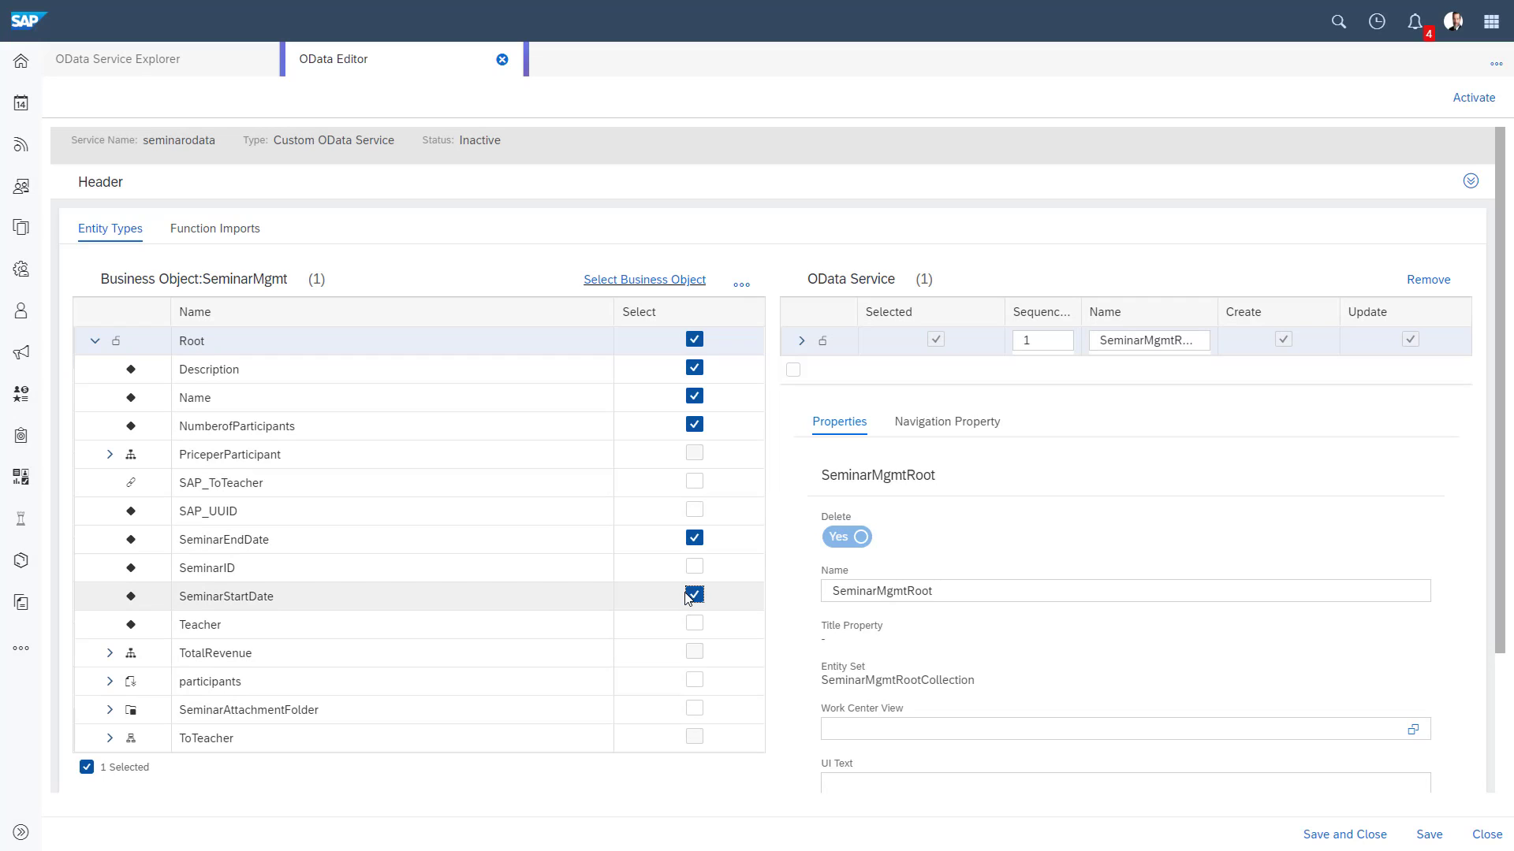
click(694, 625)
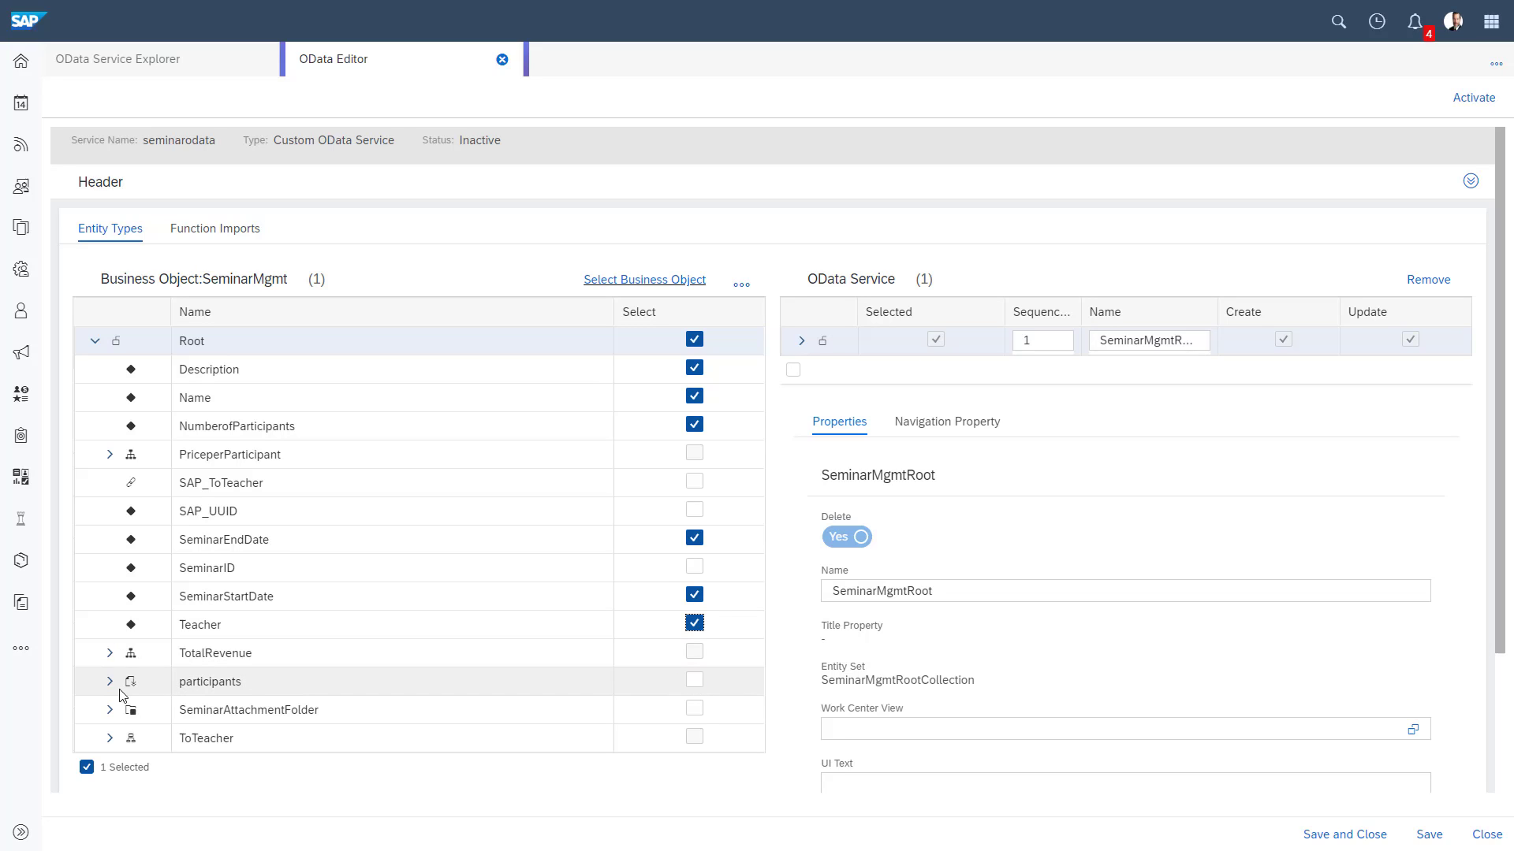
click(1468, 179)
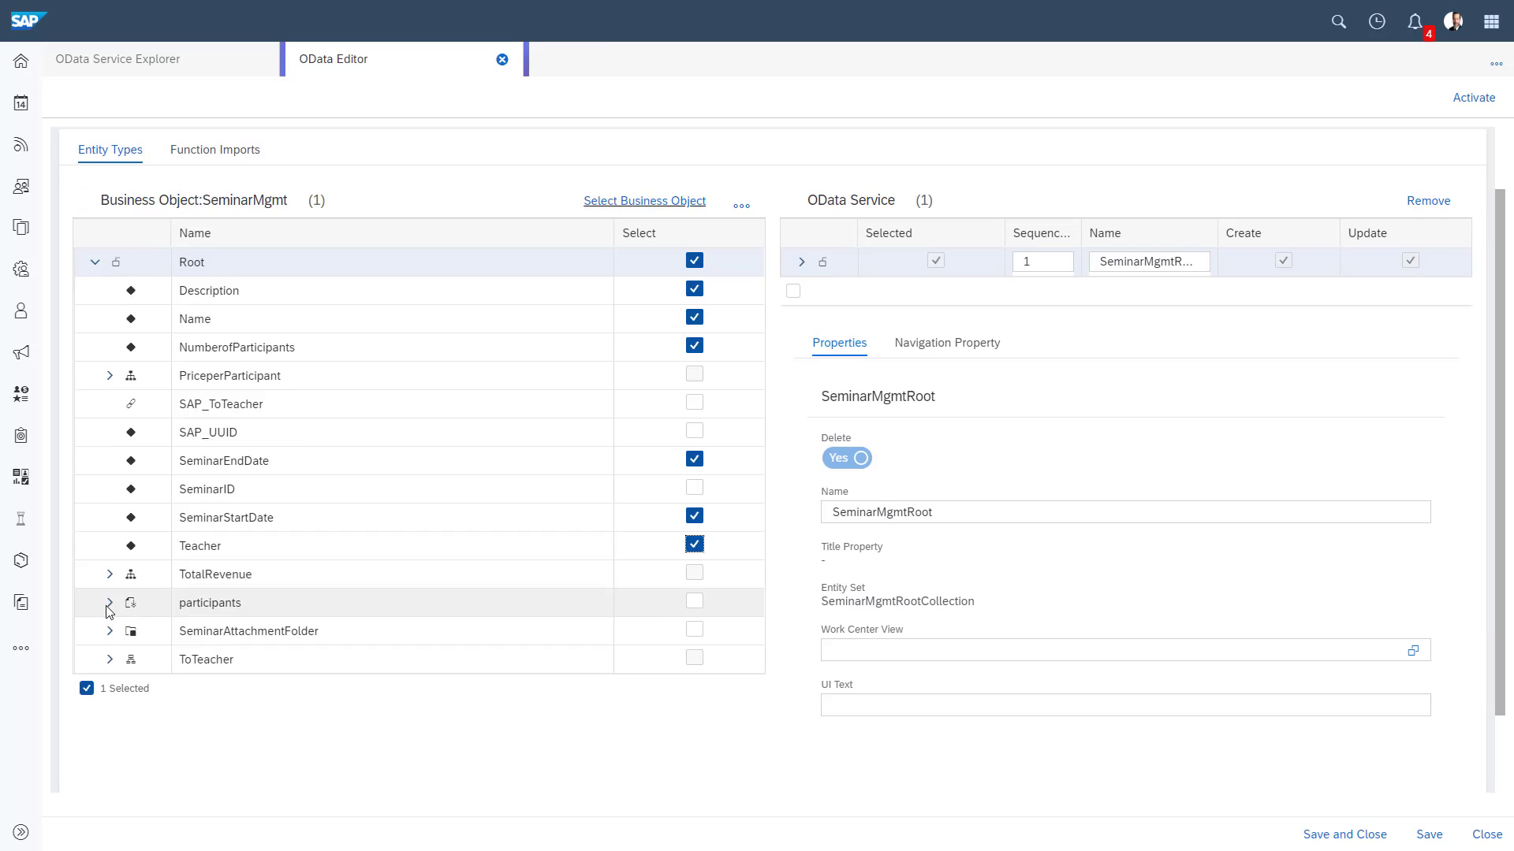
- Add the participants node as entity SeminarMgmtparticipants and return to the SeminarMgmtRoot row
click(109, 602)
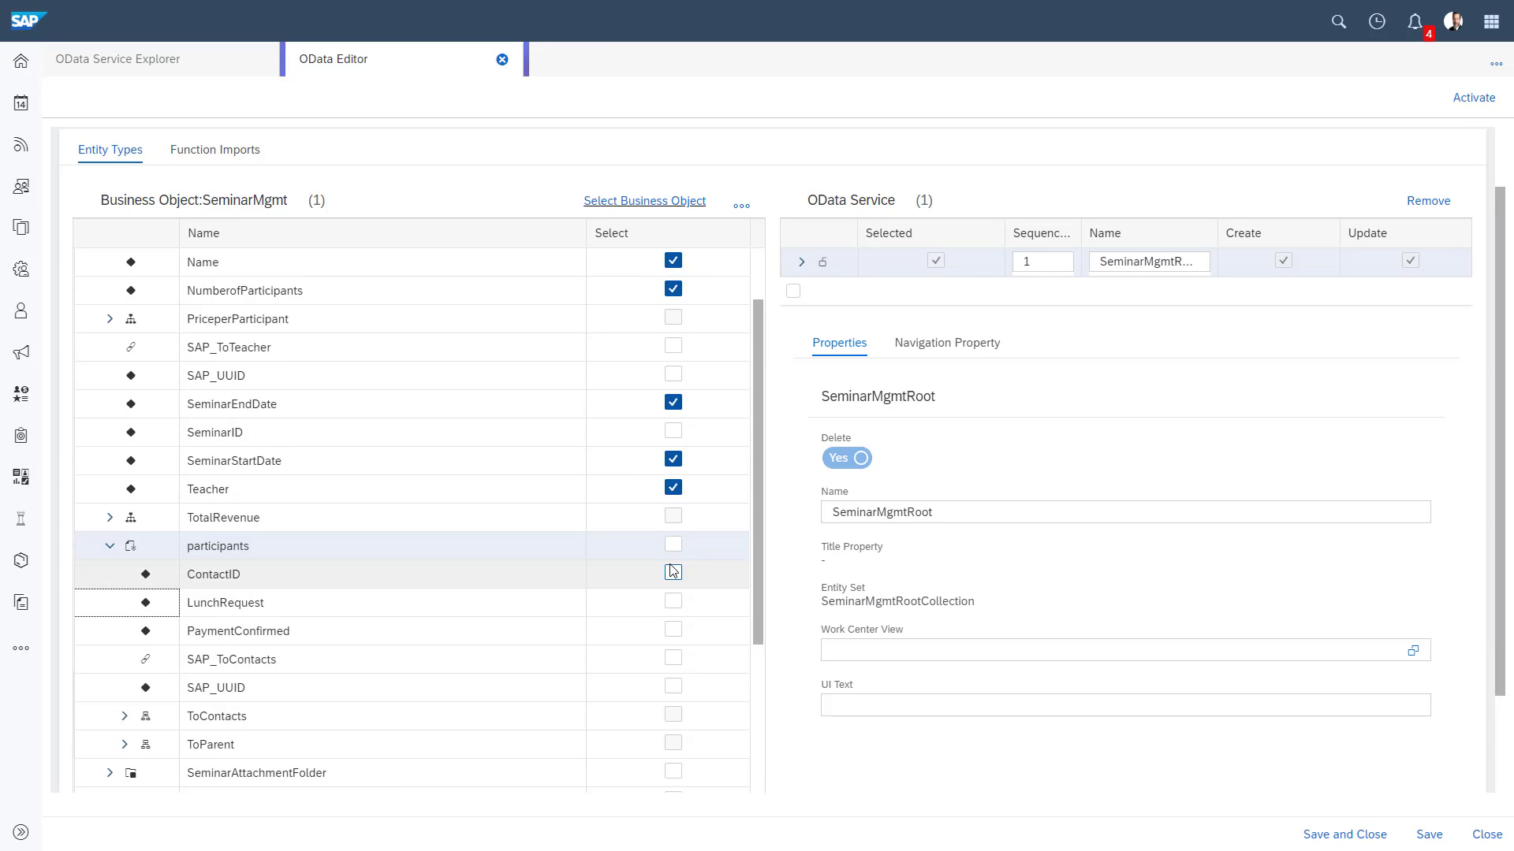
click(673, 544)
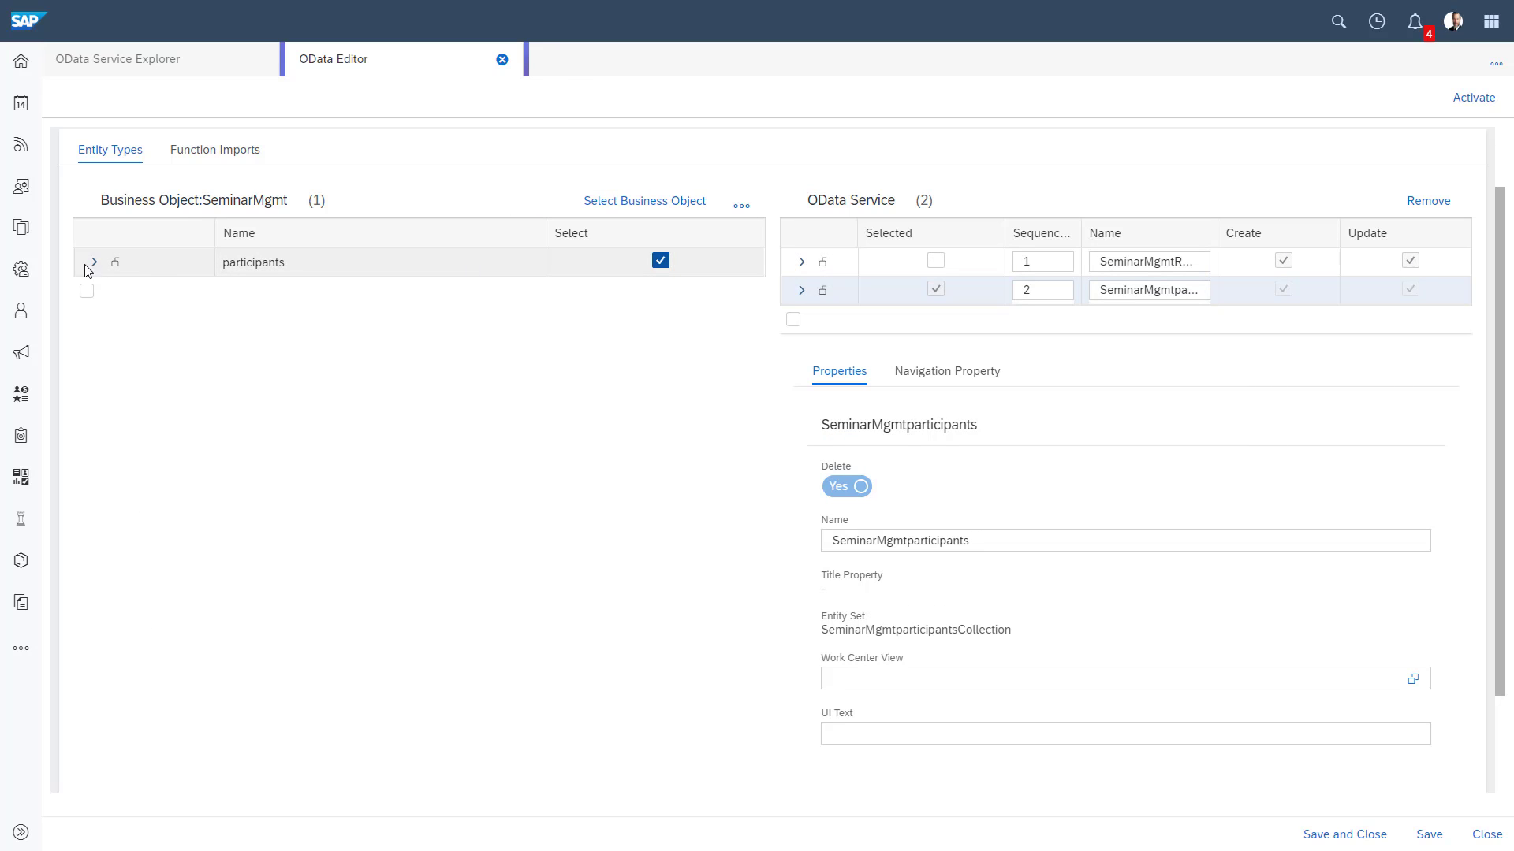
click(91, 263)
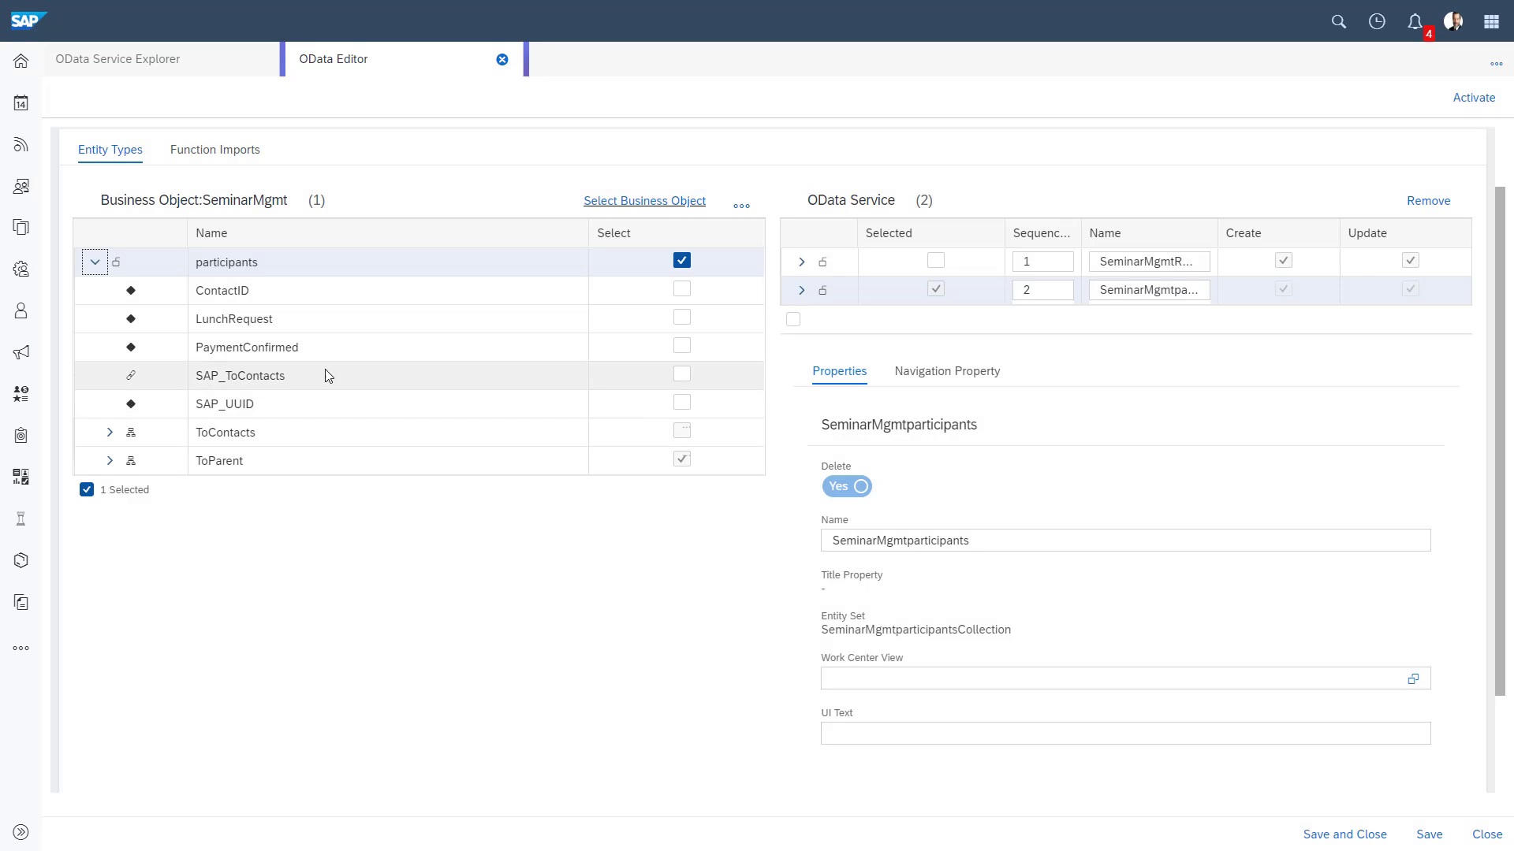
mouse_move(950, 215)
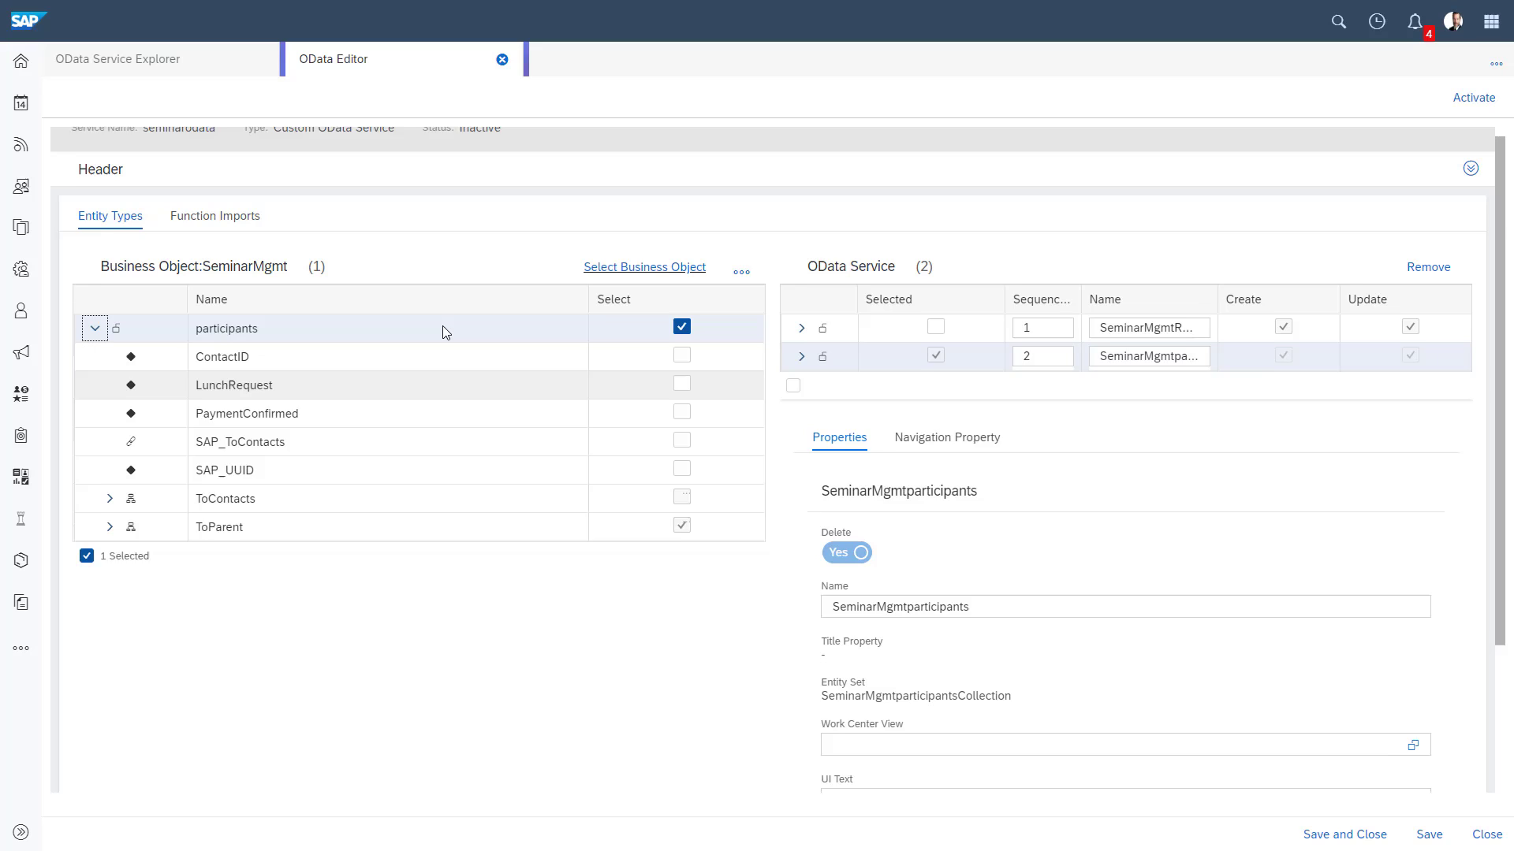
click(1119, 618)
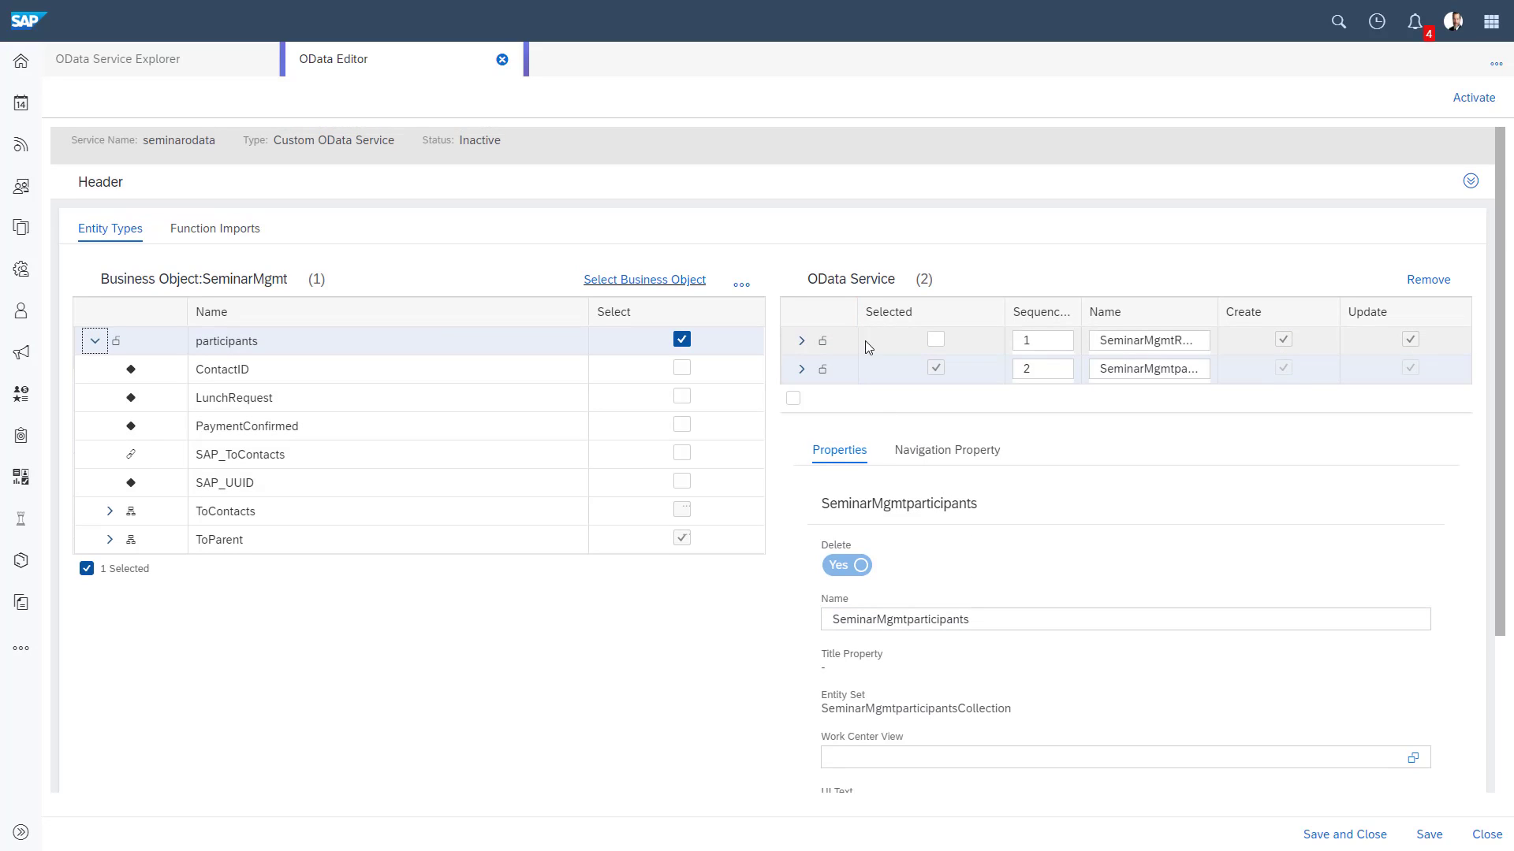
click(927, 340)
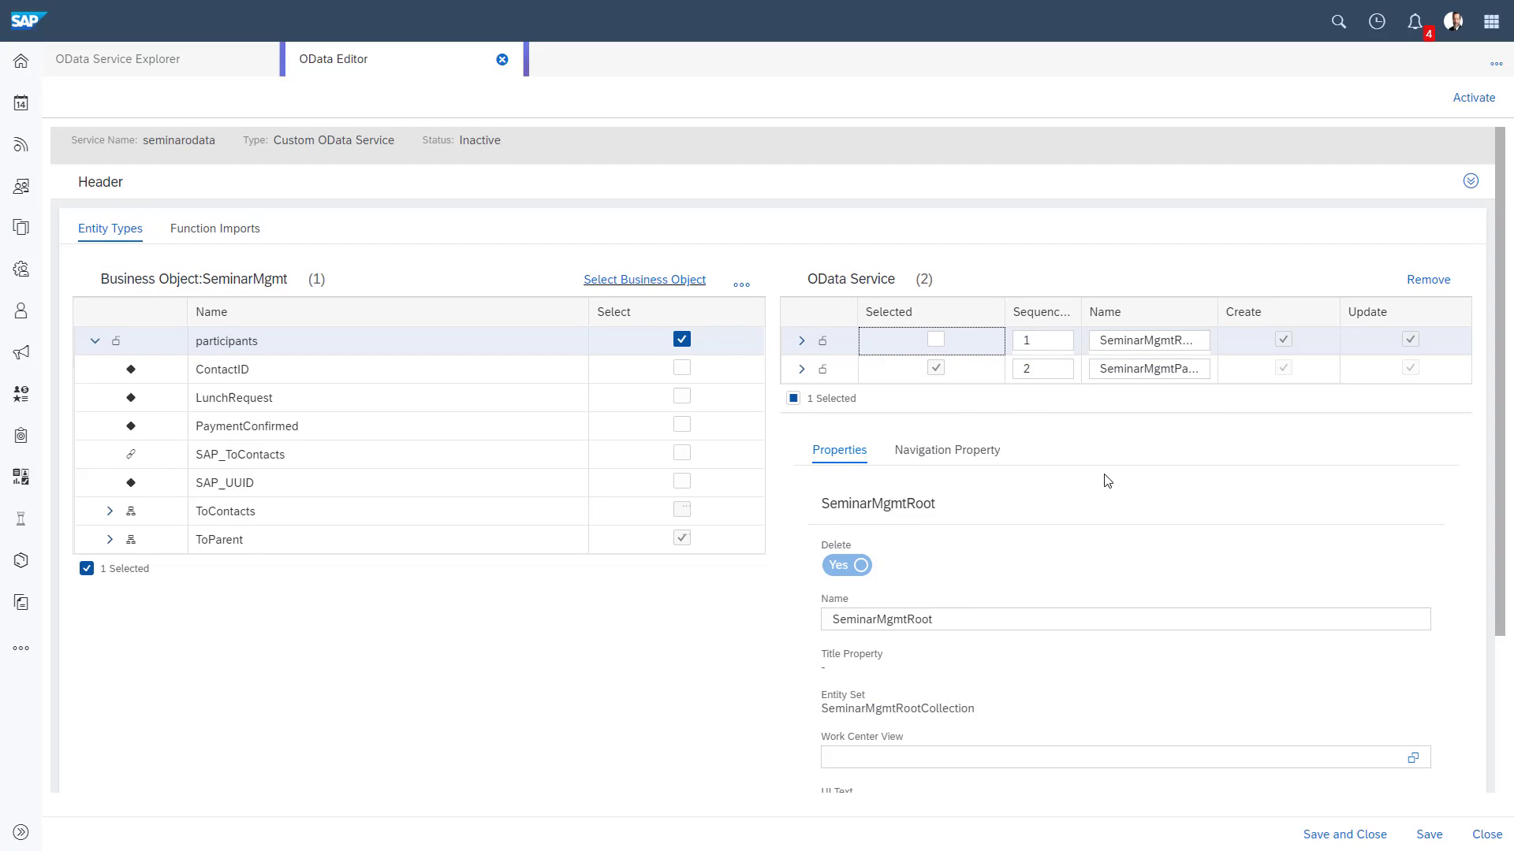
- Assign the Seminars work center view YEAP19P7Y_SEMINARS_WCVIEW in the service header
click(1470, 182)
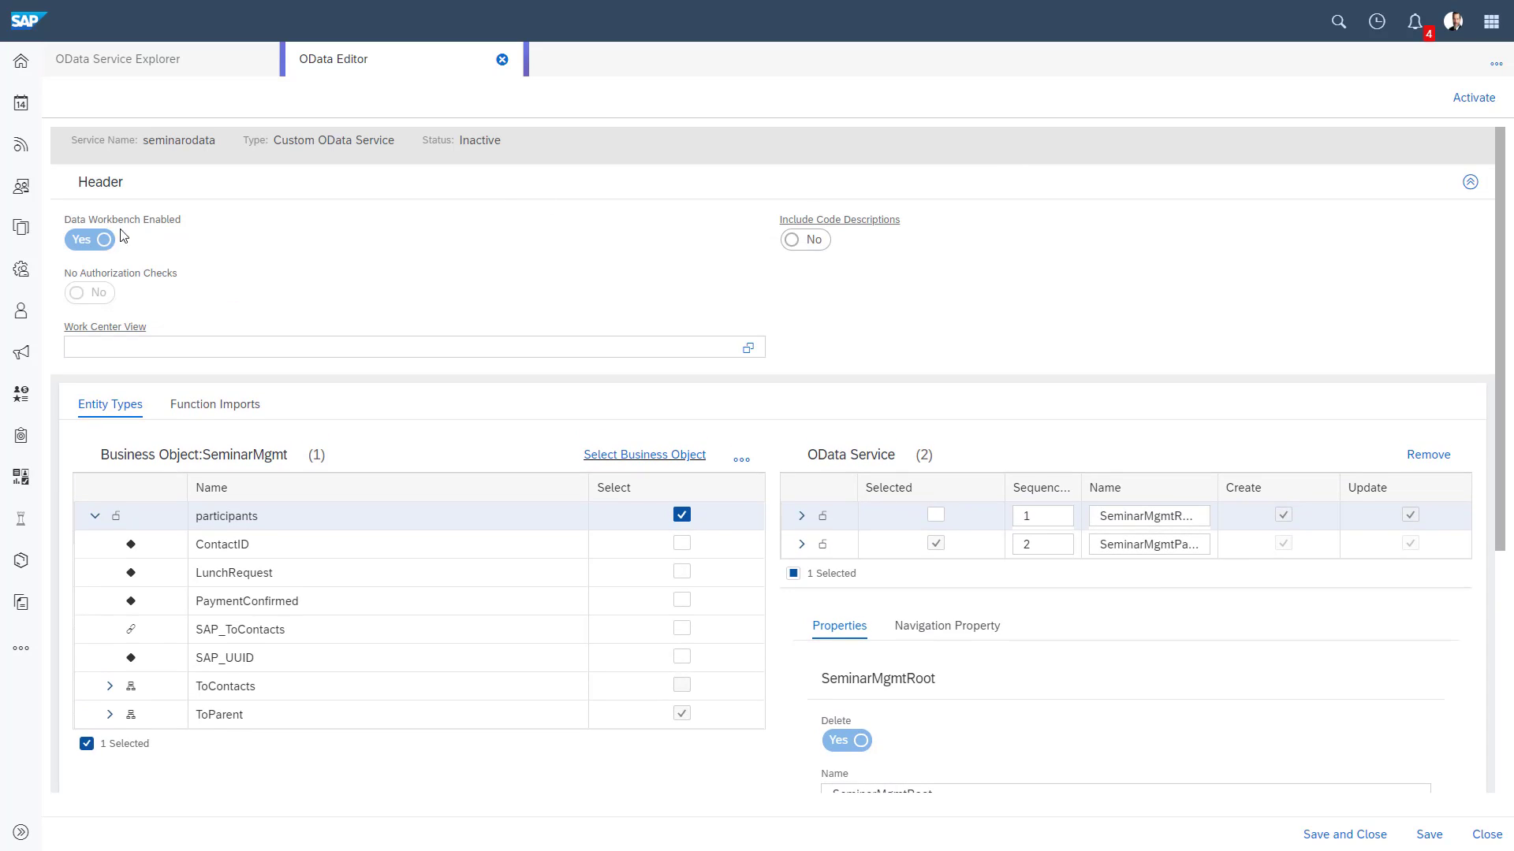
mouse_move(88, 293)
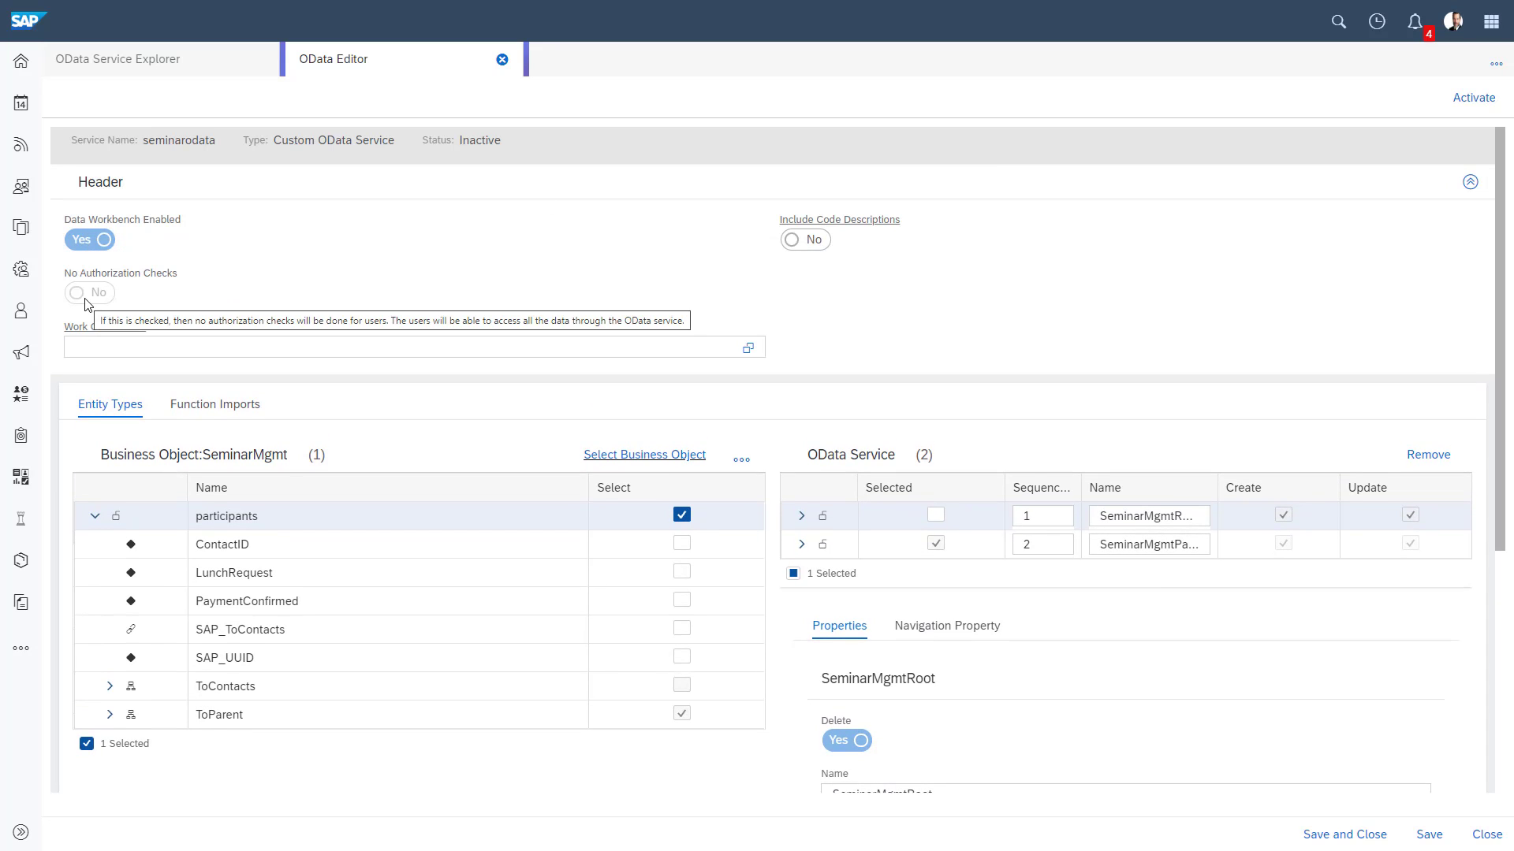
mouse_move(835, 248)
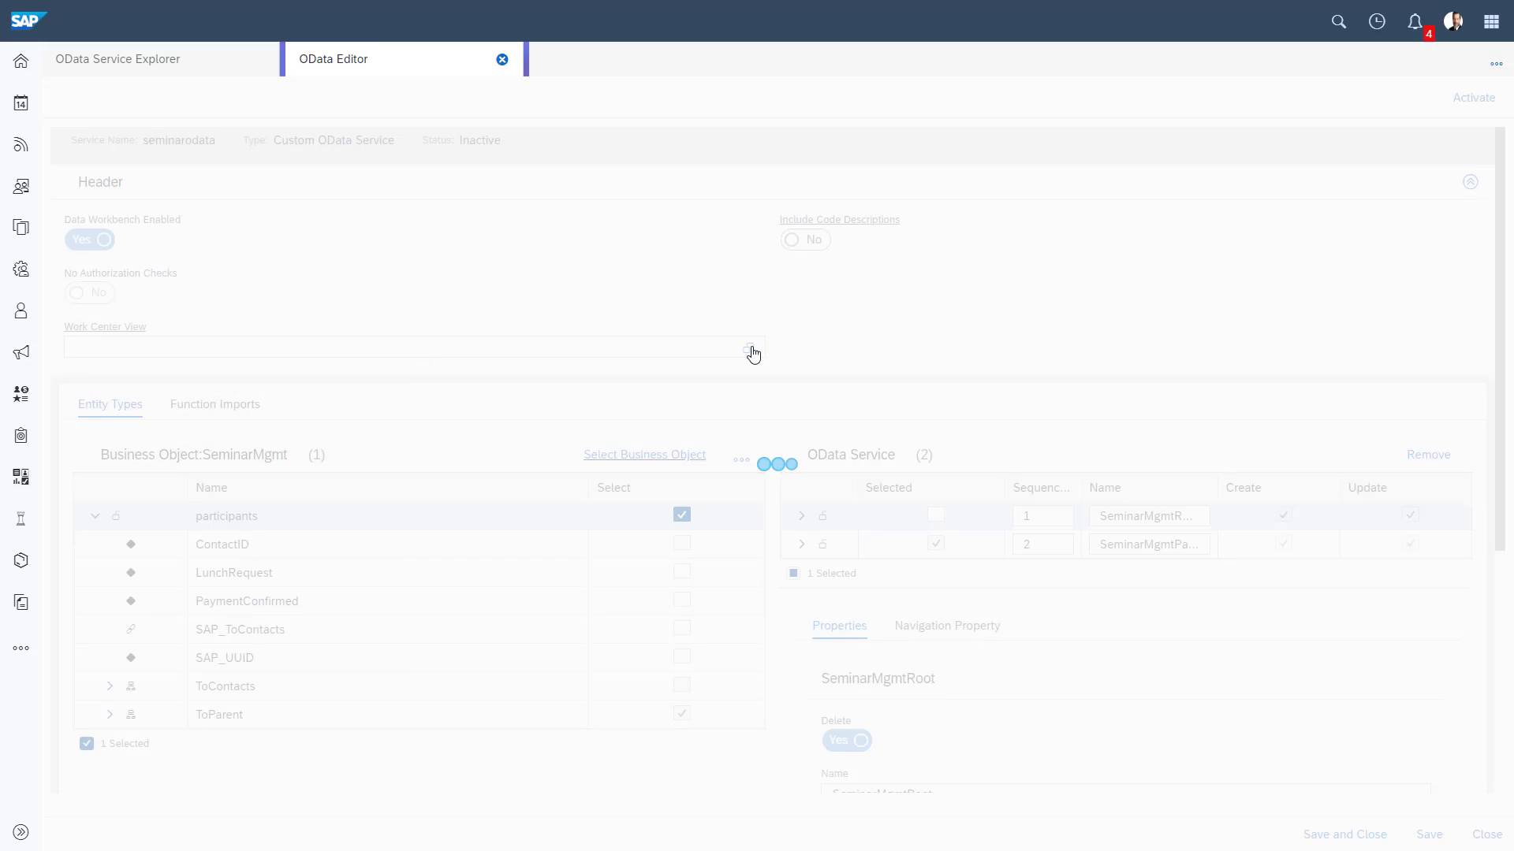
click(750, 350)
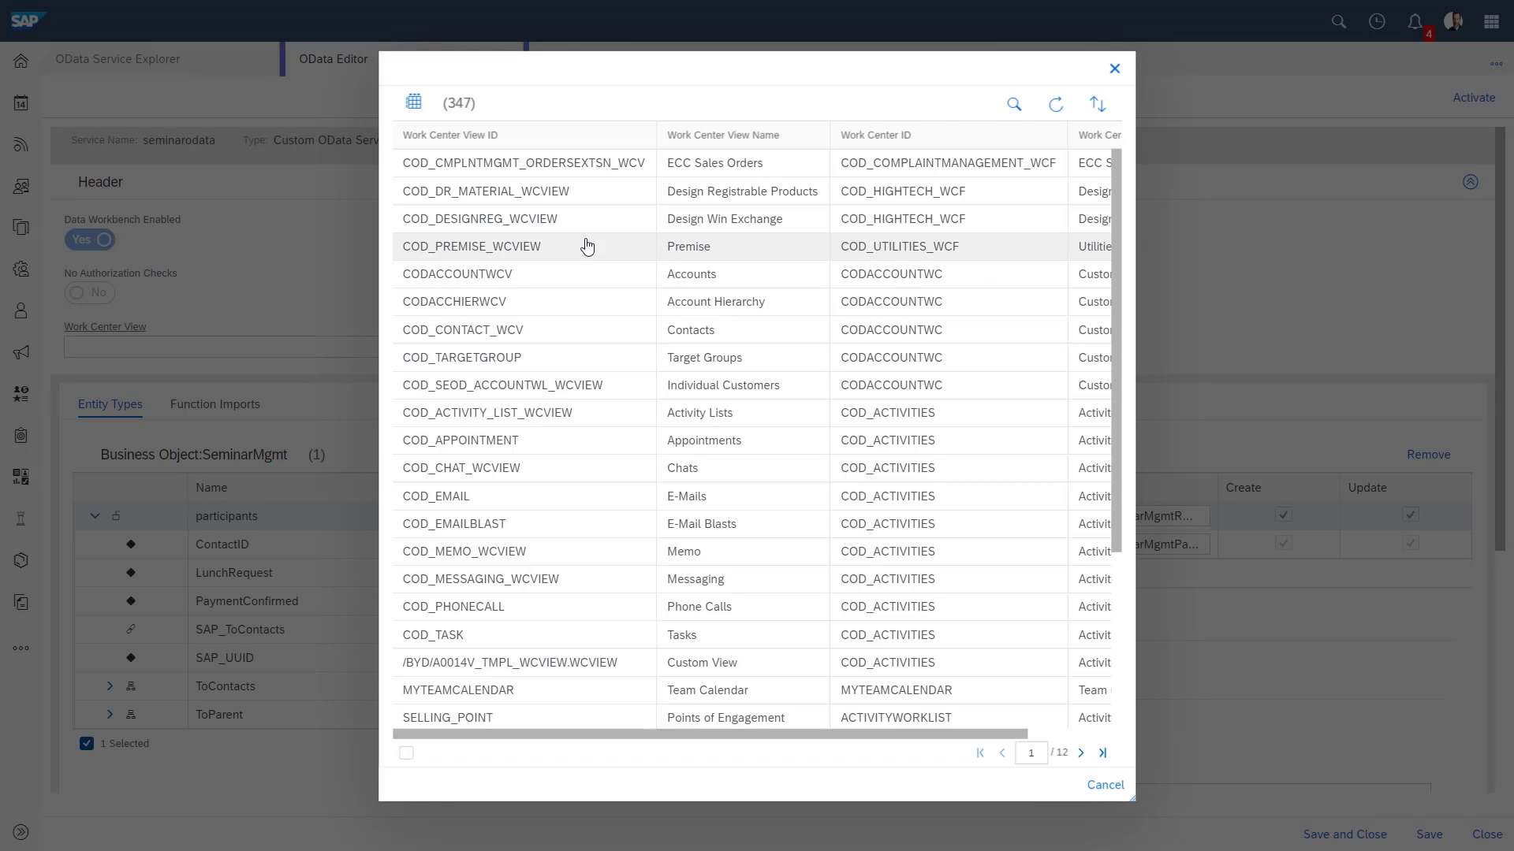
text(seminar*)
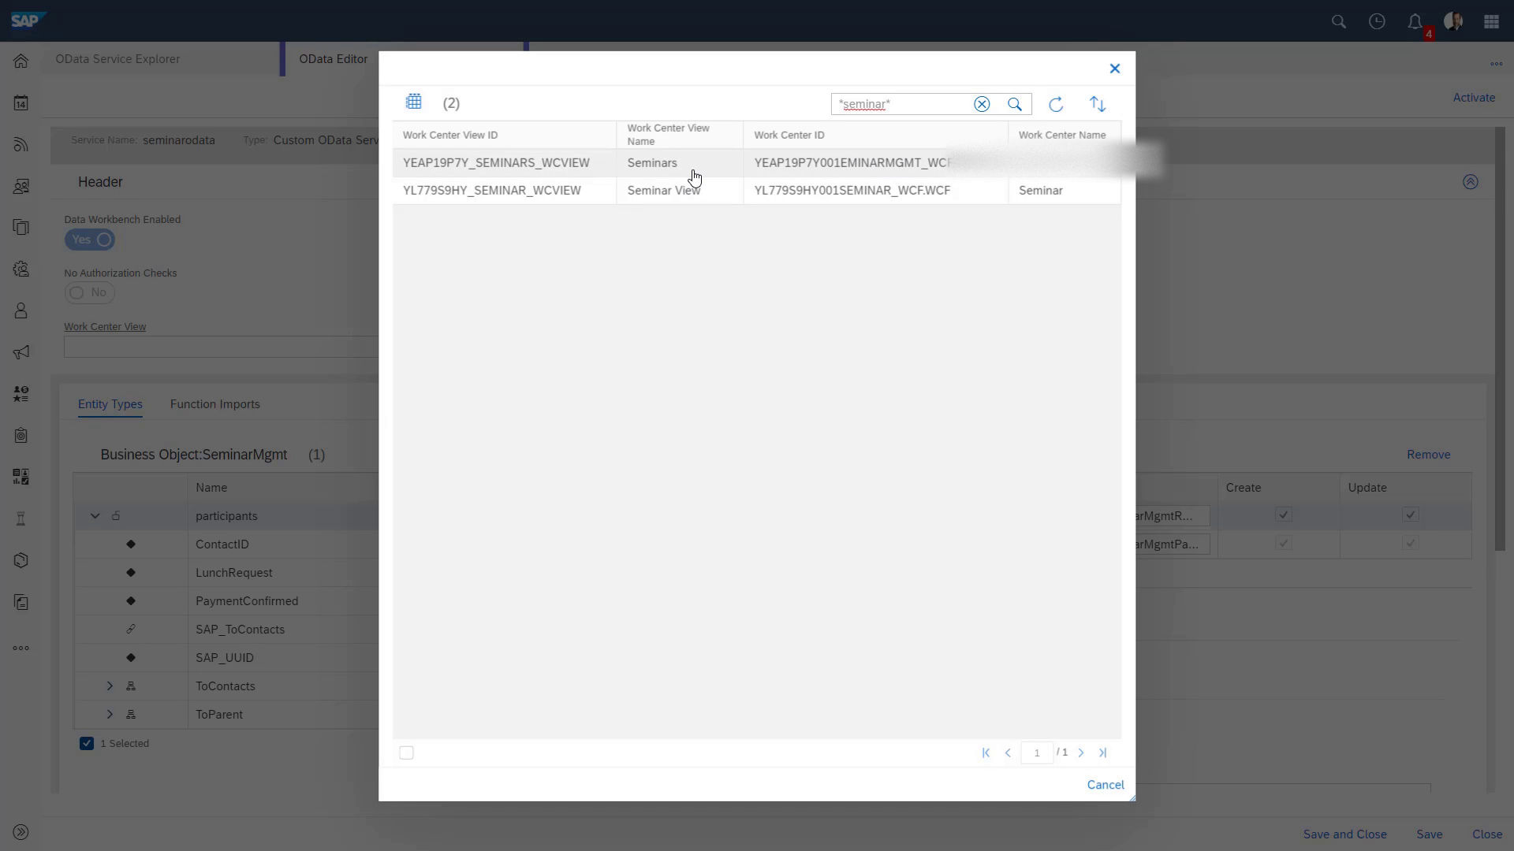
mouse_move(694, 173)
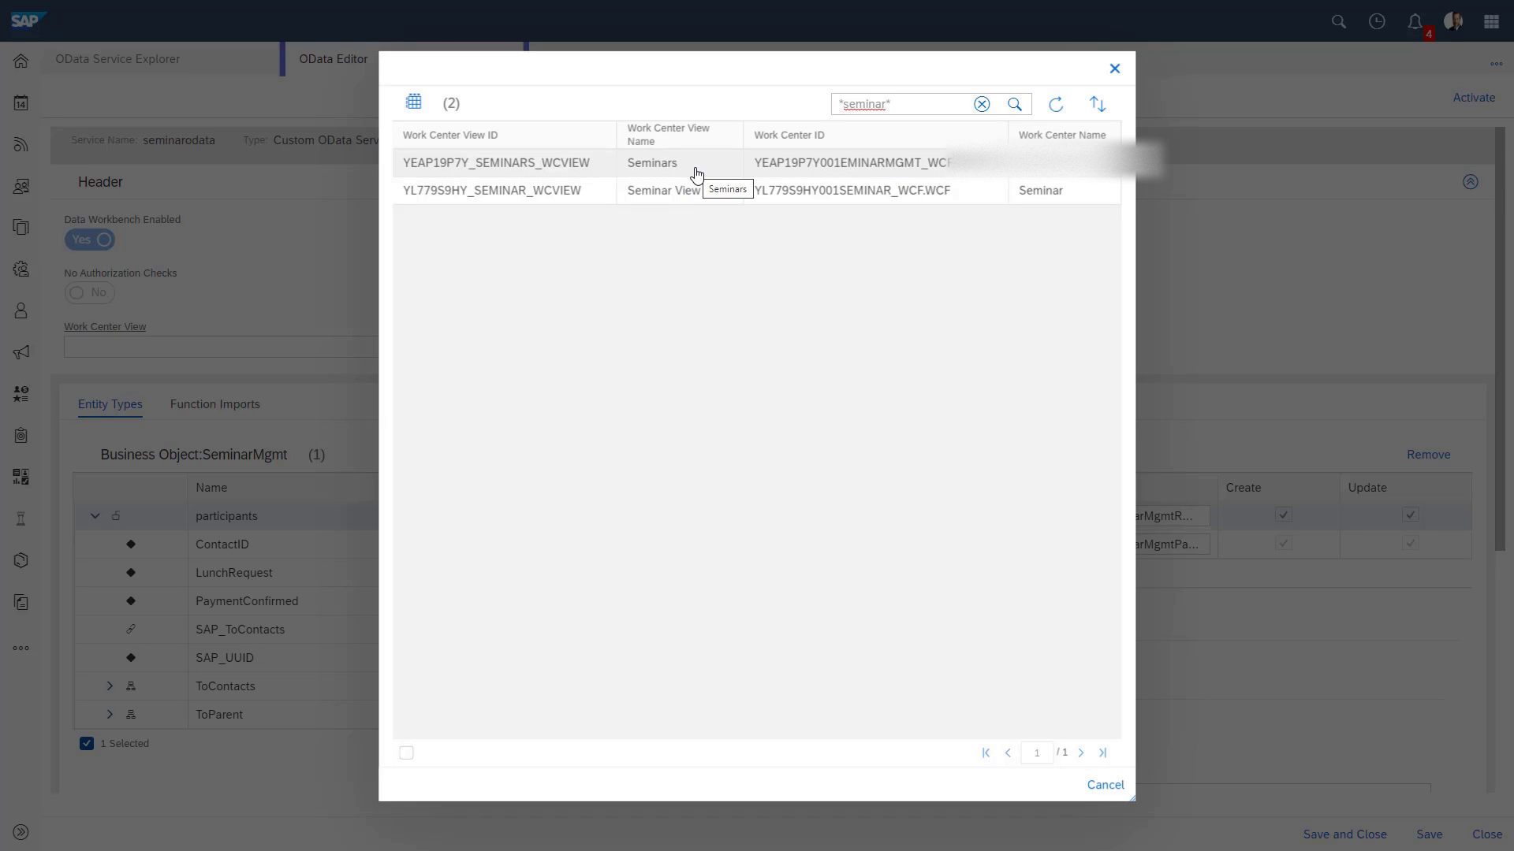
click(497, 163)
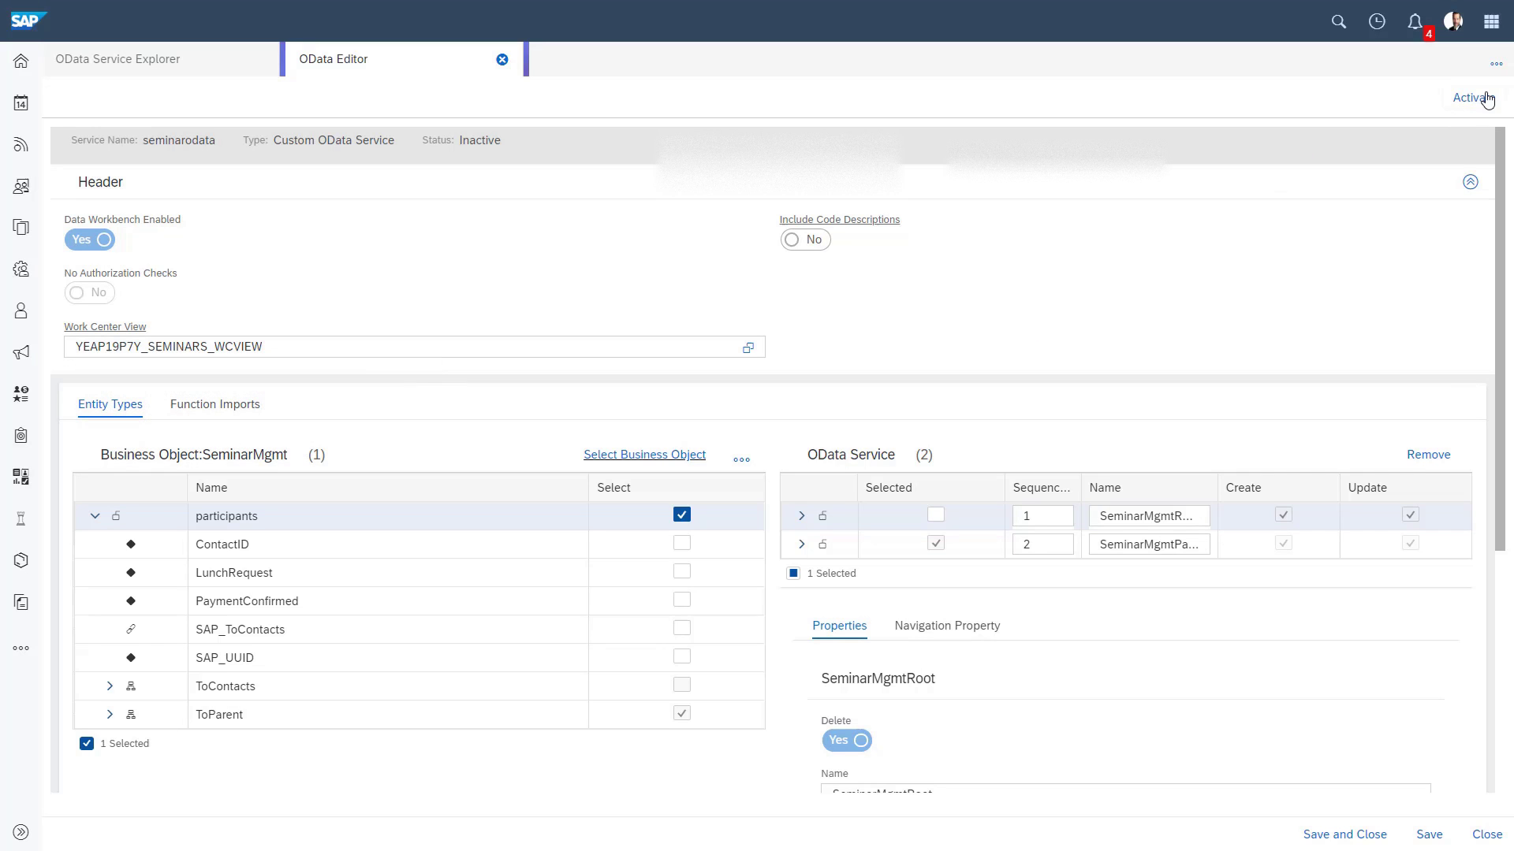
- Include ContactID, LunchRequest and PaymentConfirmed for participants, adding a CodeList entity
click(1428, 834)
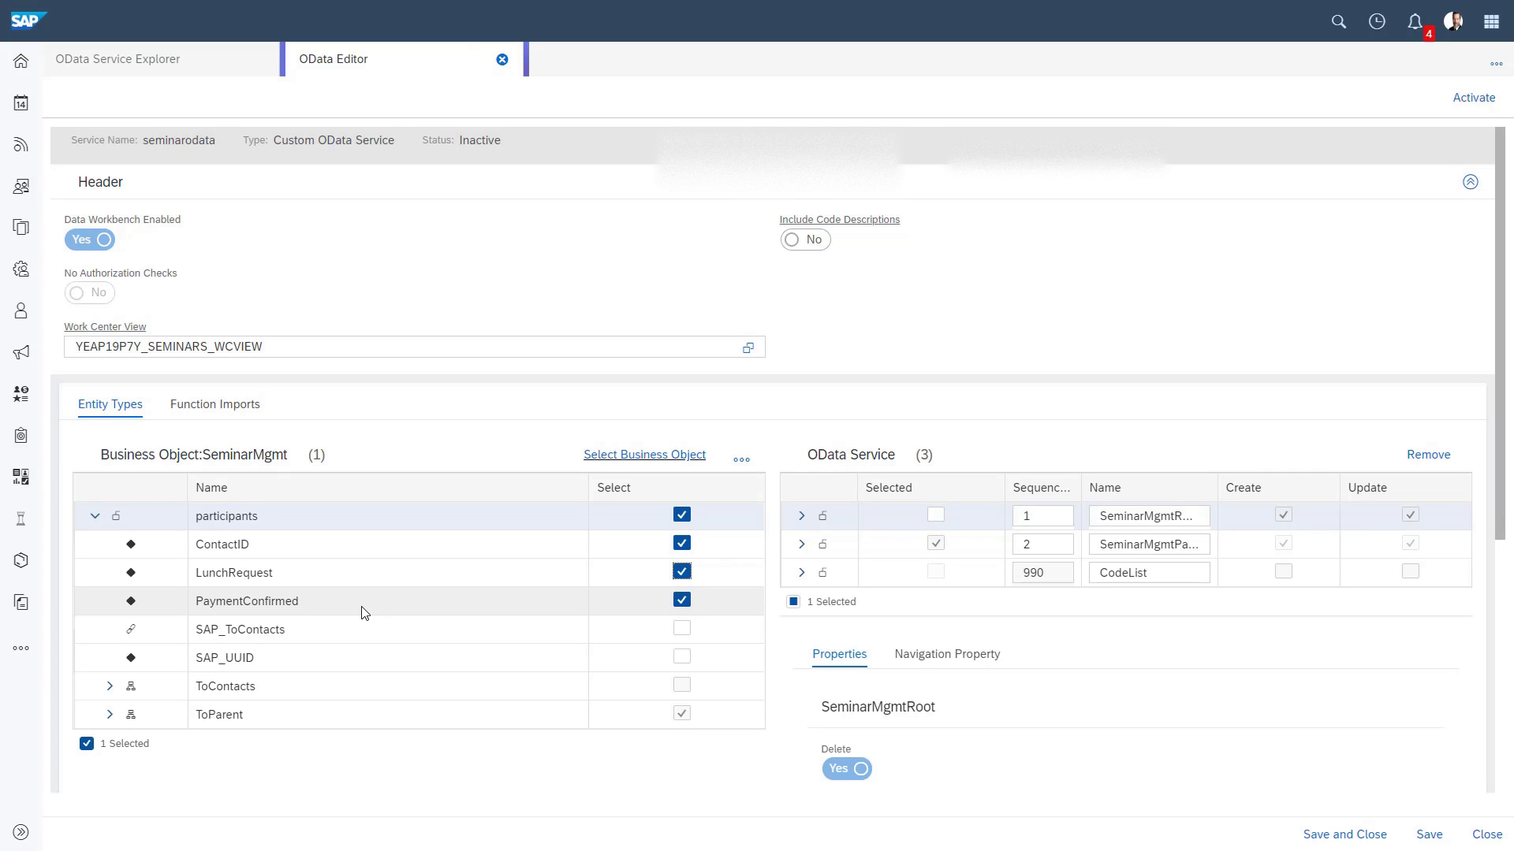
mouse_move(375, 605)
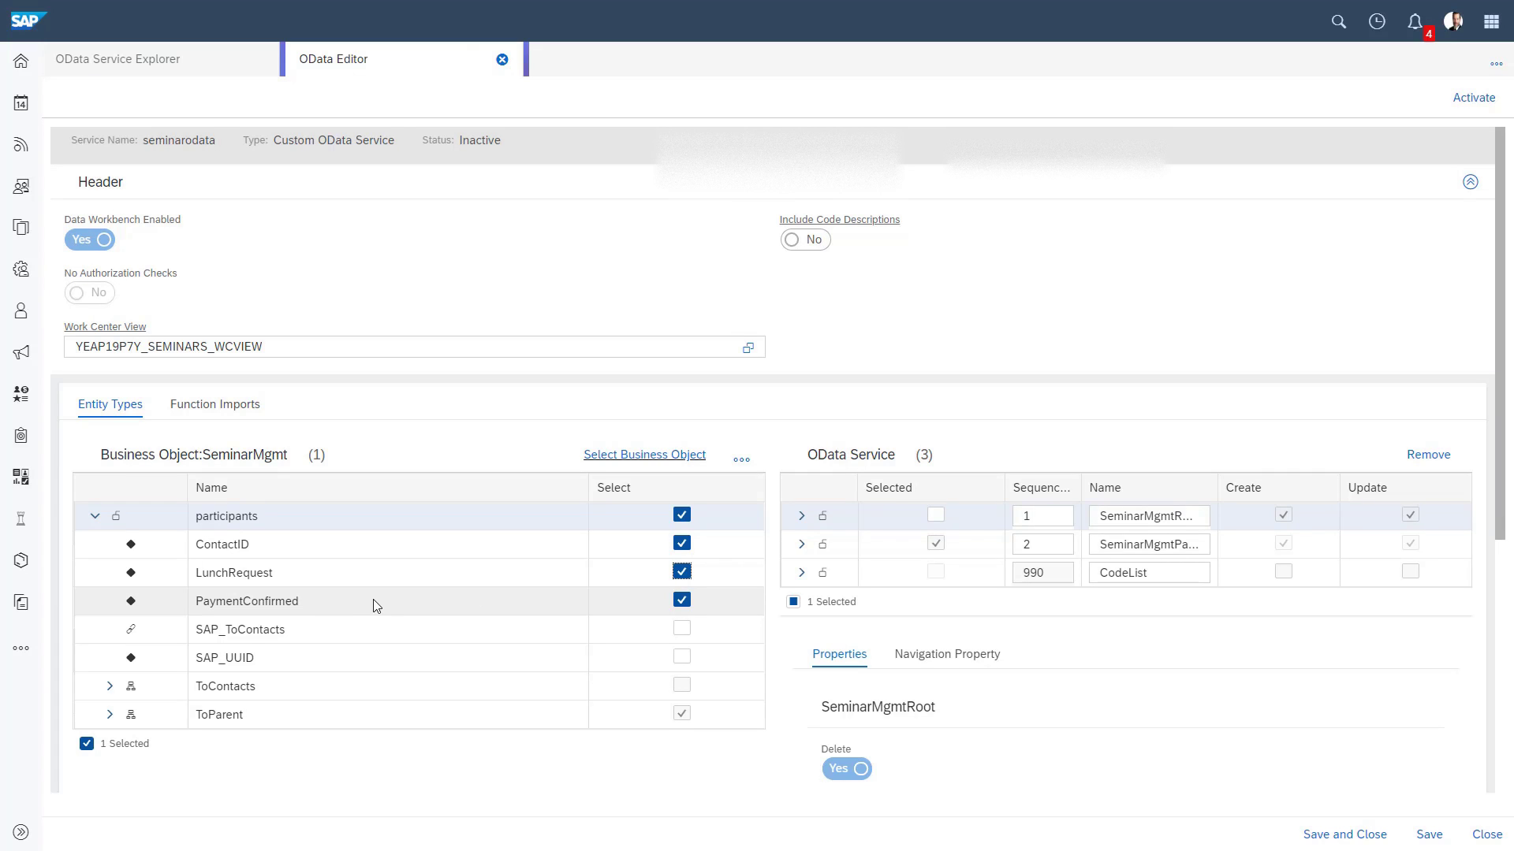
scroll(down, 3)
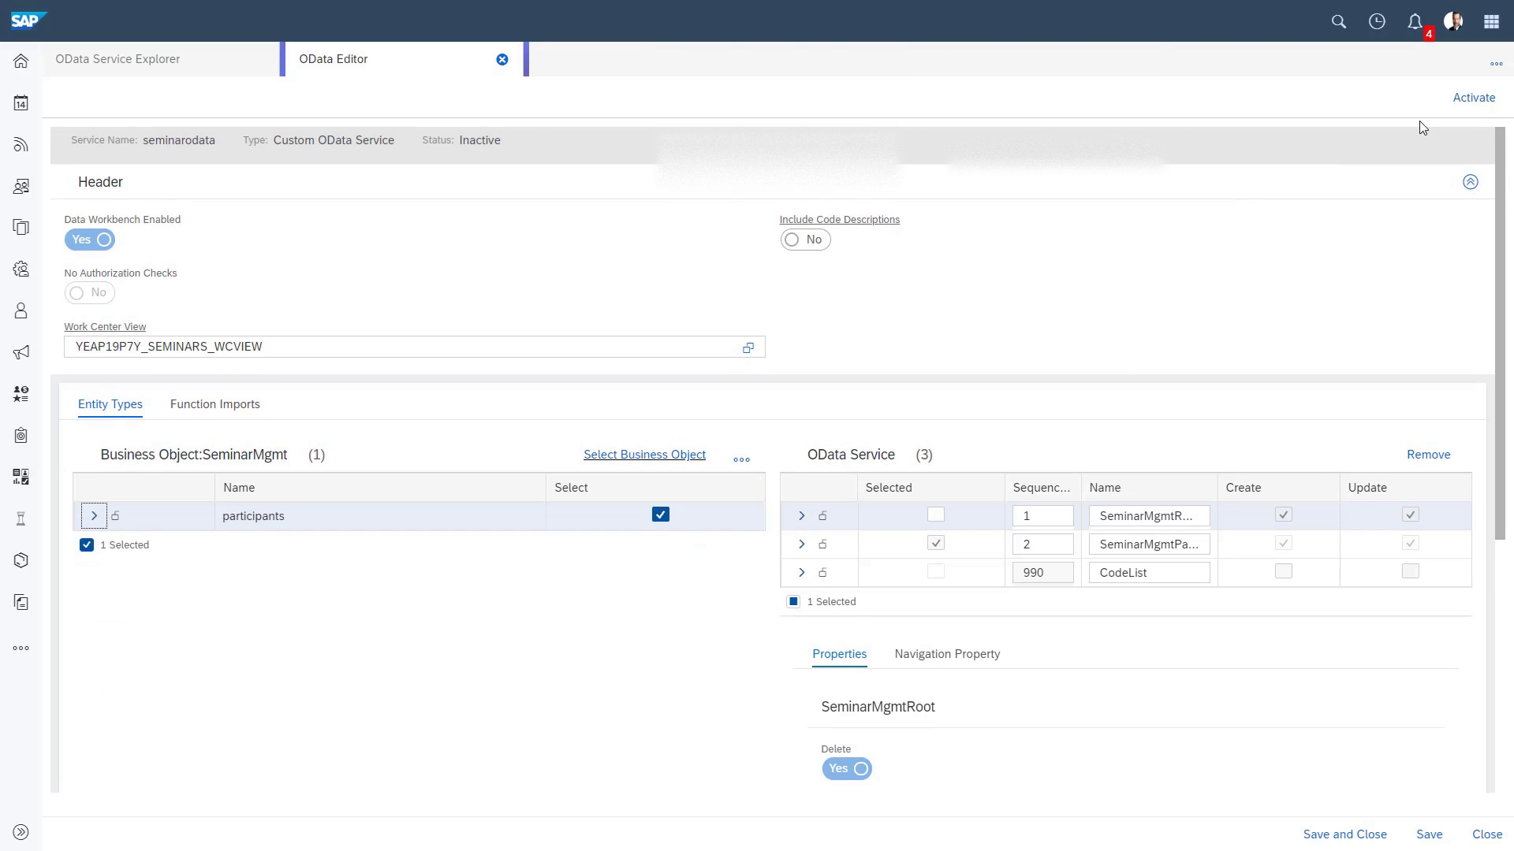
- Save and activate seminarodata so its status becomes Active with a service URL
click(1428, 834)
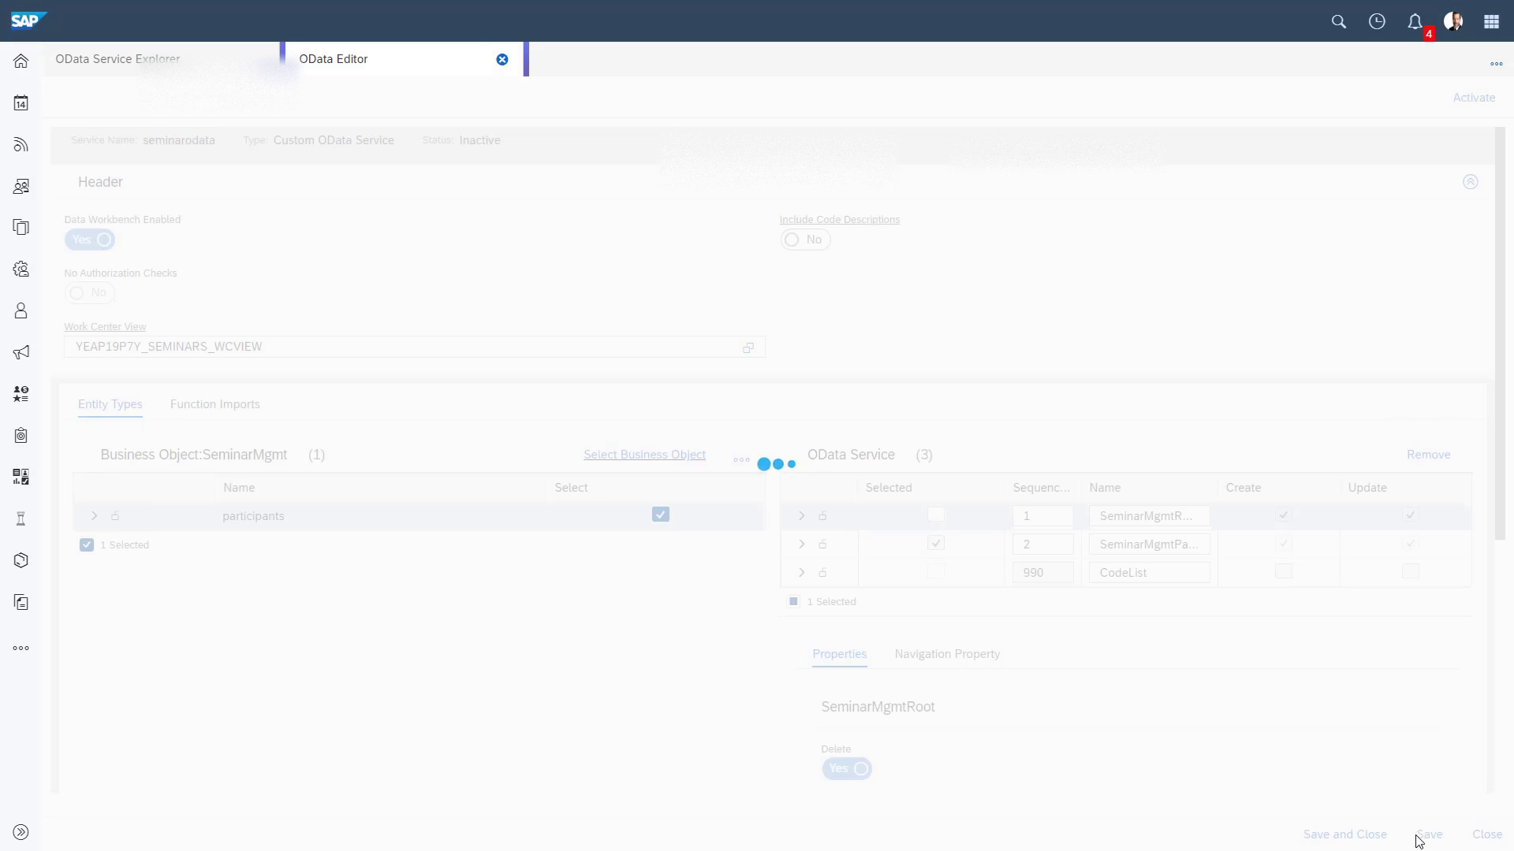
click(1428, 834)
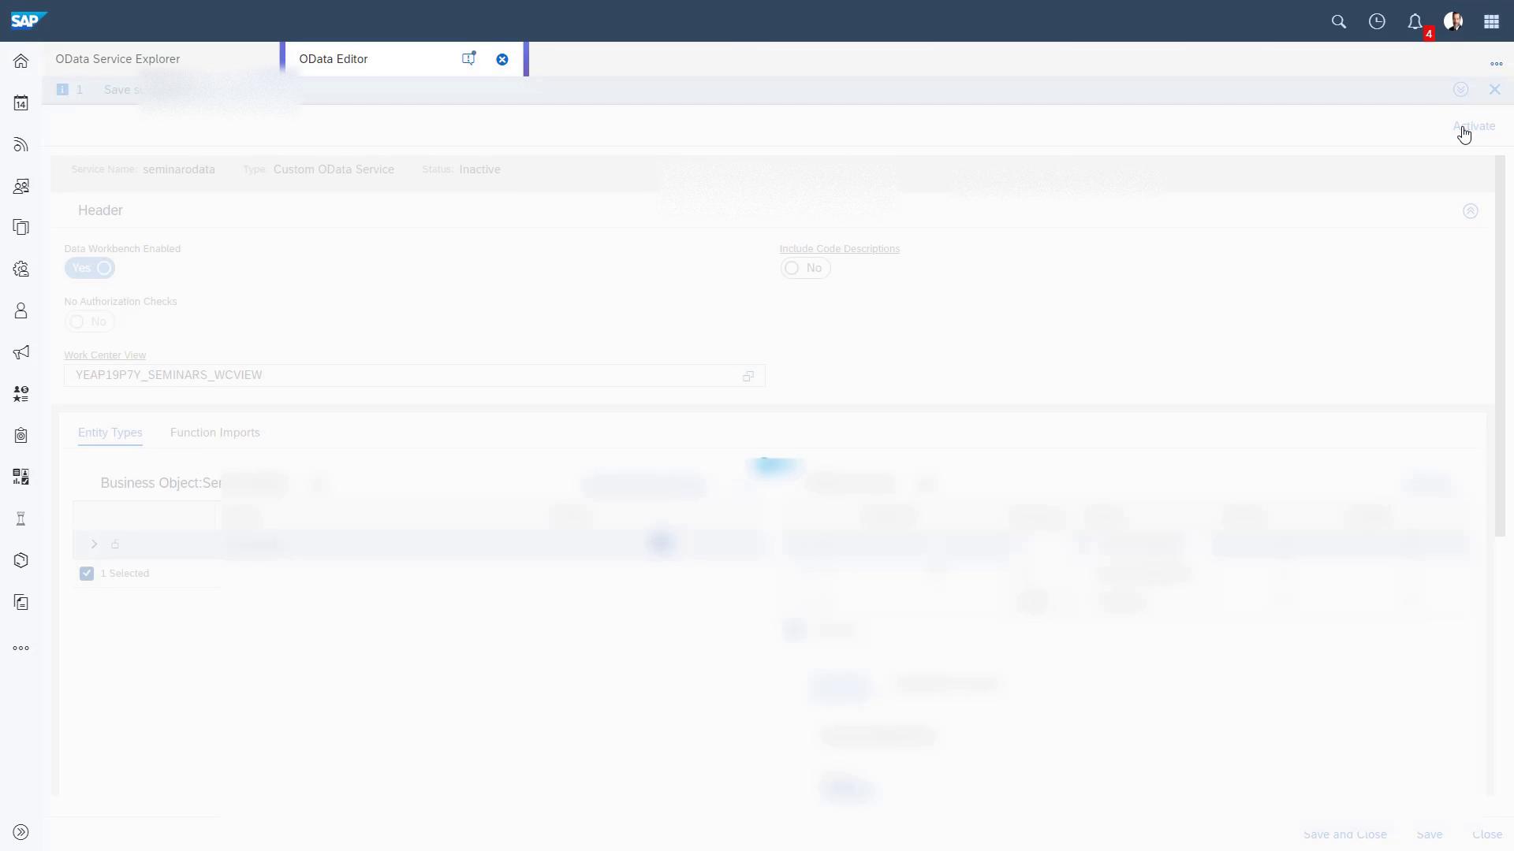
click(1469, 126)
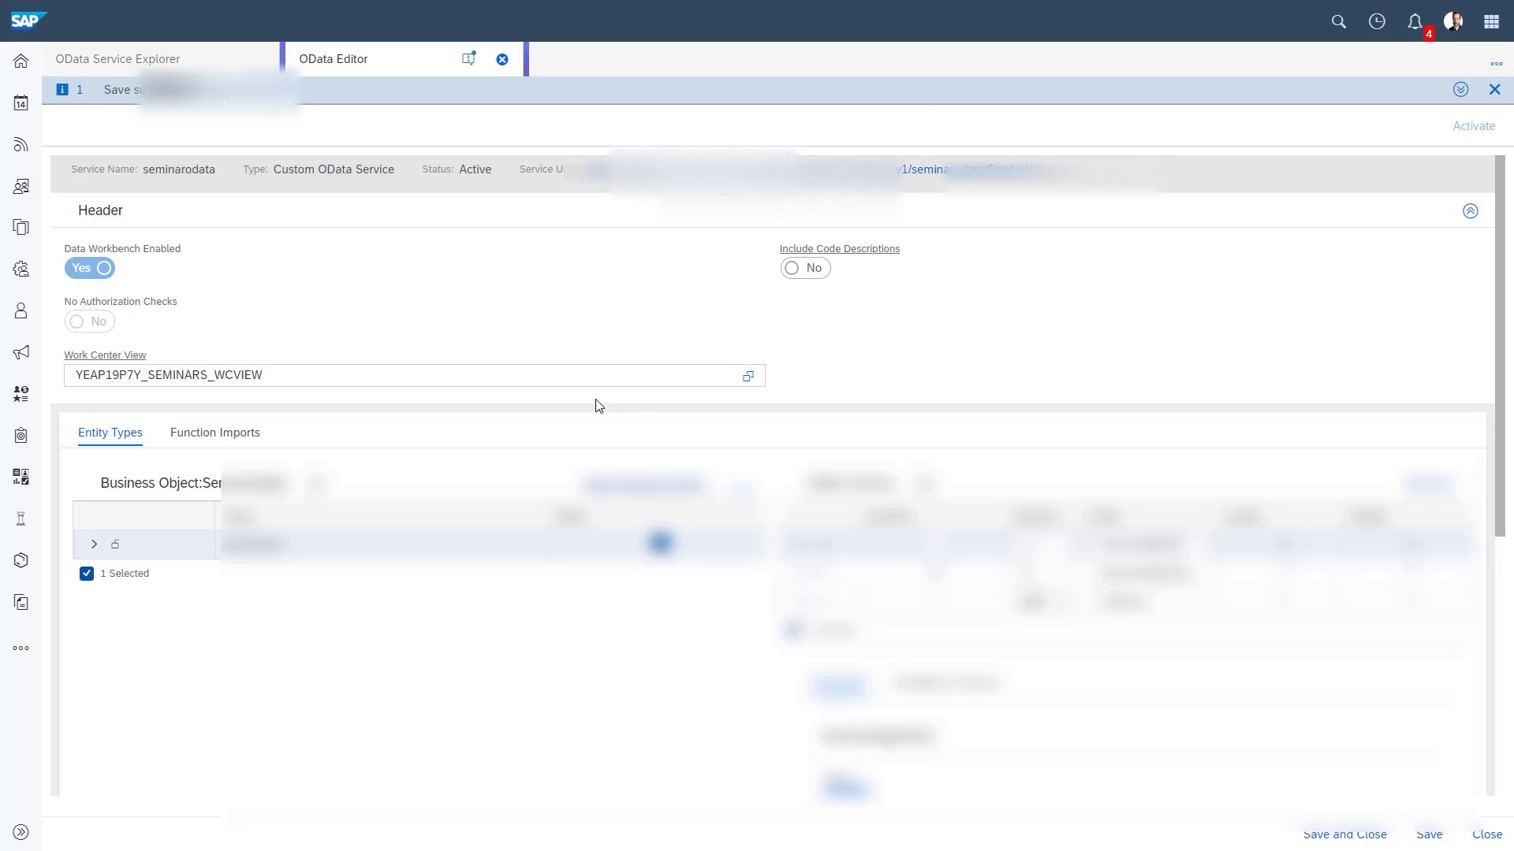
mouse_move(594, 405)
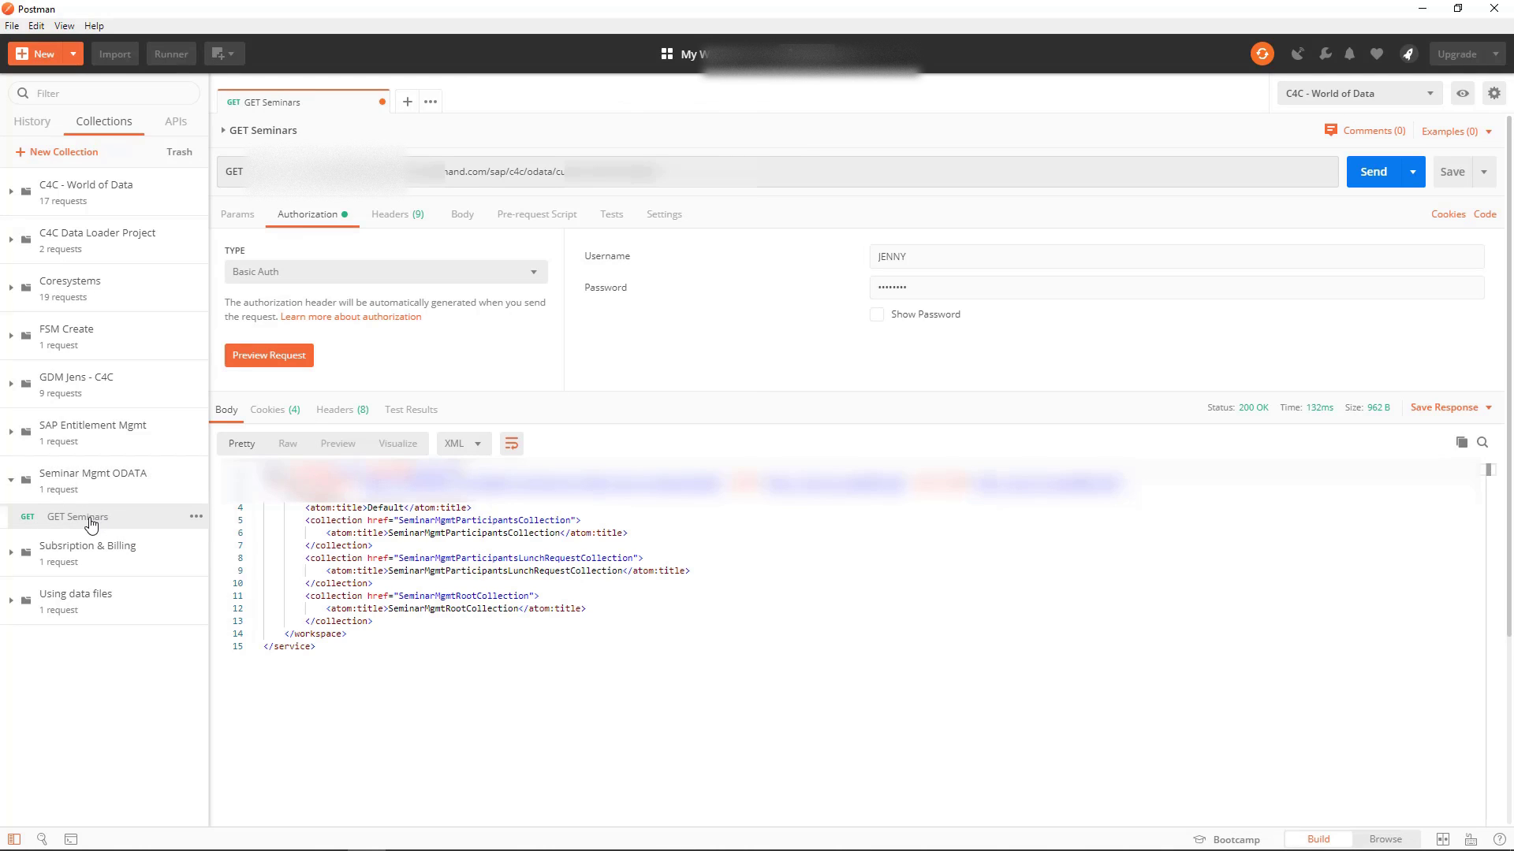
mouse_move(93, 531)
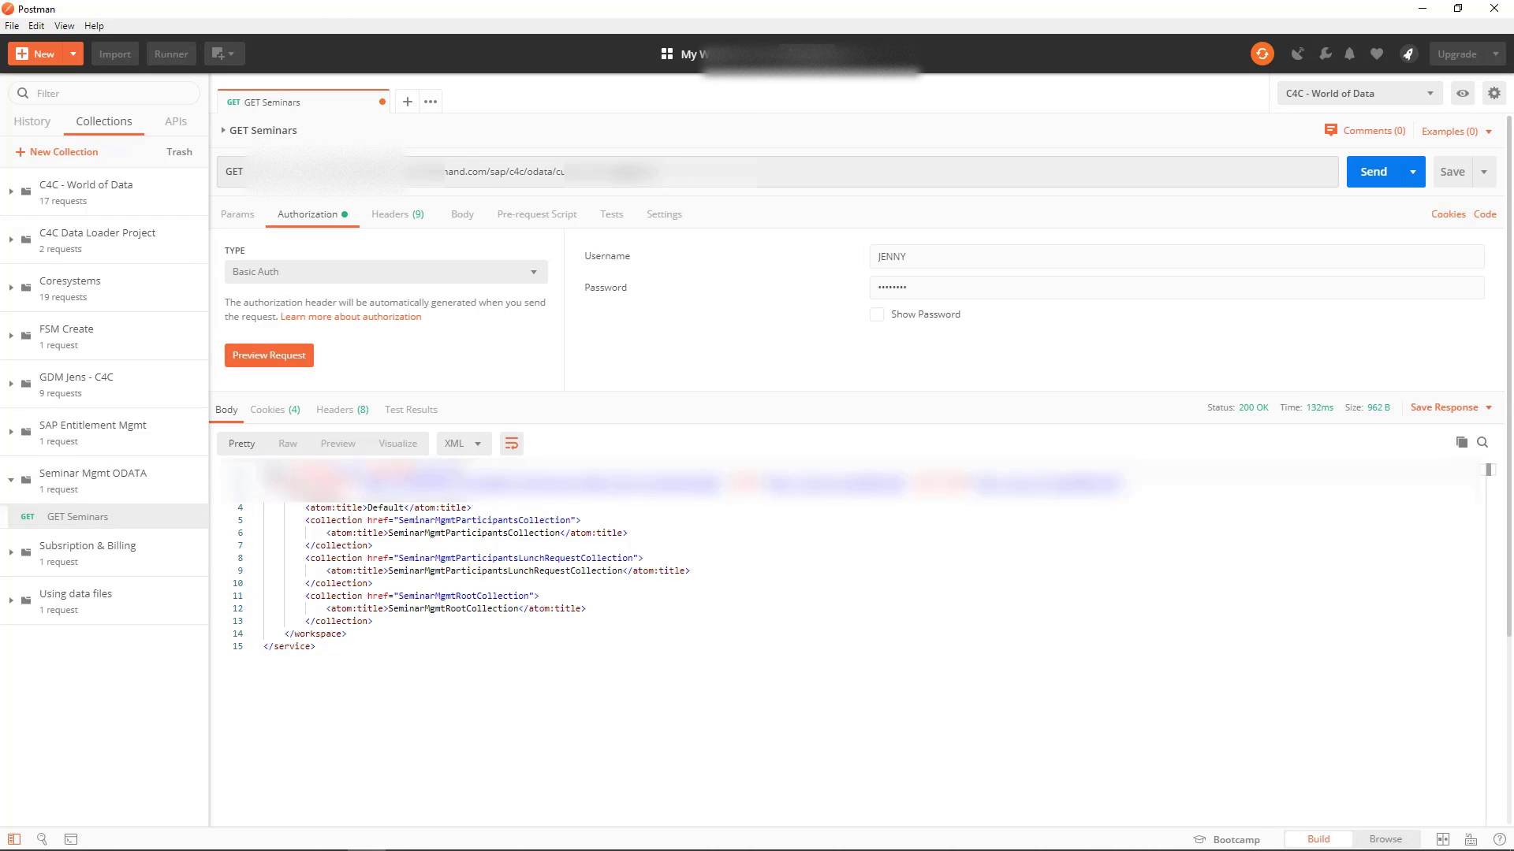
mouse_move(1371, 170)
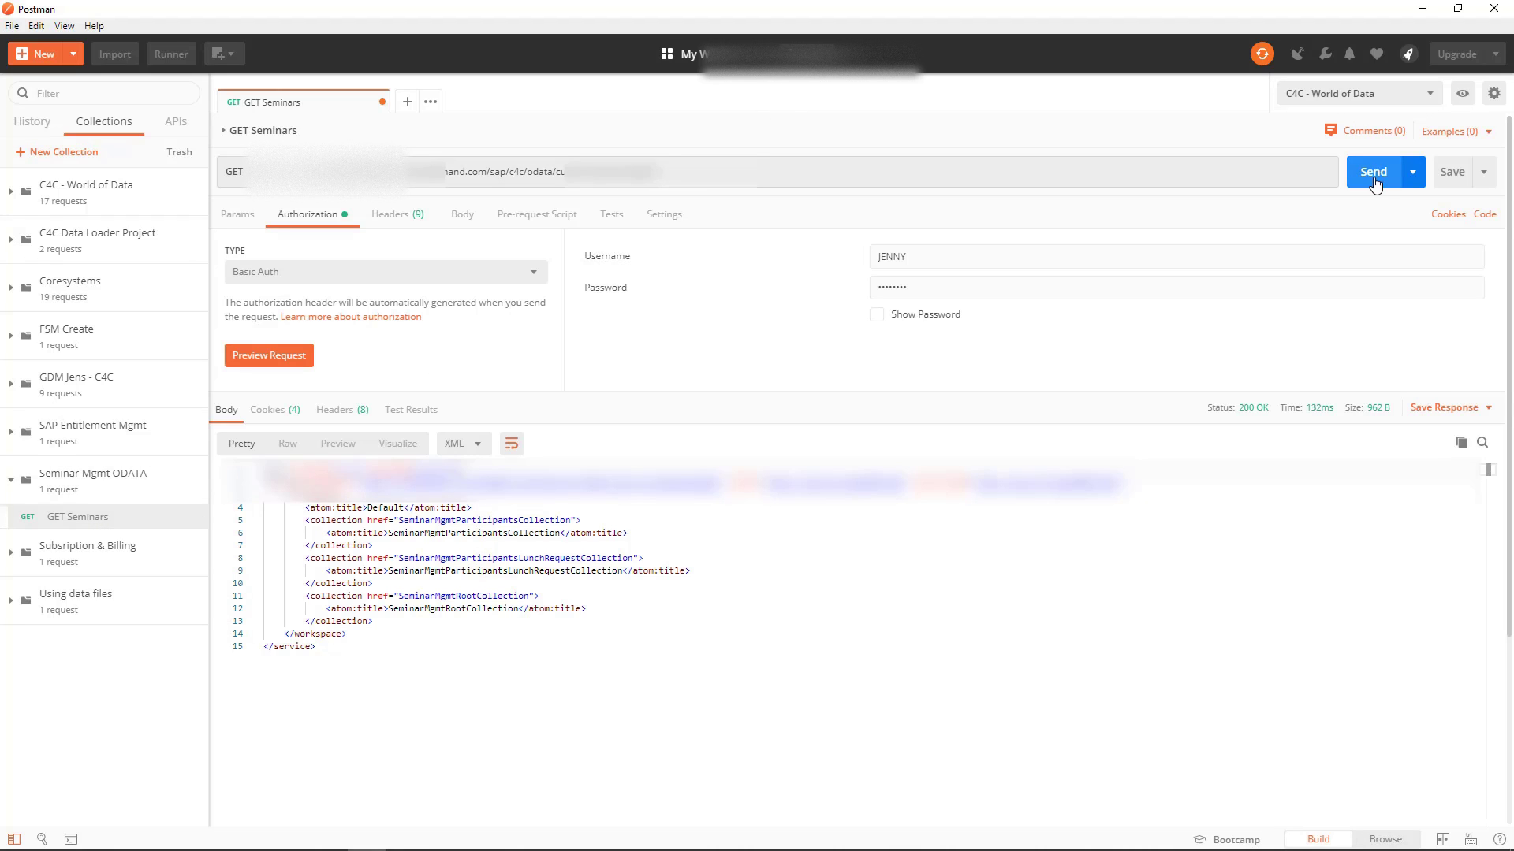
- Point GET Seminars at SeminarMgmtRootCollection and send it to return the seminar records
click(1371, 171)
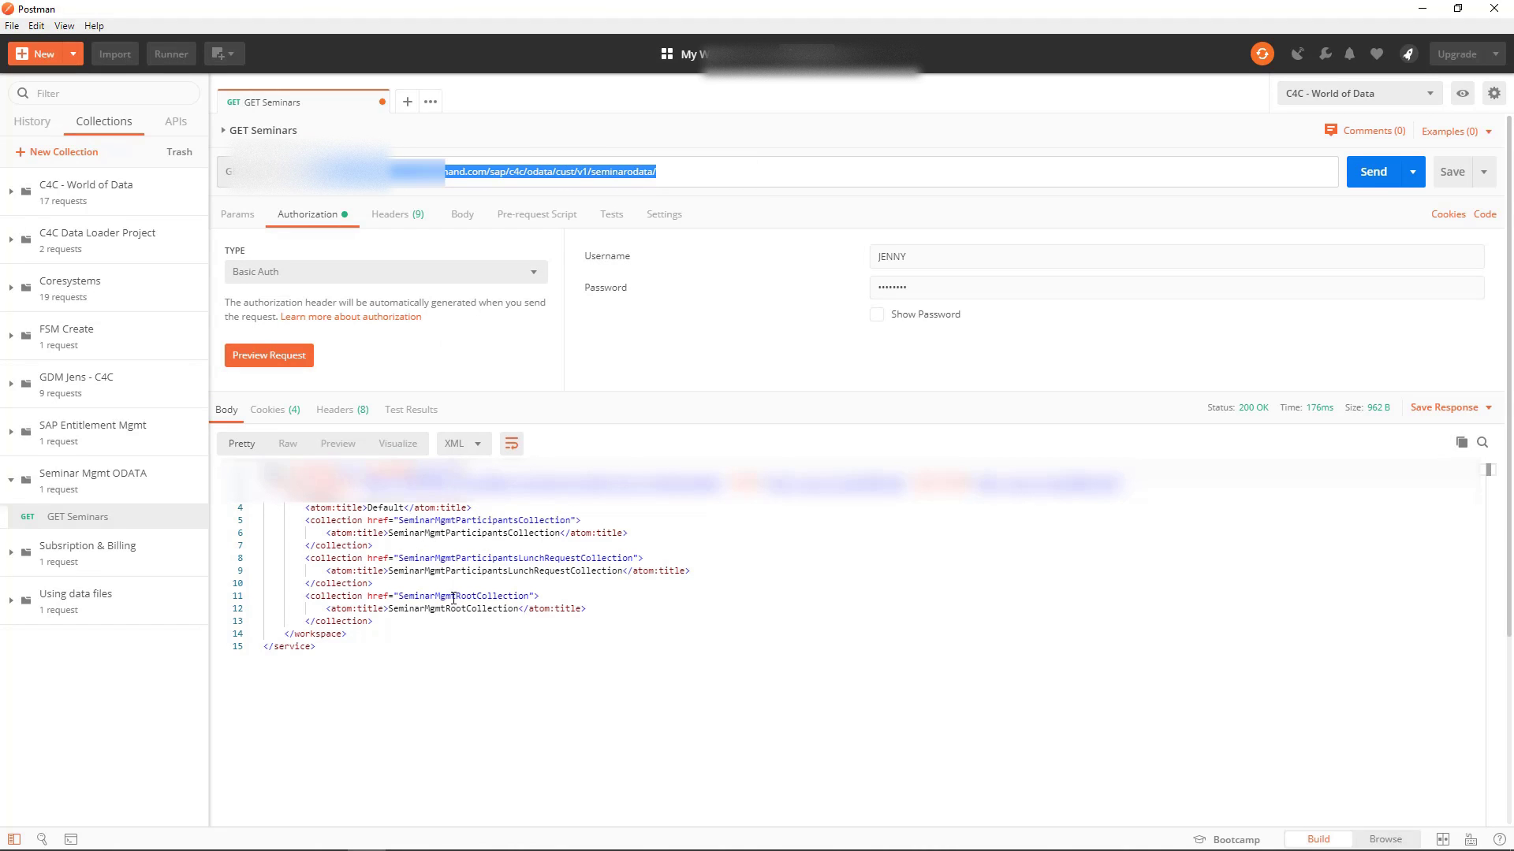
click(451, 609)
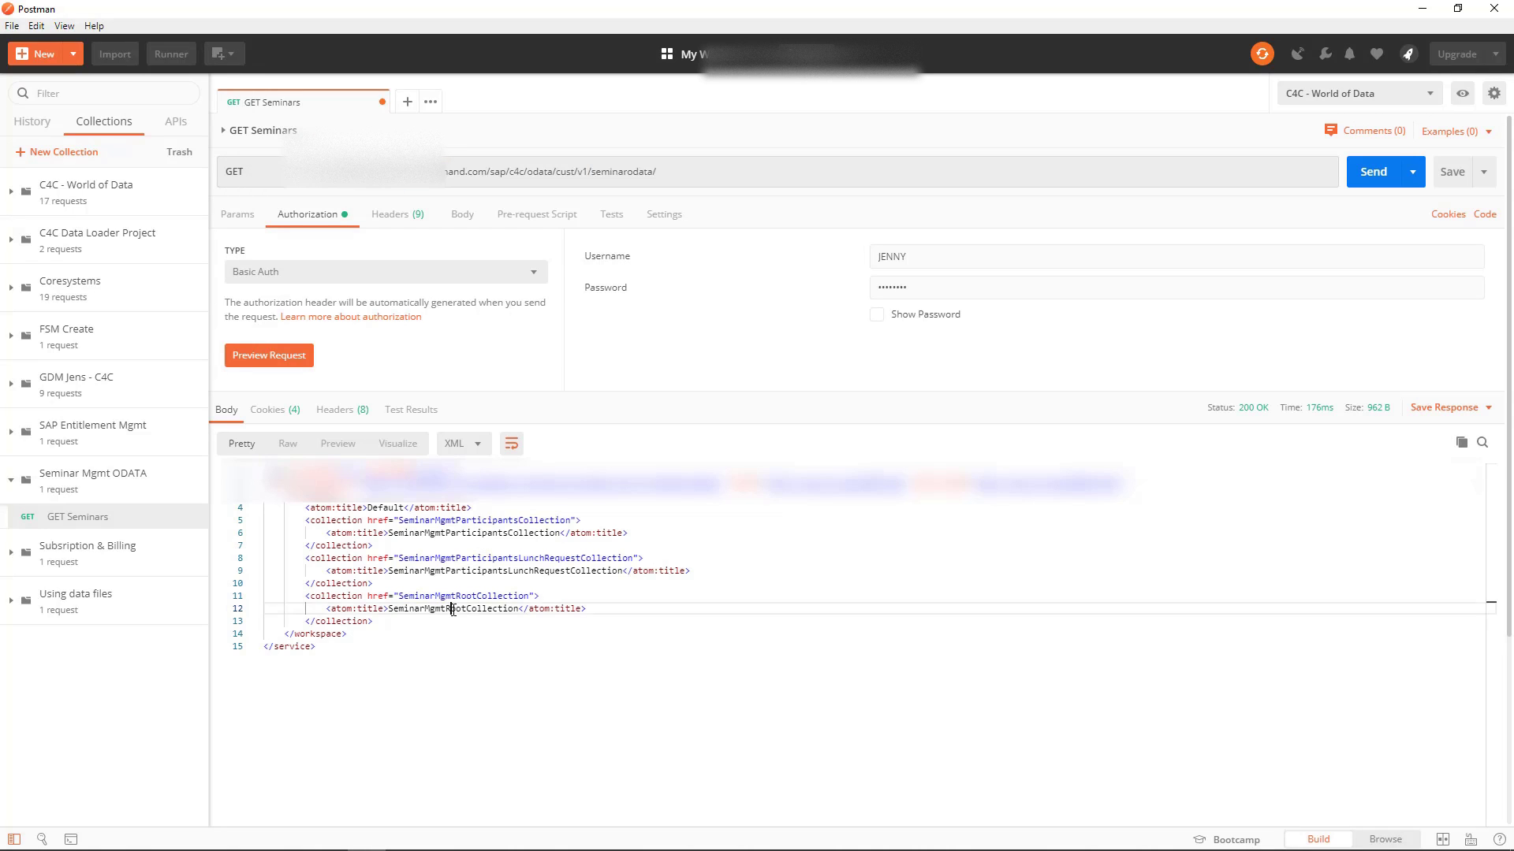
double_click(451, 609)
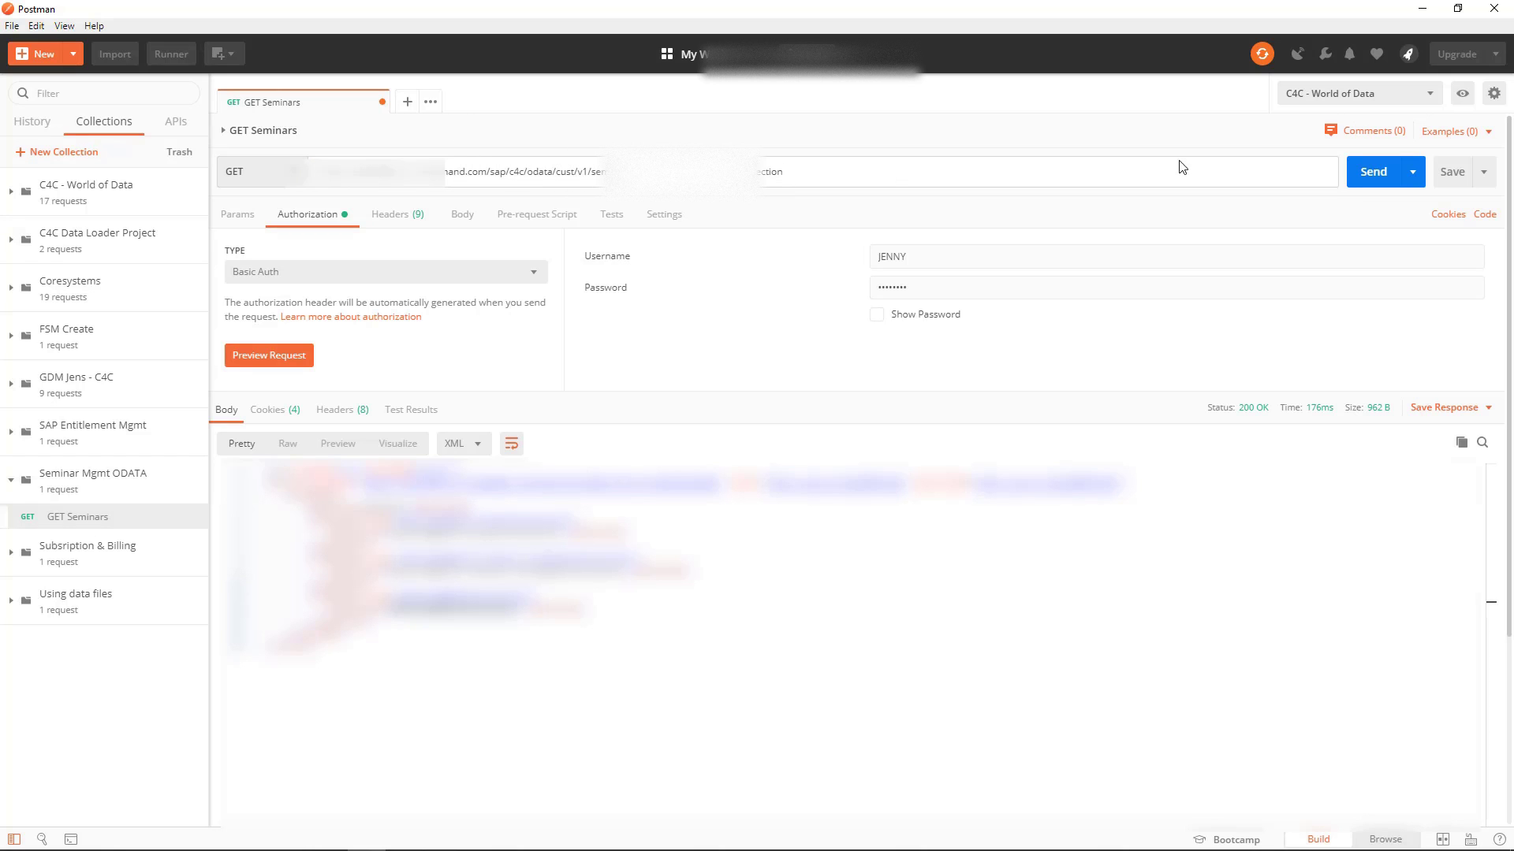
click(1373, 170)
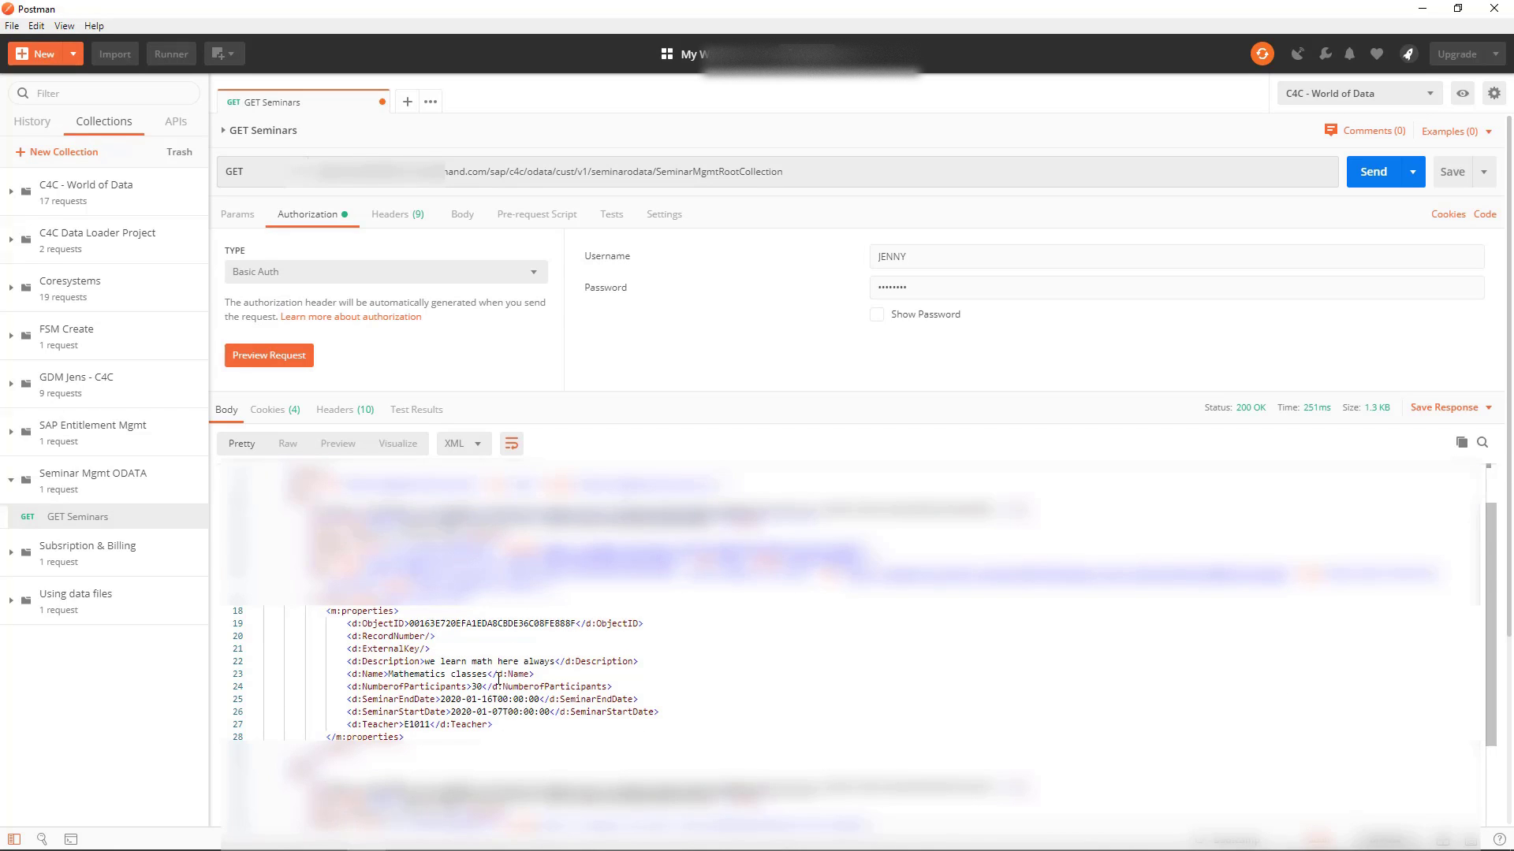
scroll(down, 3)
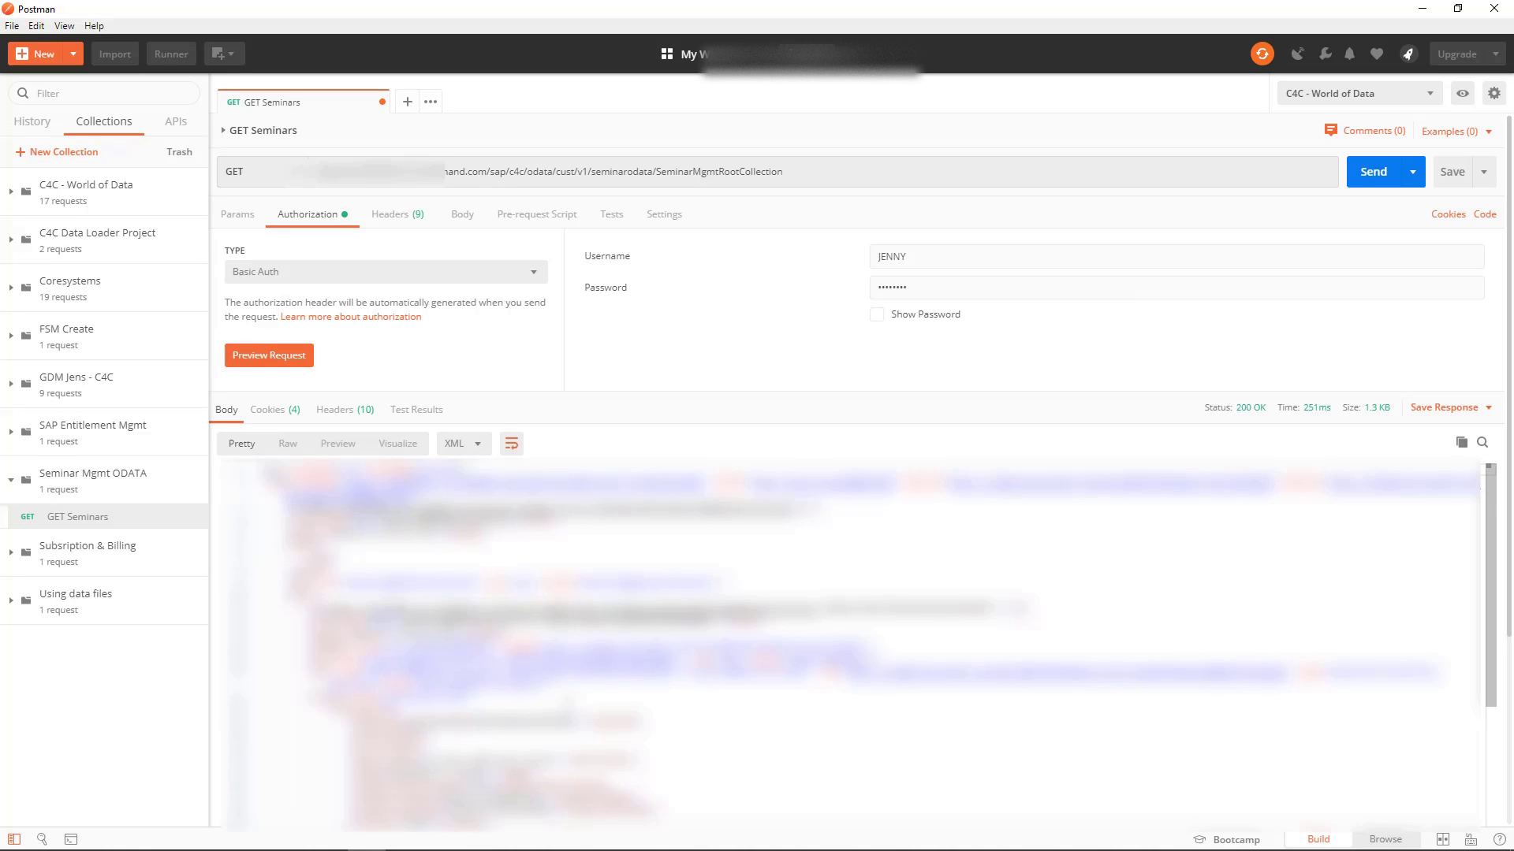
mouse_move(858, 574)
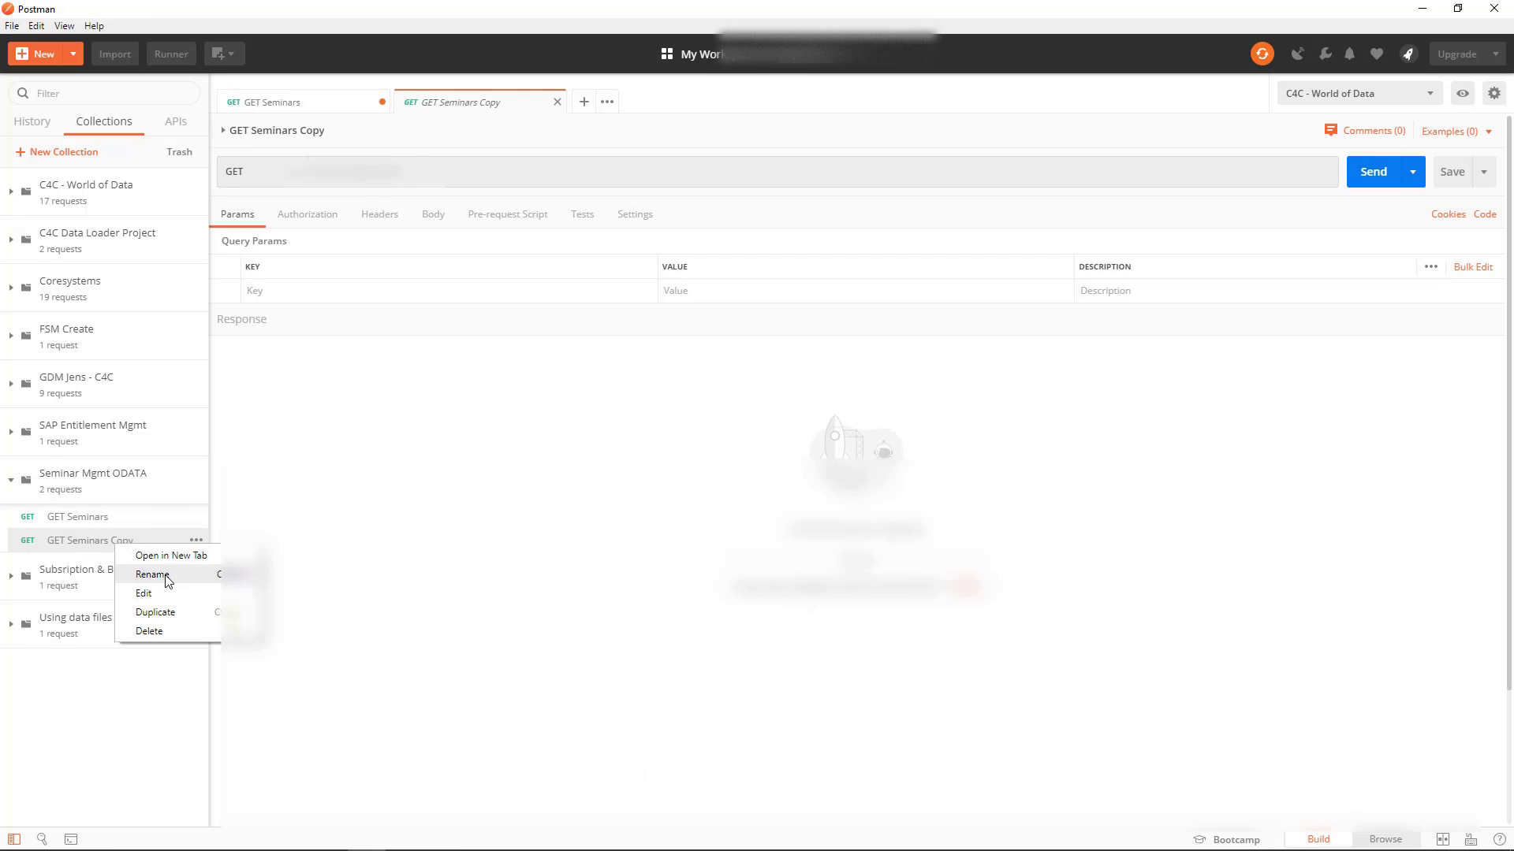
- Name the copy POST Seminar and give it the SeminarMgmtRootCollection URL from GET Seminars
click(152, 574)
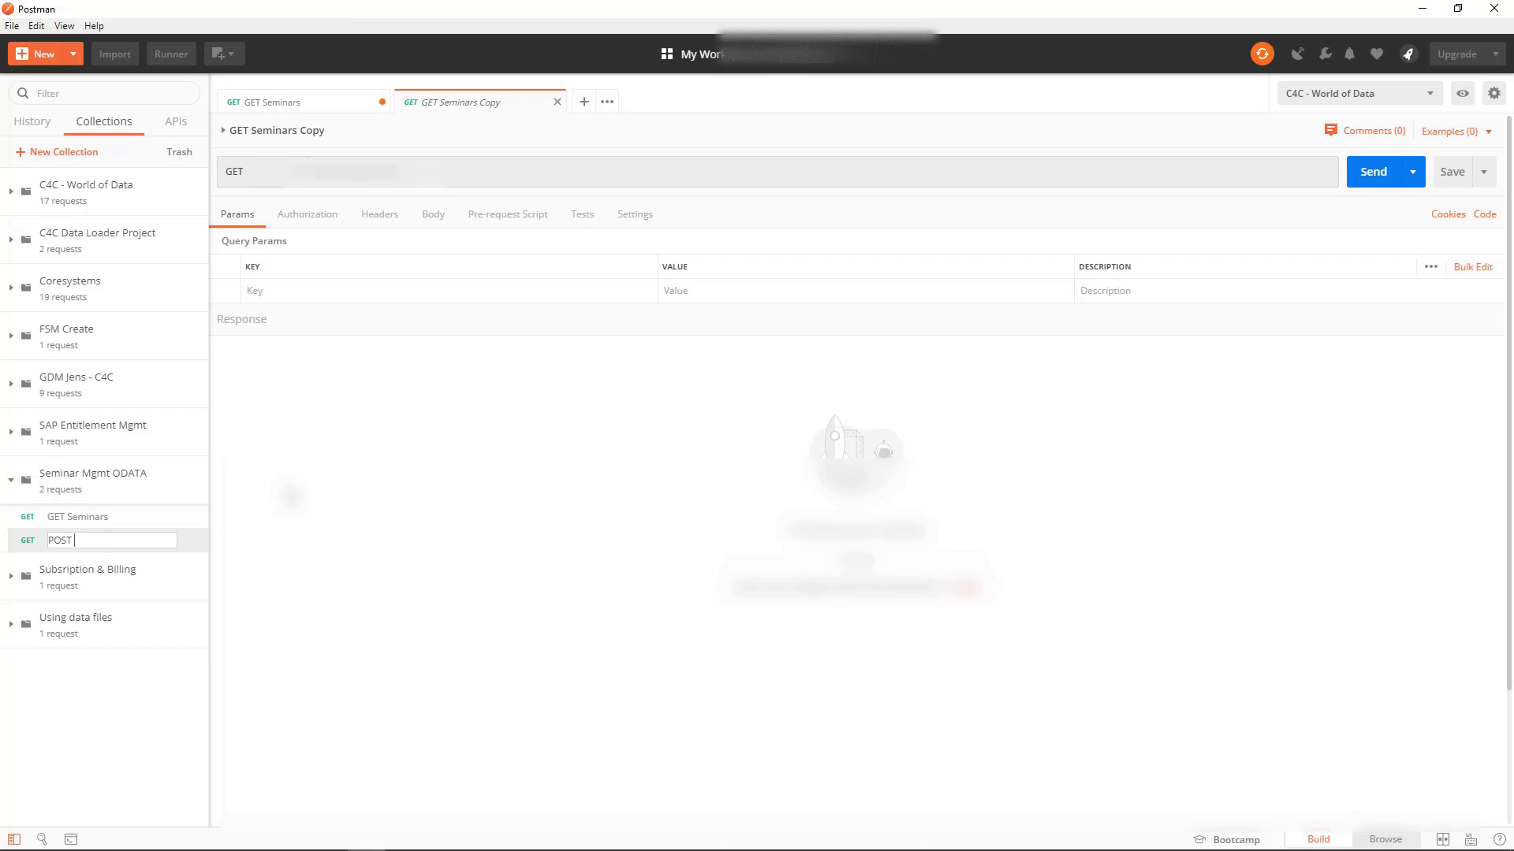
text(Seminar)
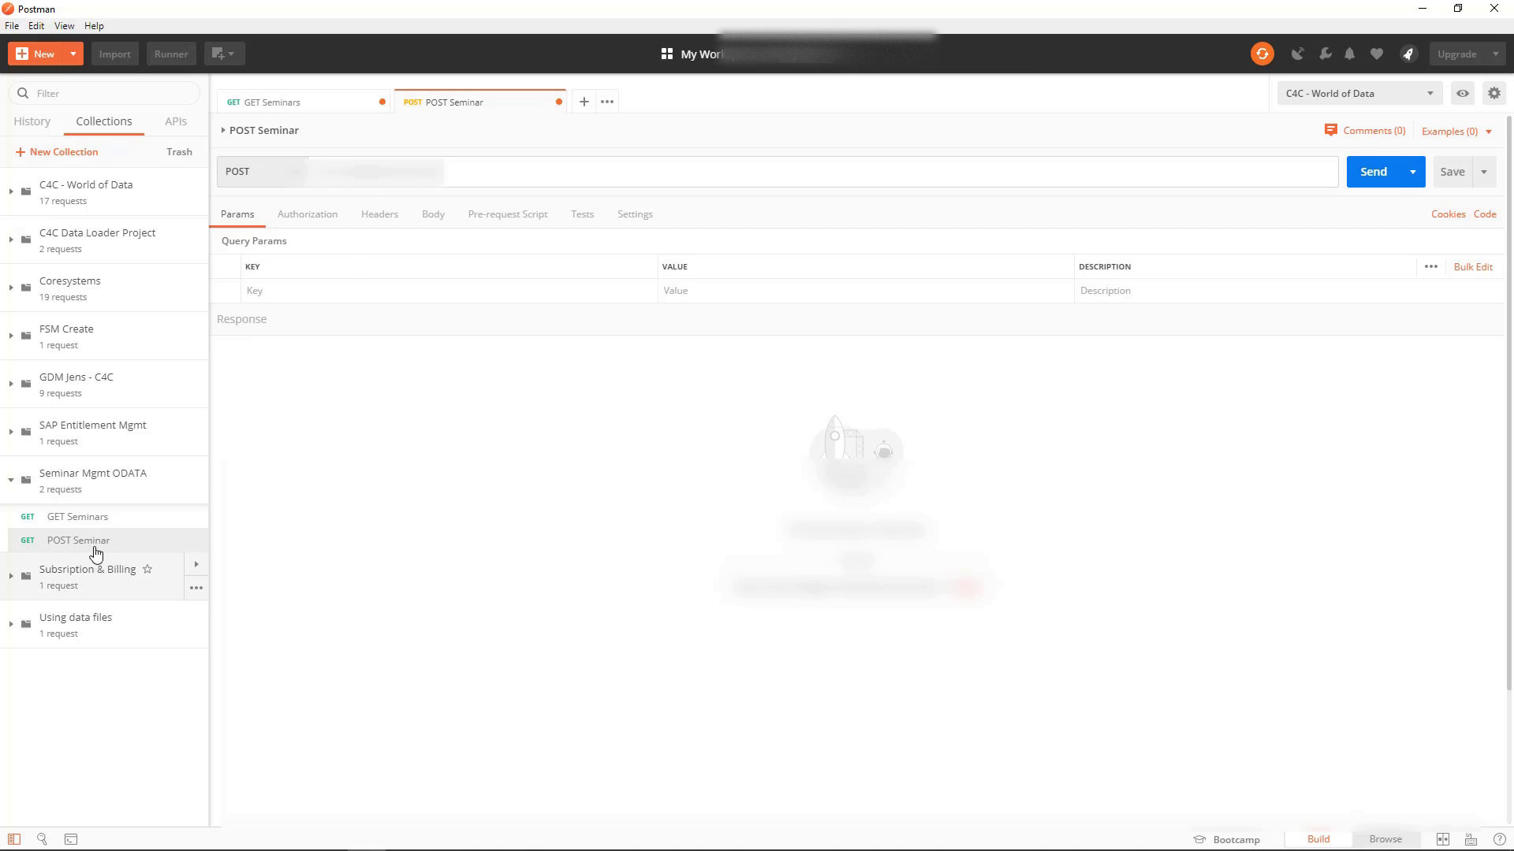
click(274, 100)
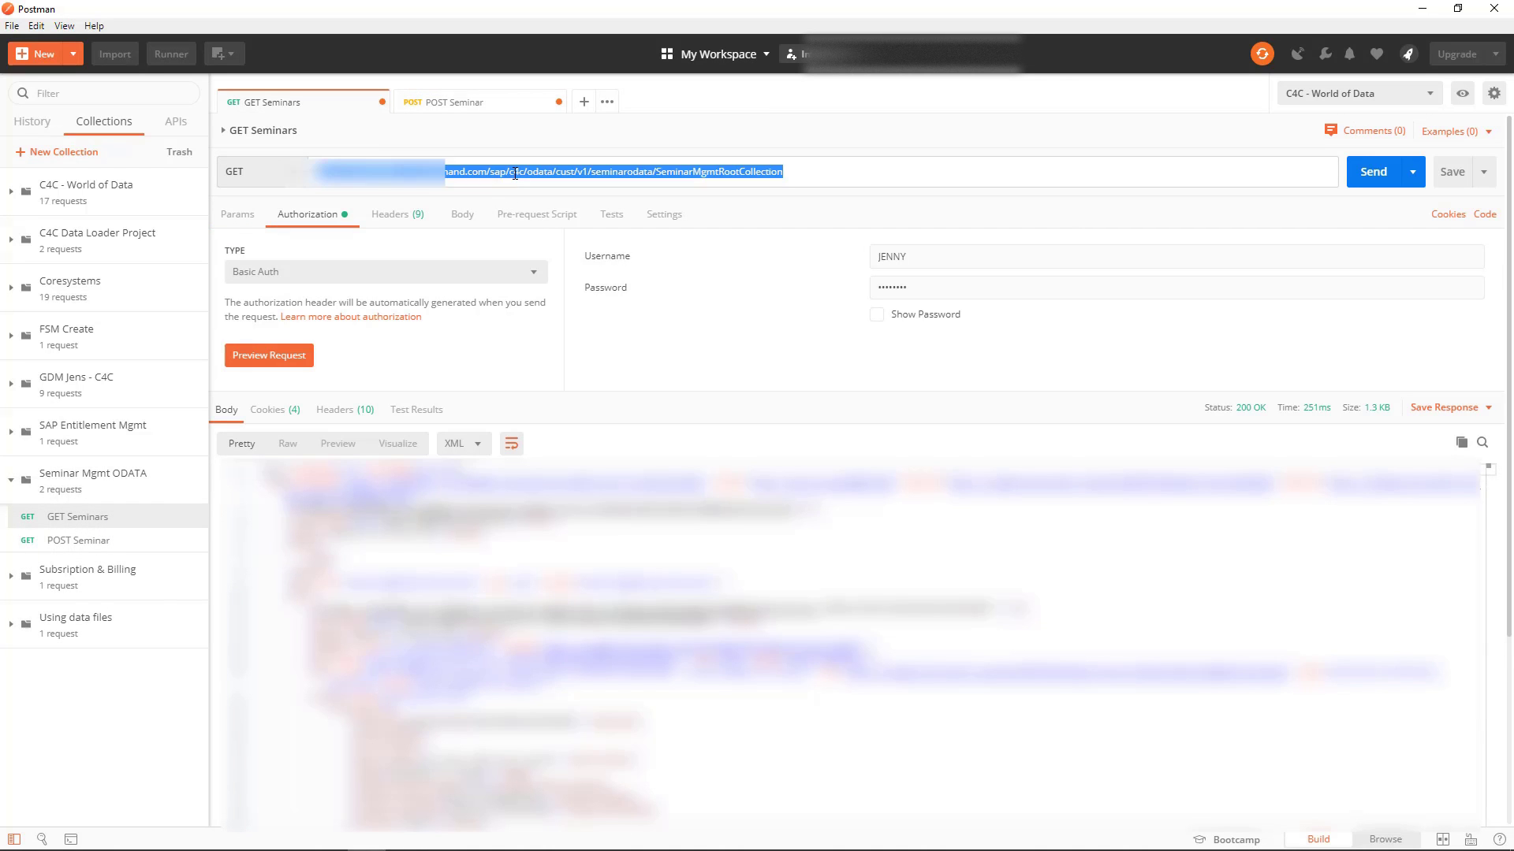
click(453, 101)
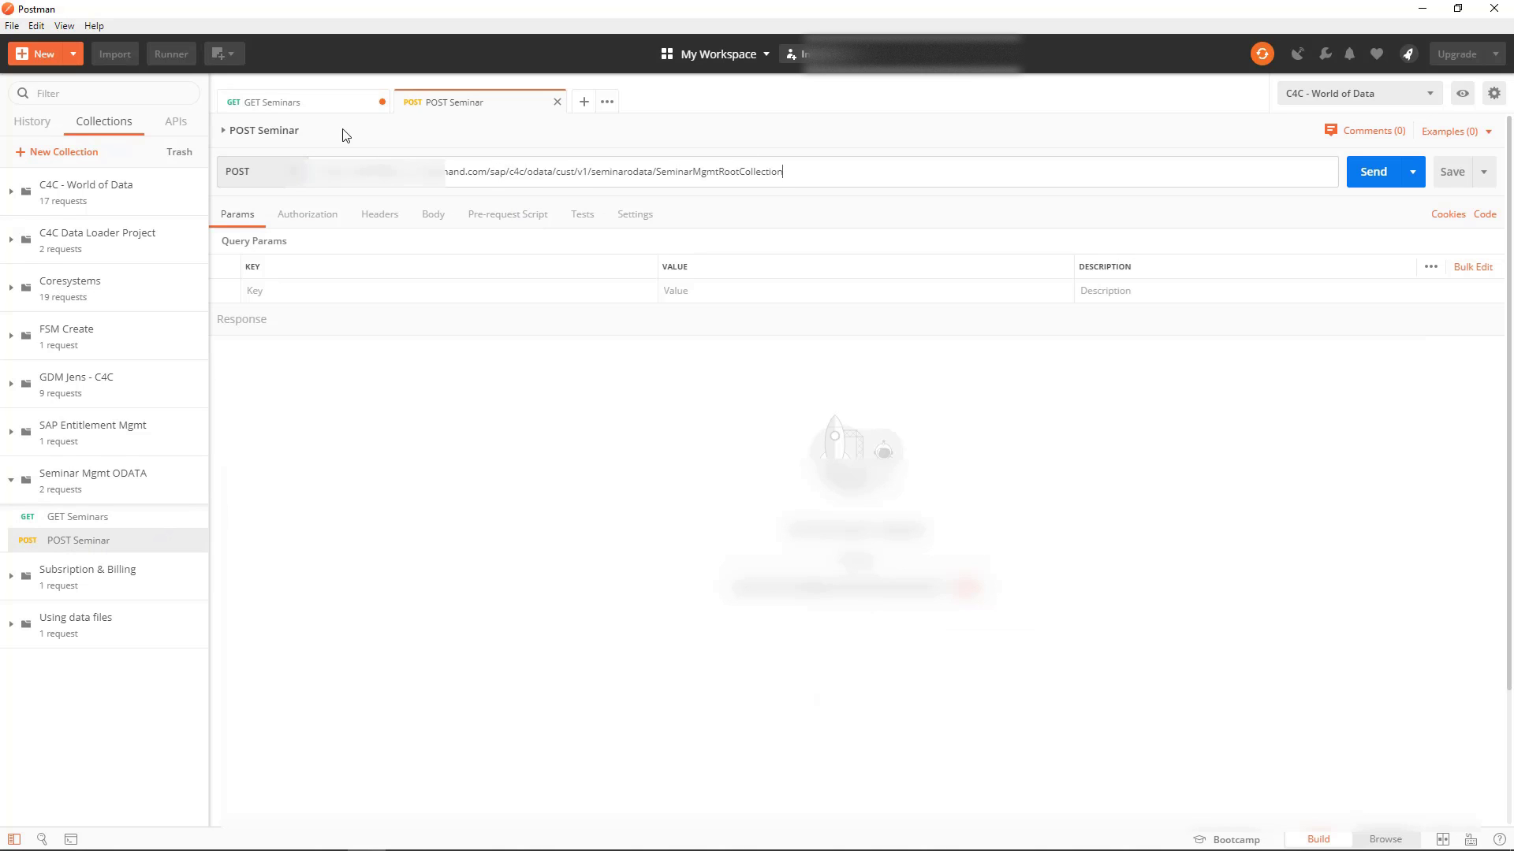
click(272, 101)
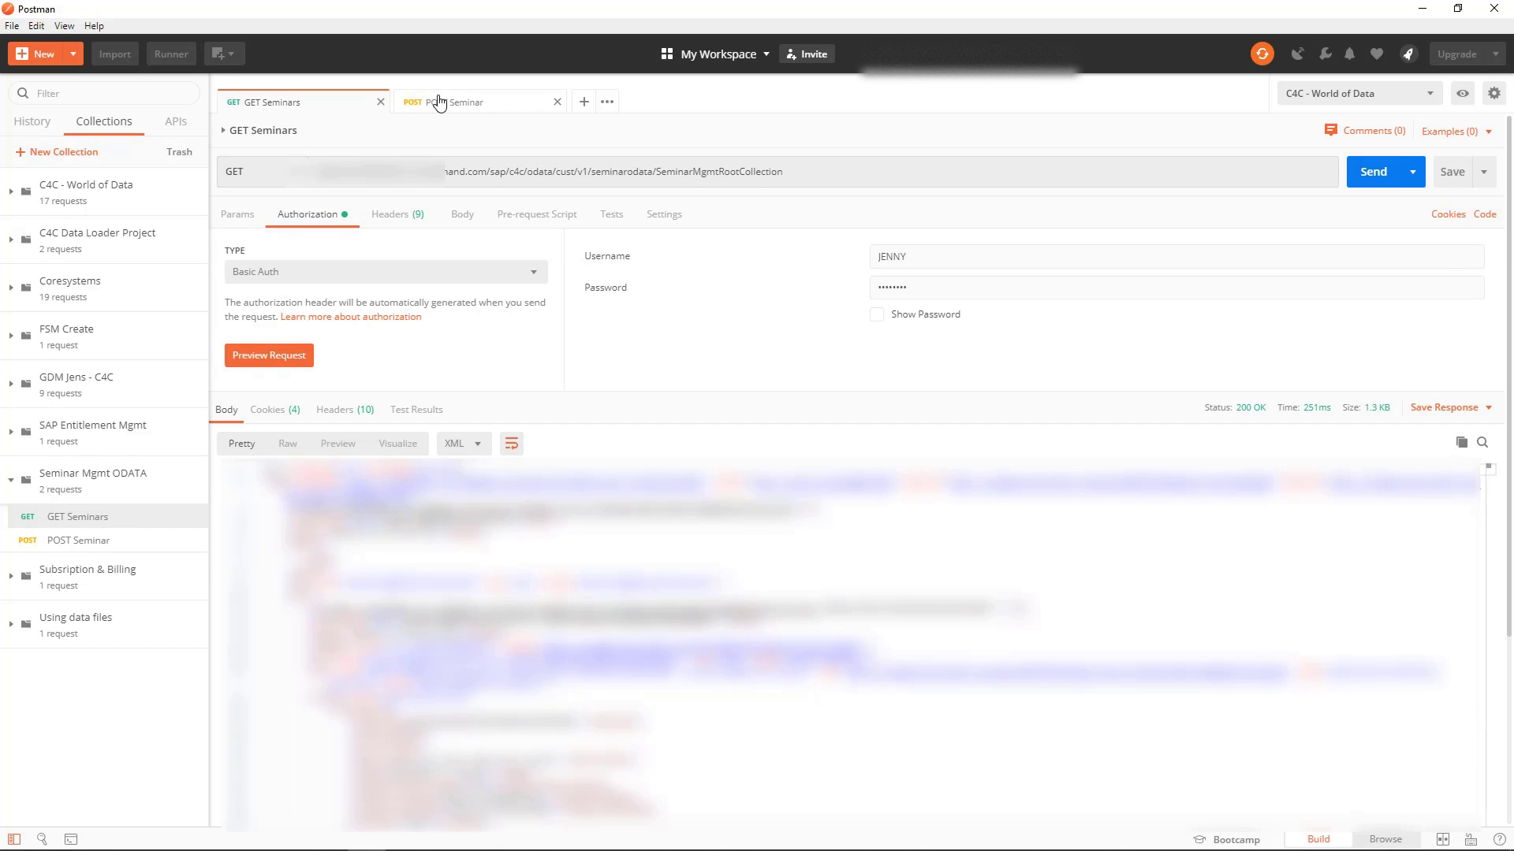
click(463, 101)
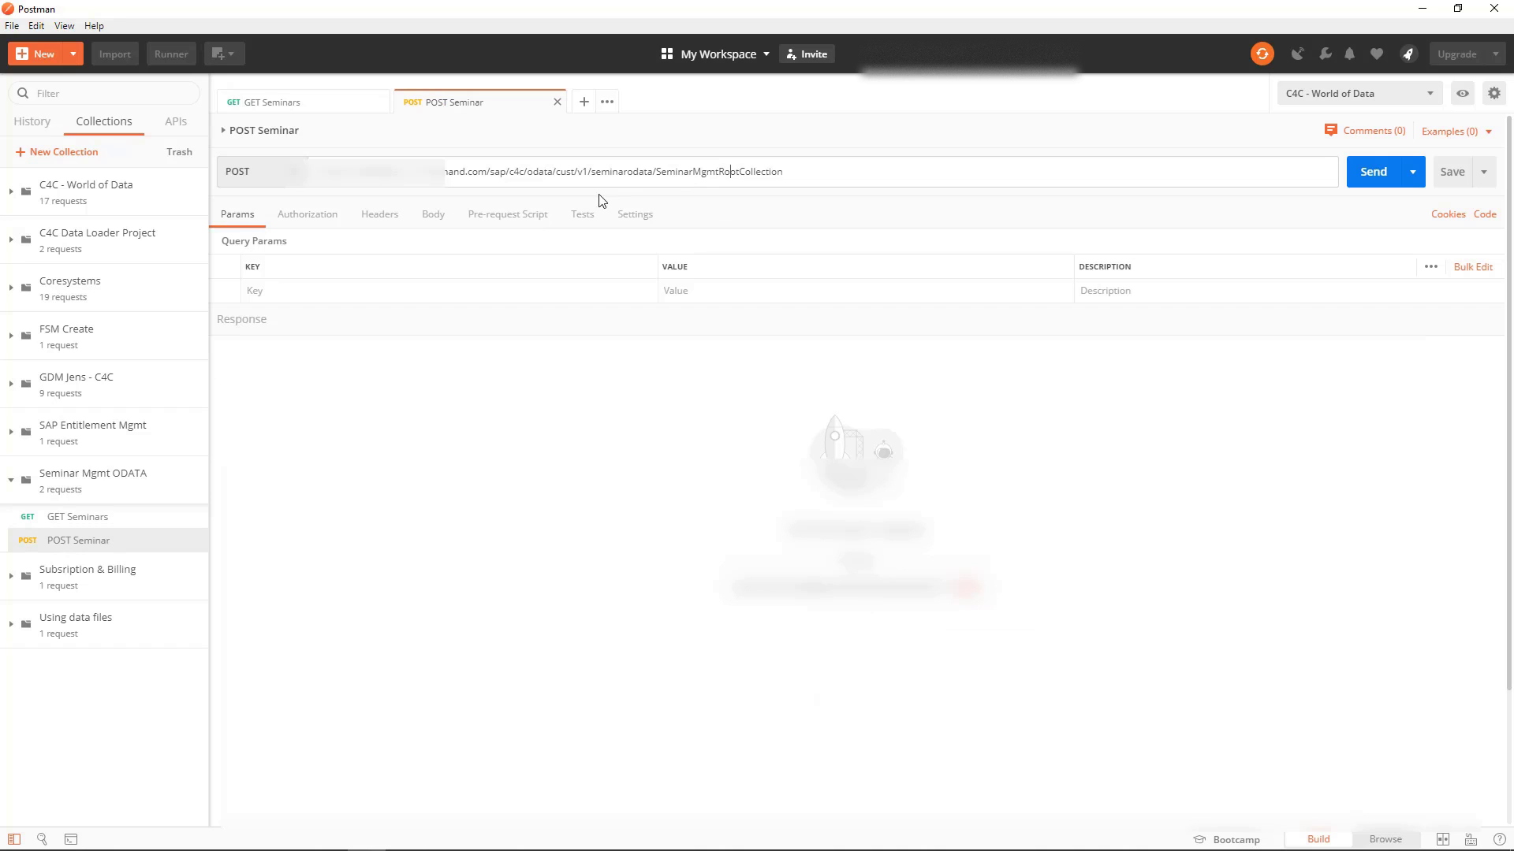
- Set the POST request's method to POST and its Authorization to Basic Auth as JENNY
click(307, 213)
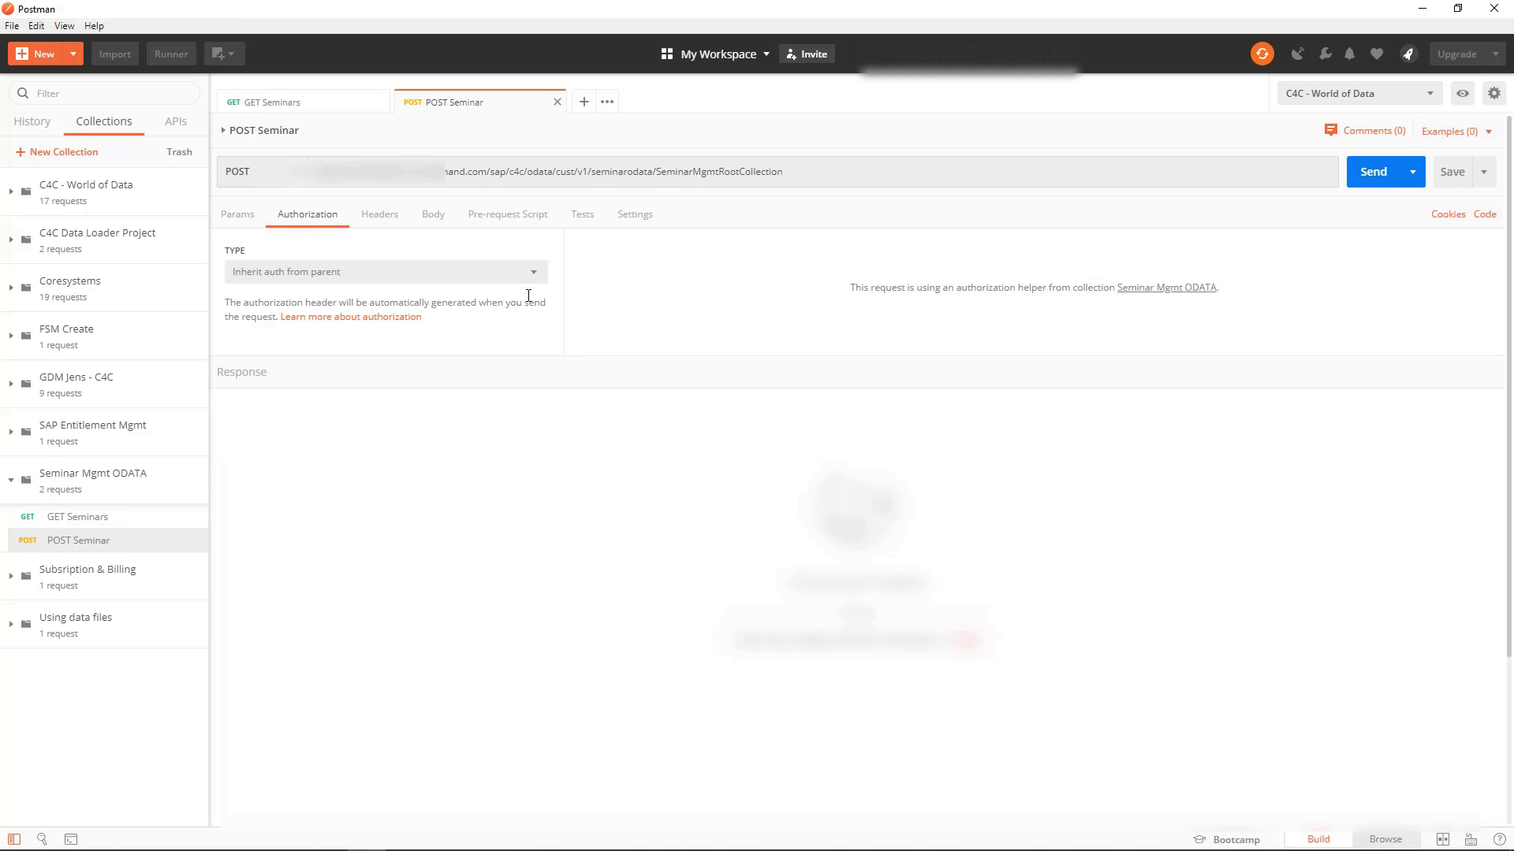
click(384, 271)
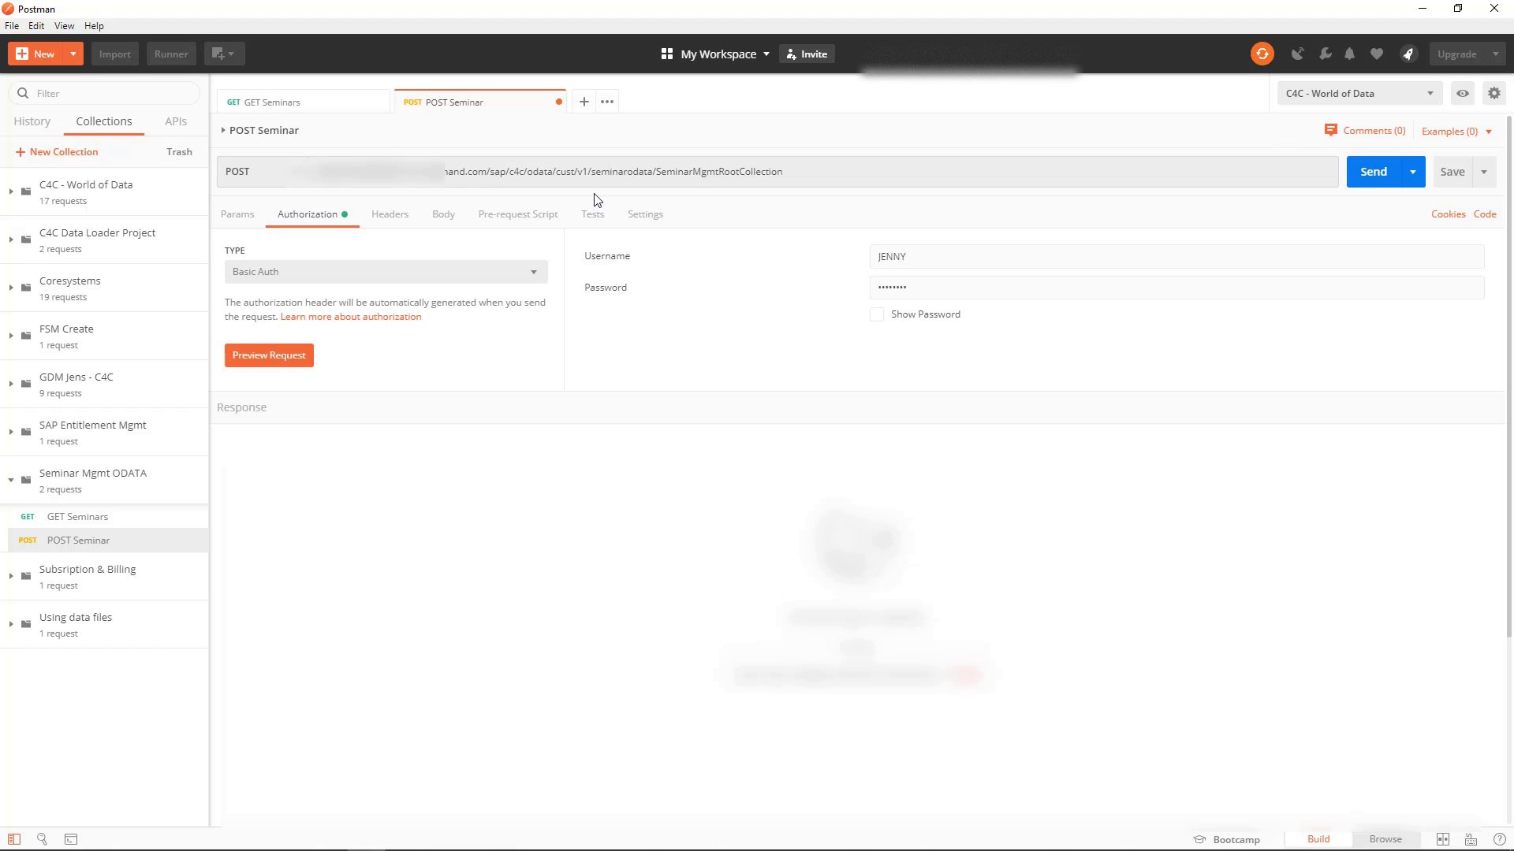
click(443, 213)
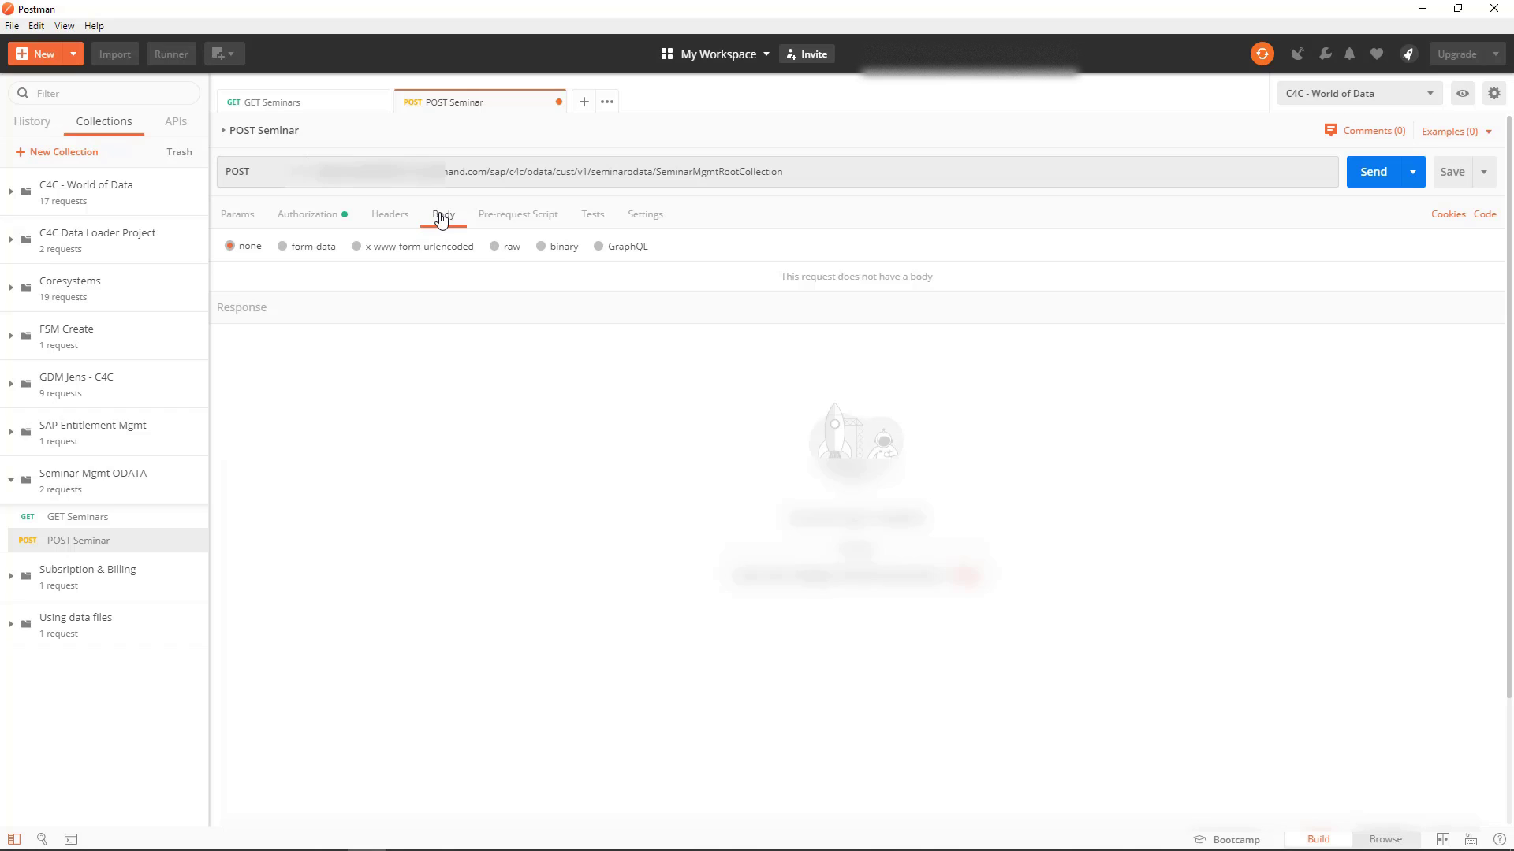
- Send POST Seminar with a raw JSON body naming ODATA Seminar, getting 403 CSRF token validation failed
click(468, 213)
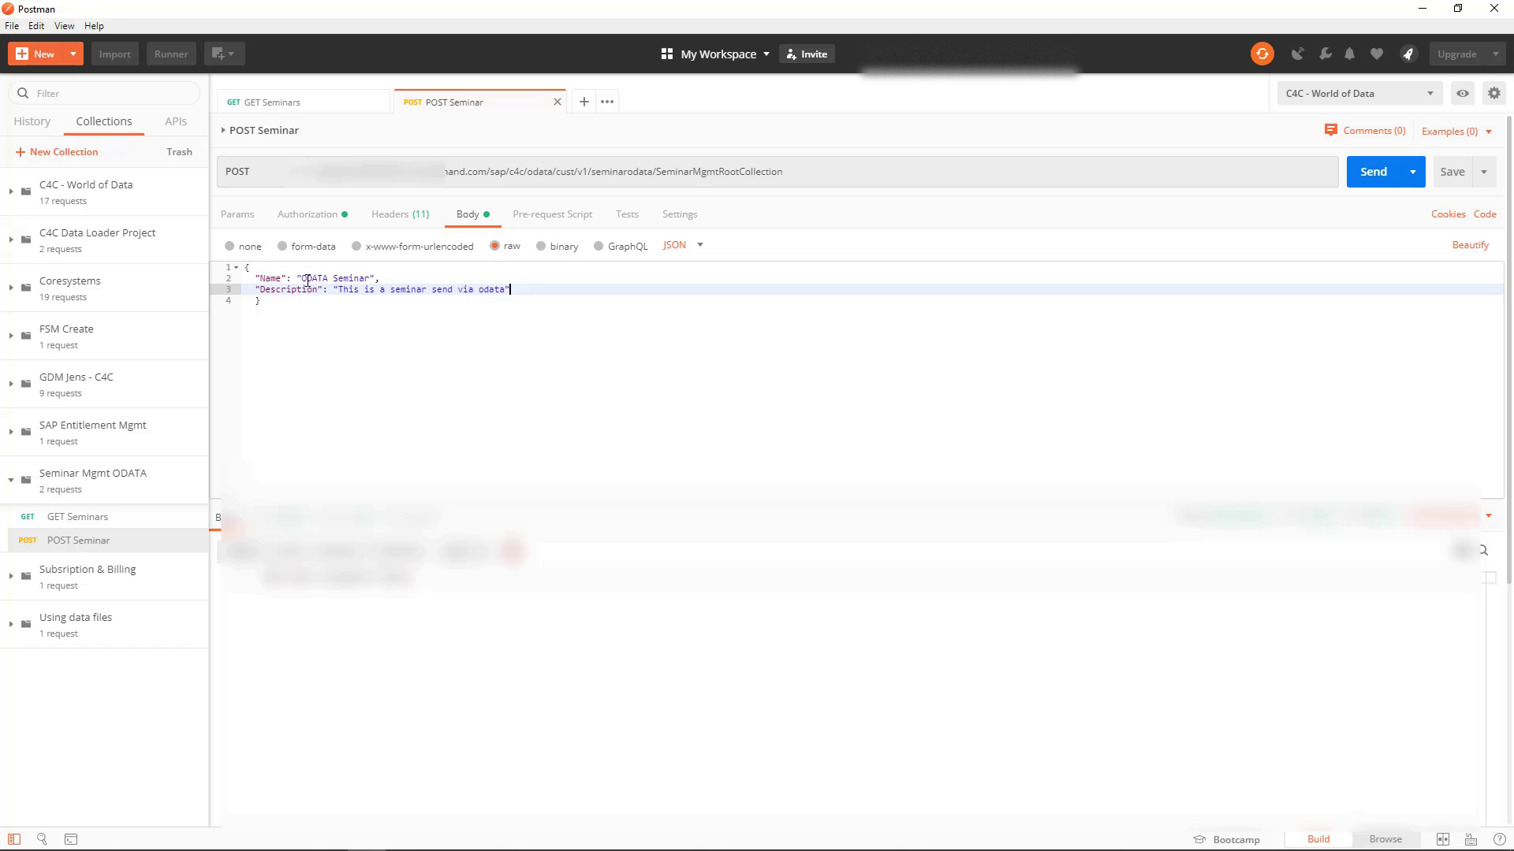
double_click(367, 289)
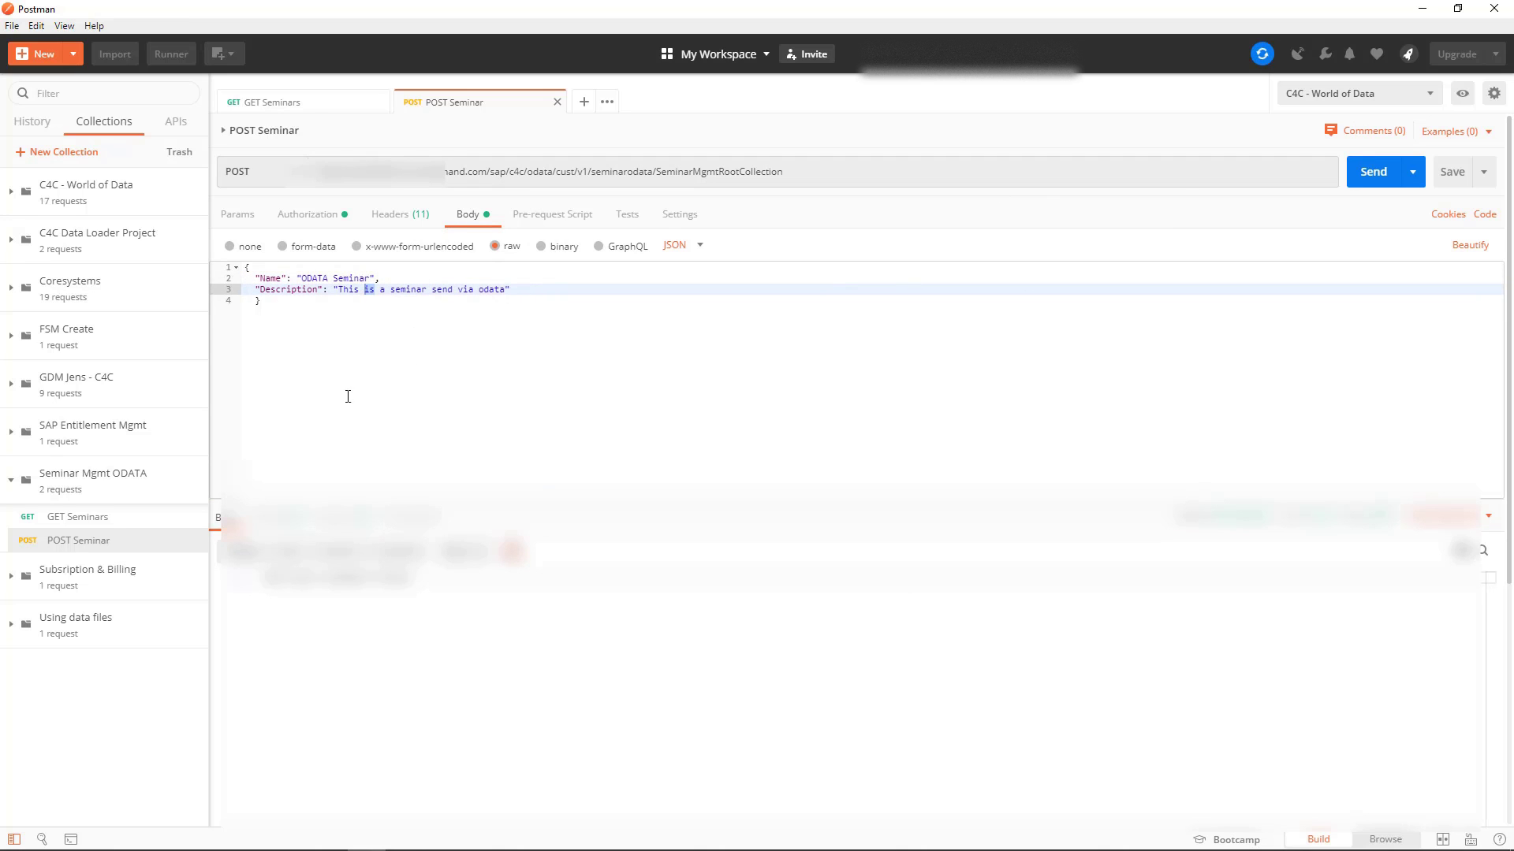
click(1371, 171)
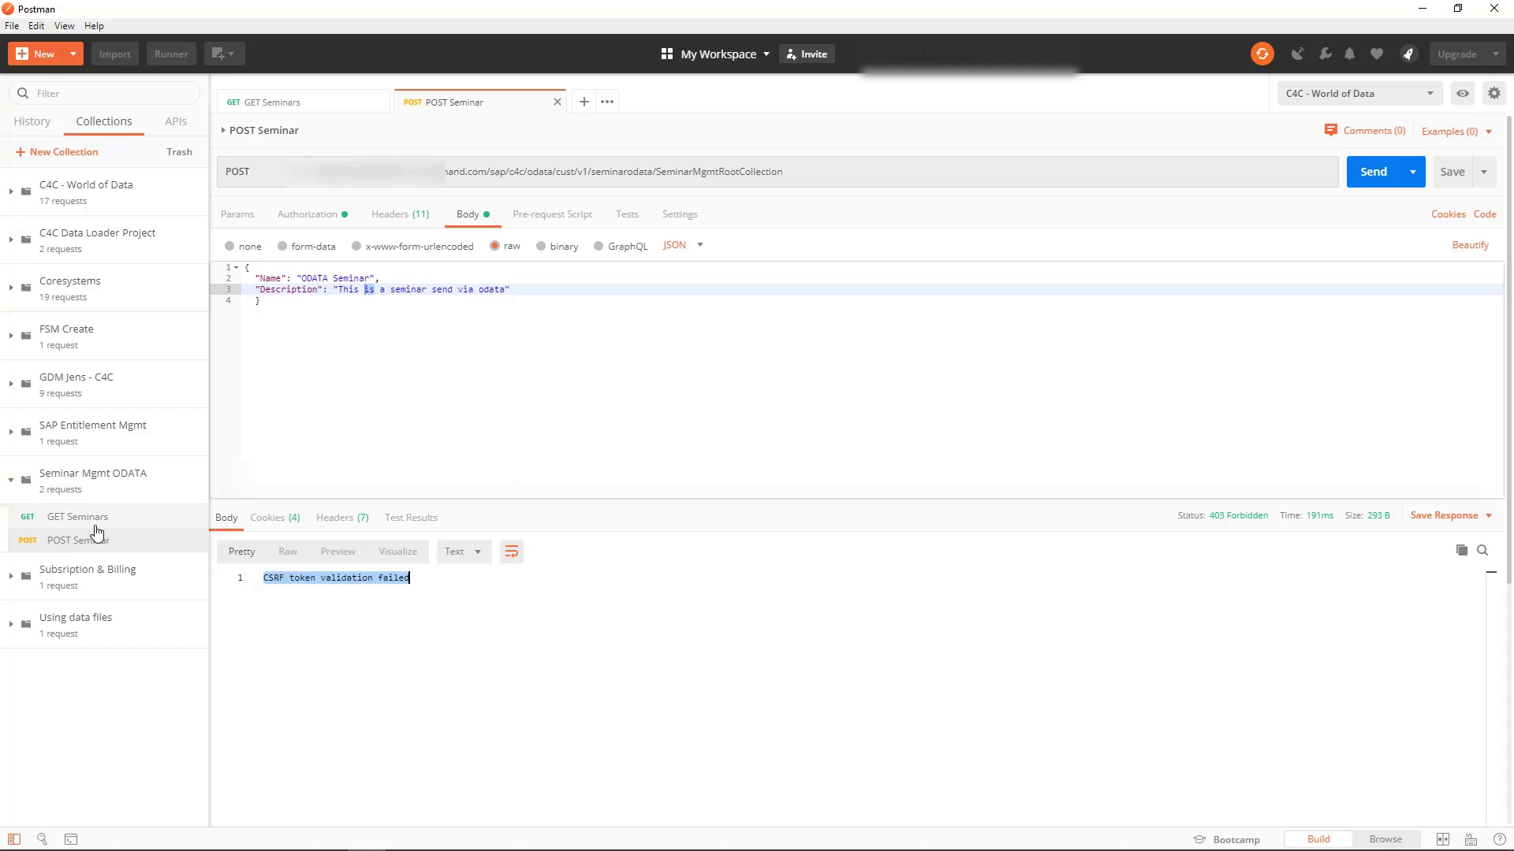
right_click(78, 540)
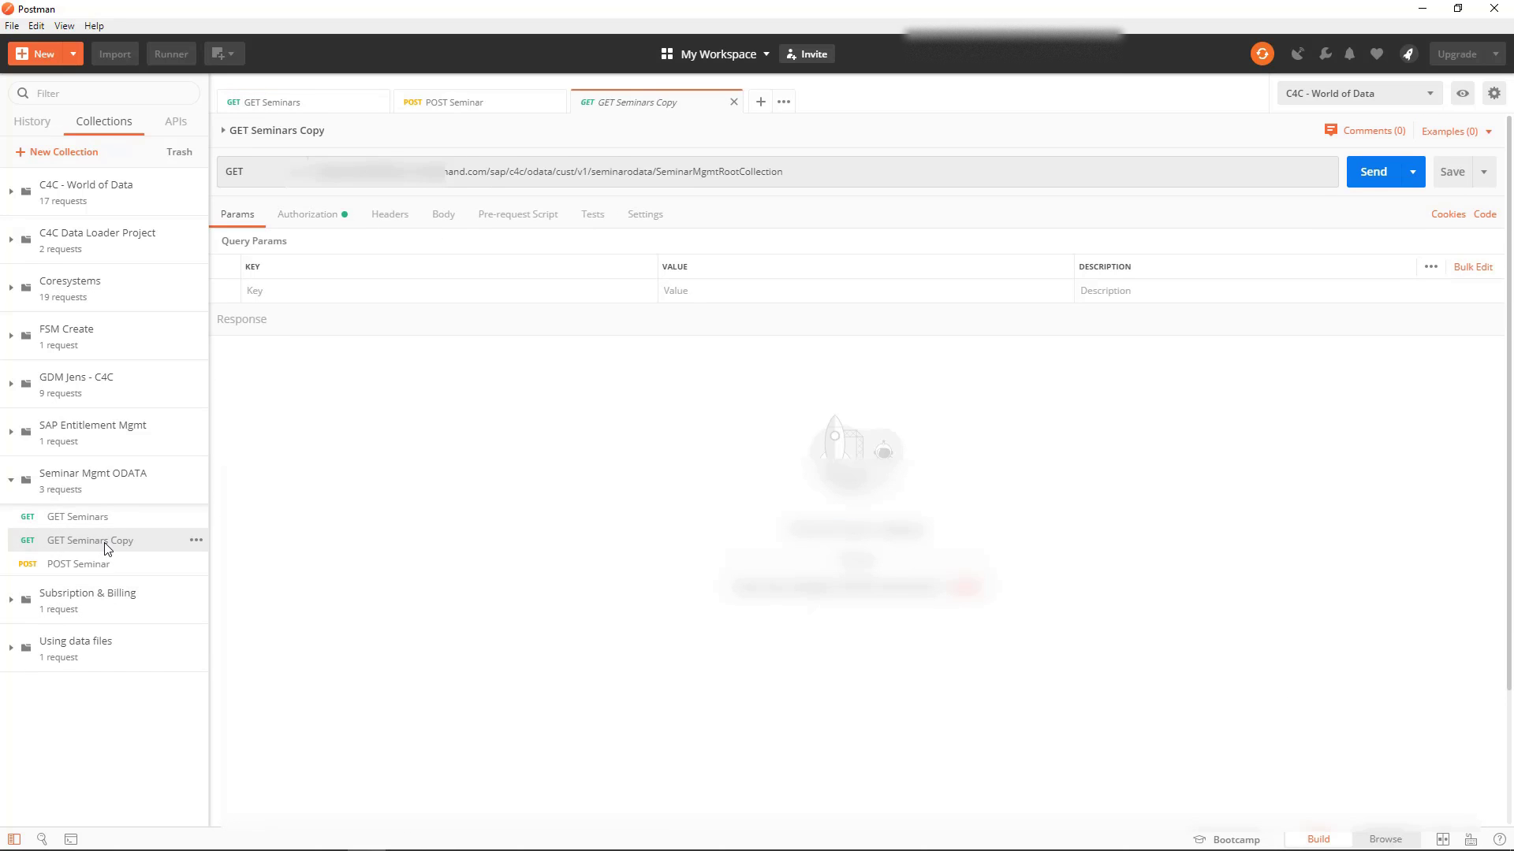
mouse_move(484, 220)
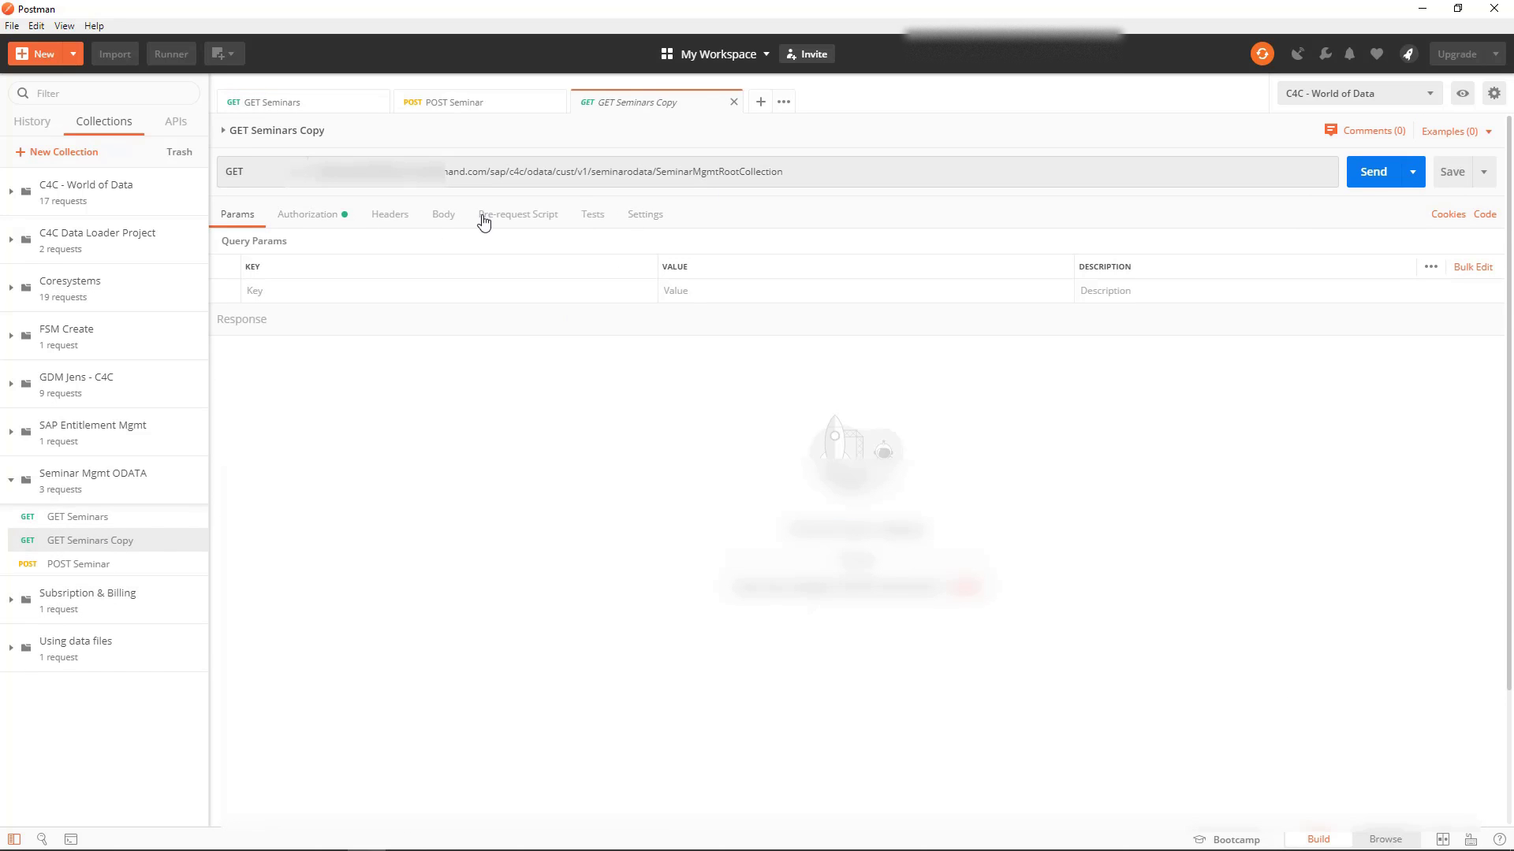
- Rename the duplicated request GET Token and add header x-csrf-token with value fetch
click(390, 213)
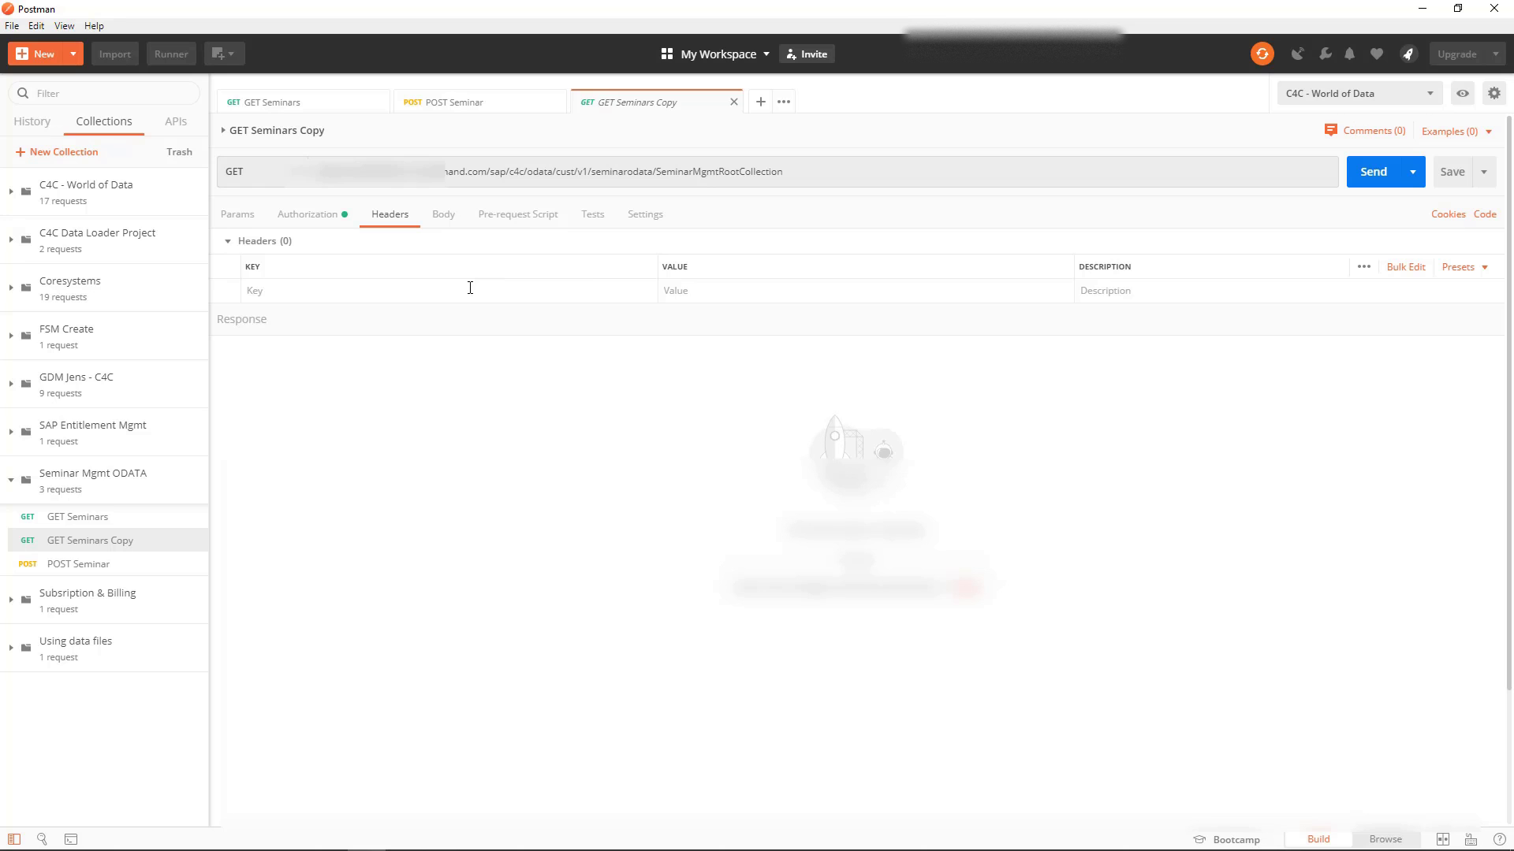
mouse_move(470, 290)
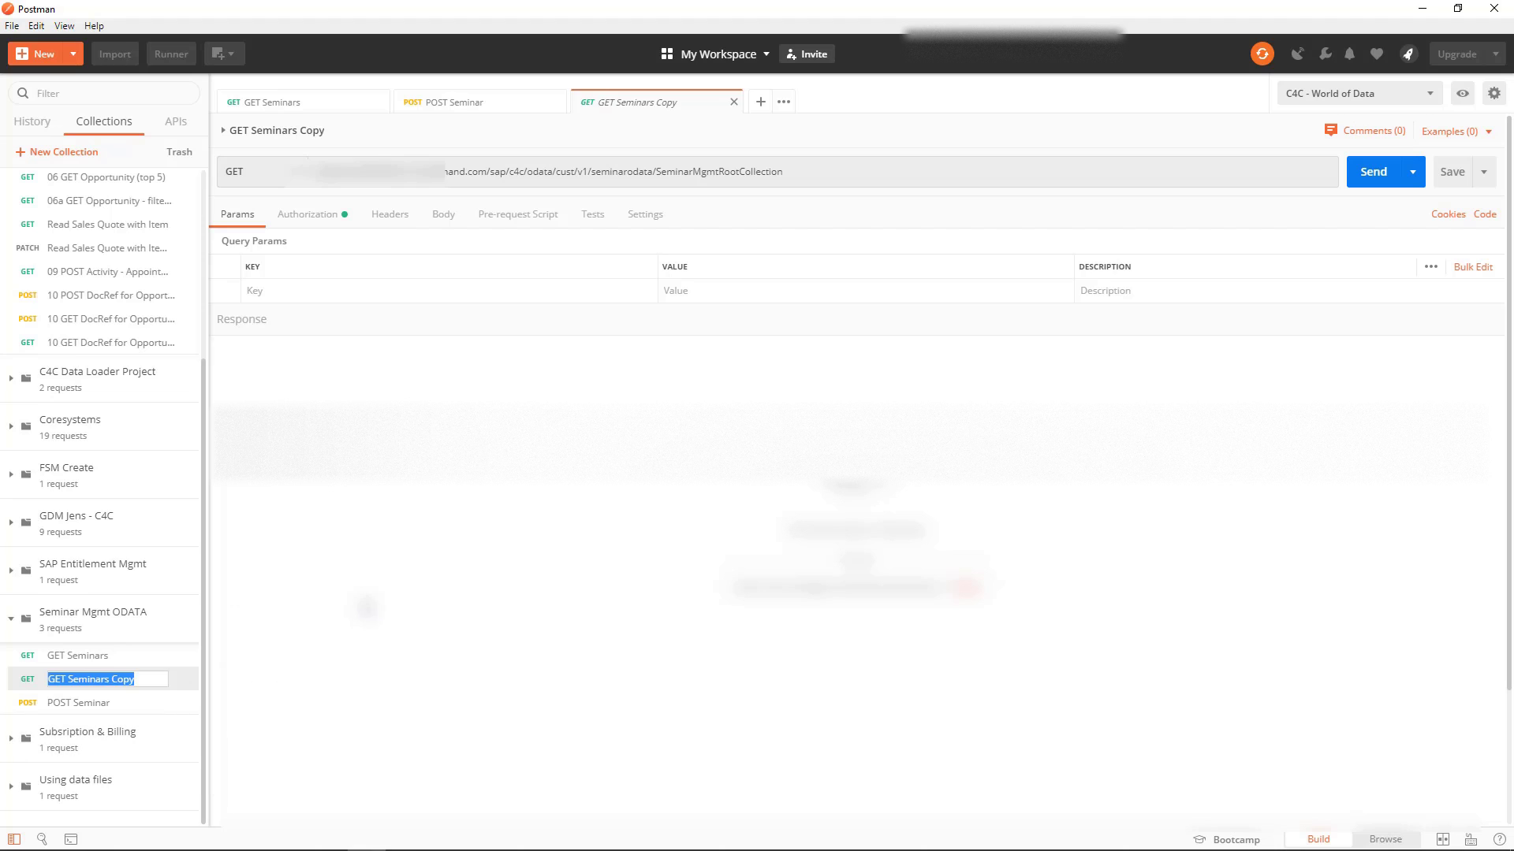
text(GET Token)
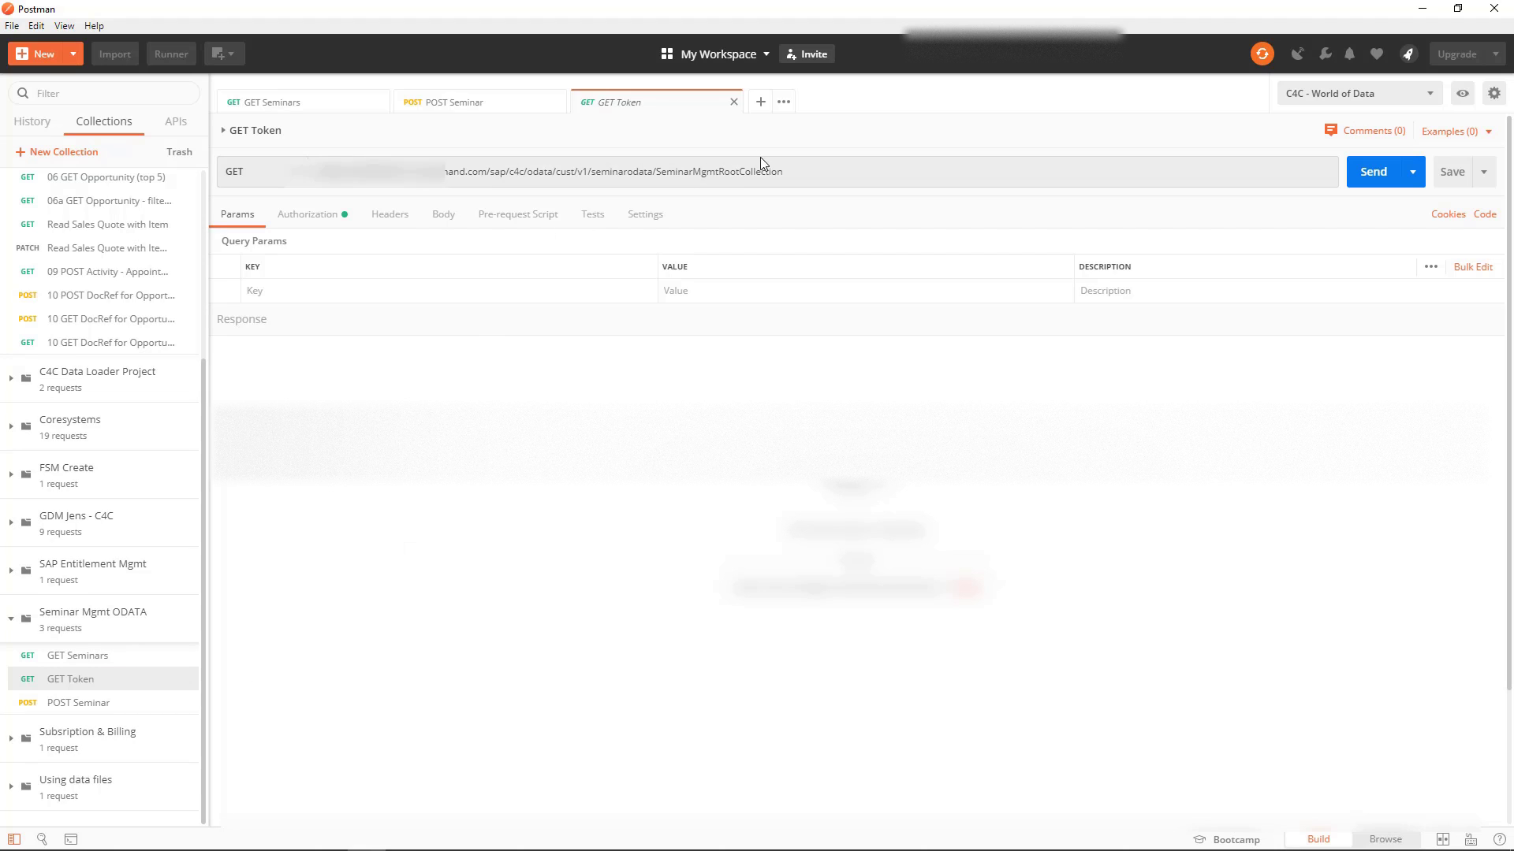
click(389, 212)
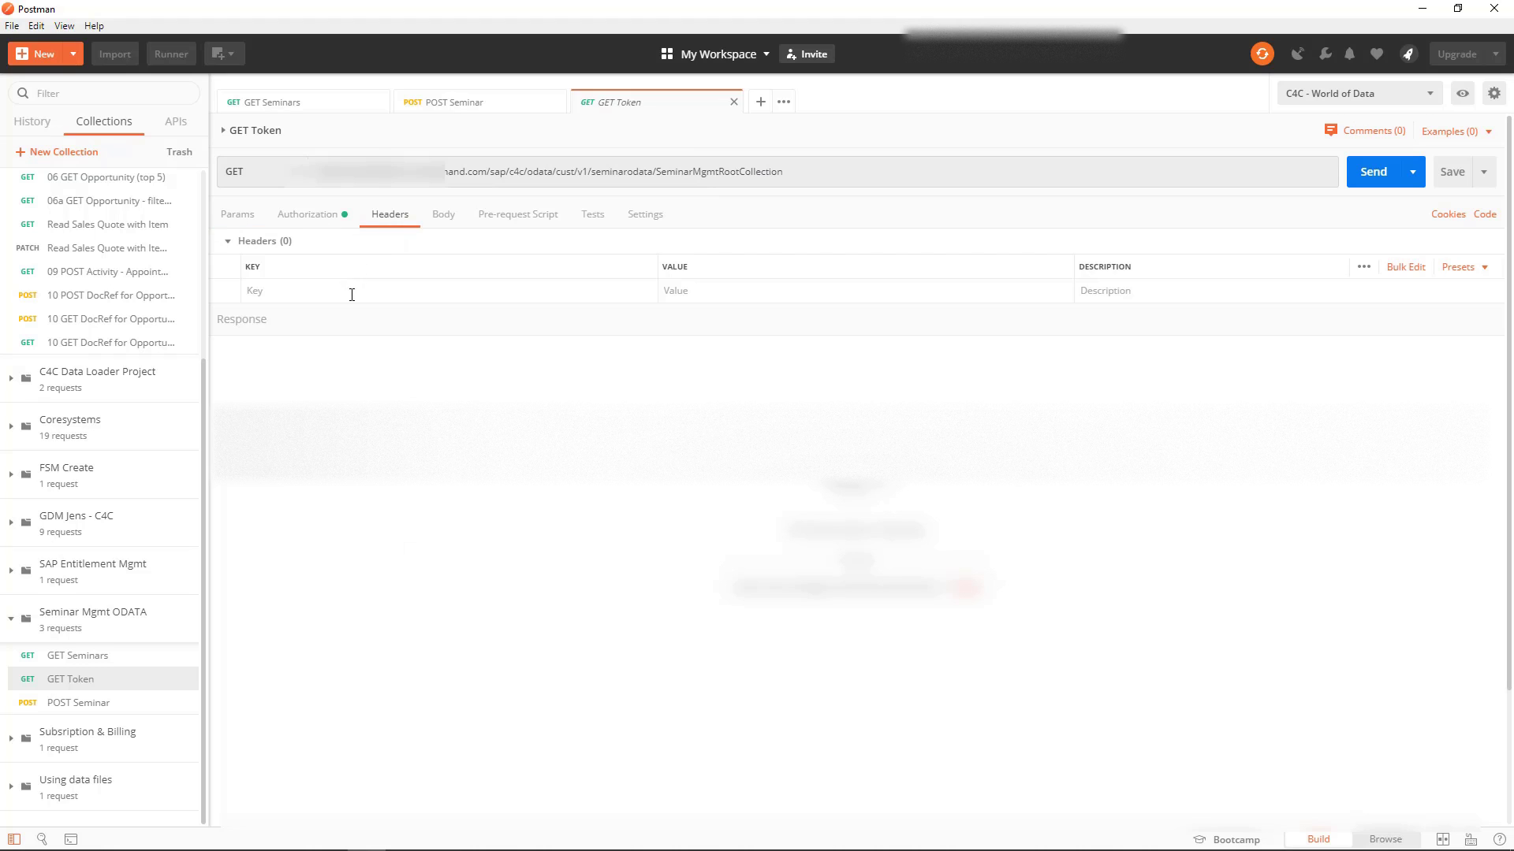
text(x-csrf-token)
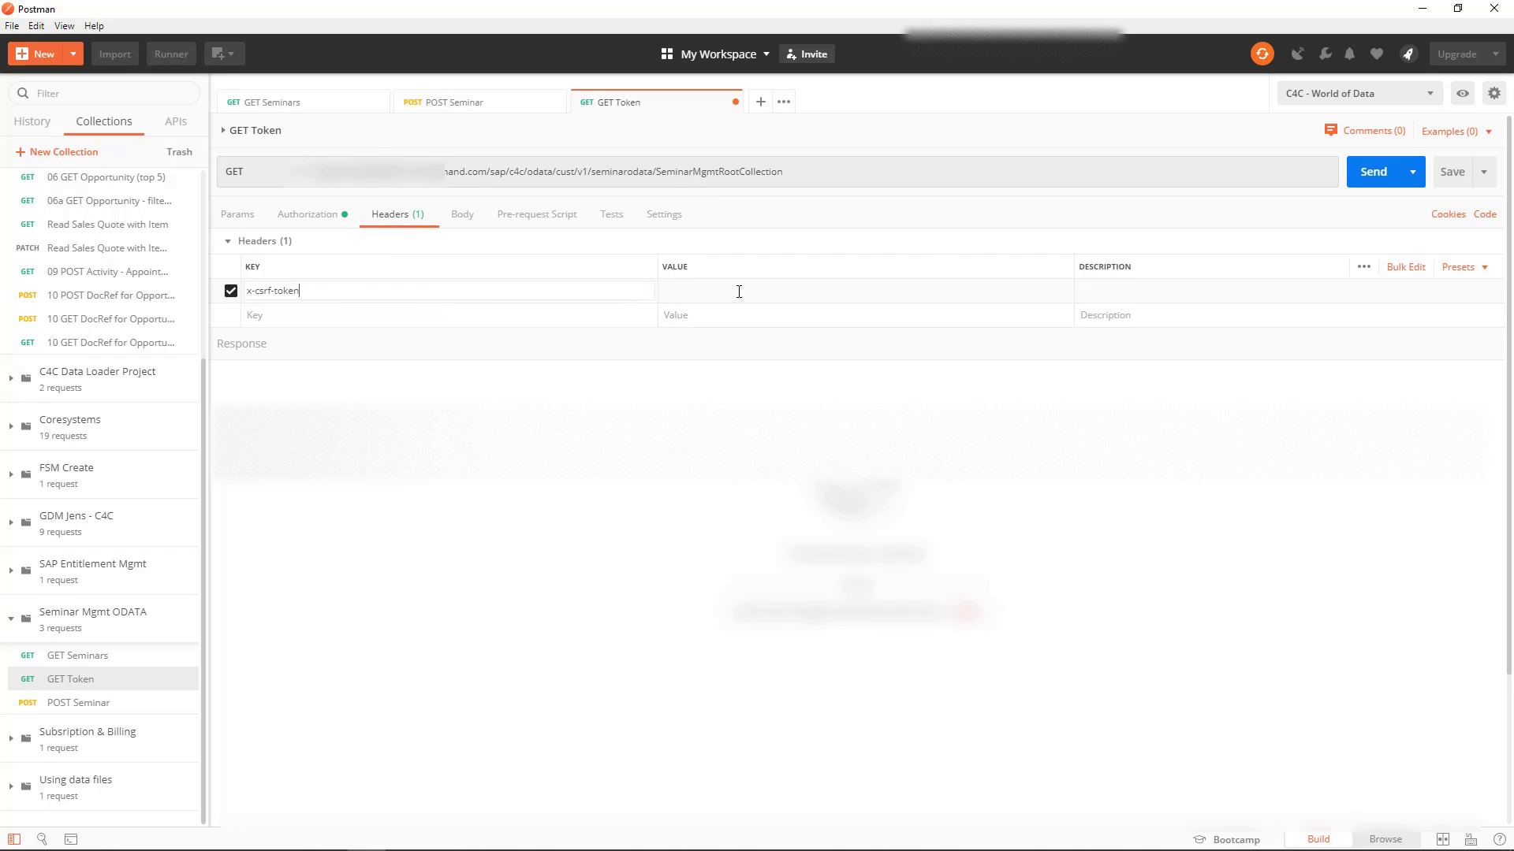
text(fetch)
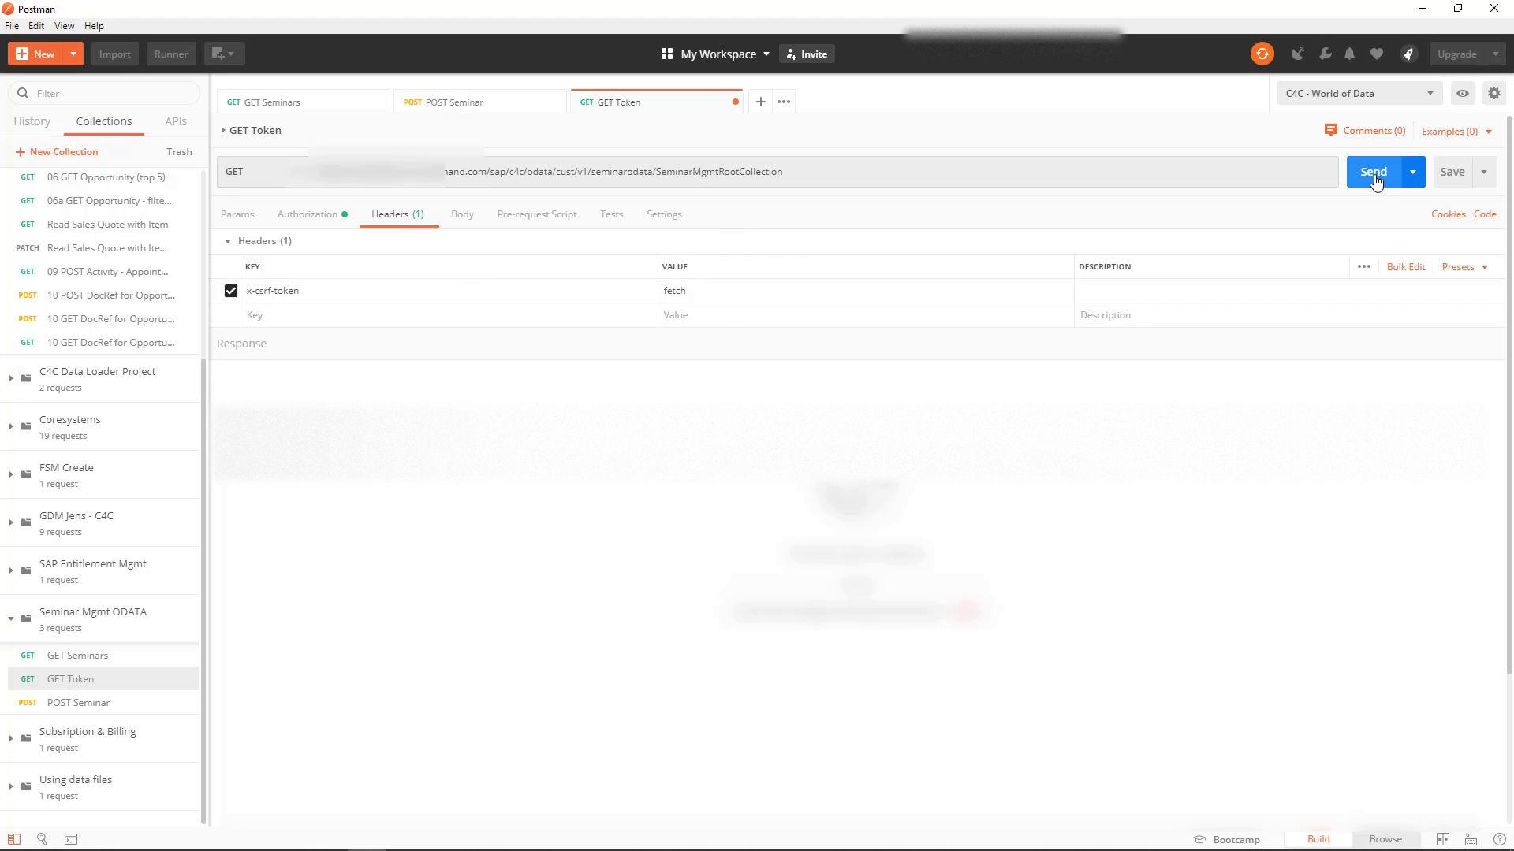
- Send GET Token and add an x-csrf-token header key to POST Seminar
click(1372, 172)
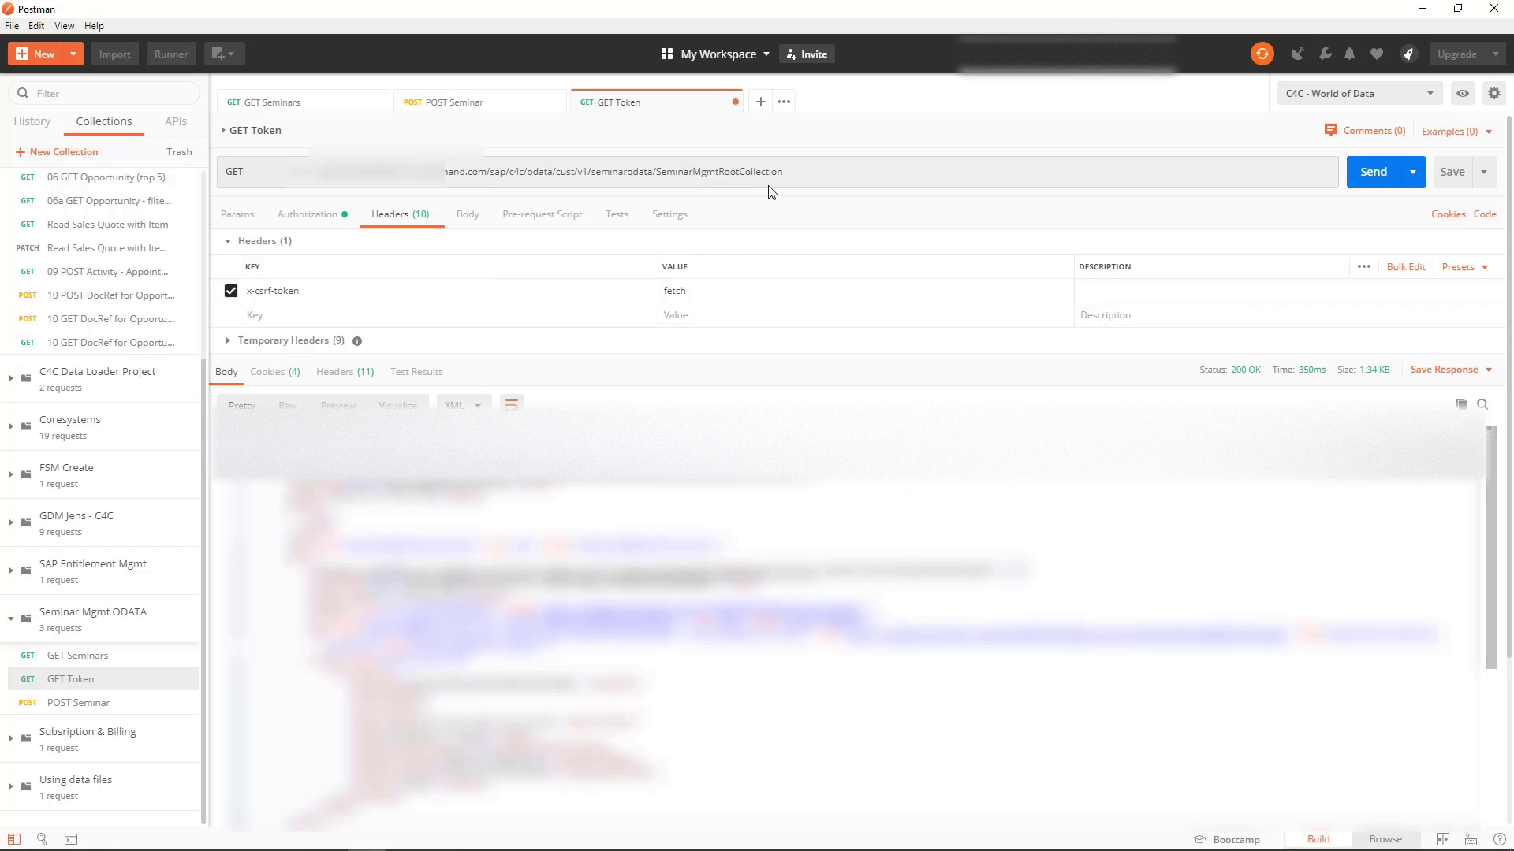
click(334, 373)
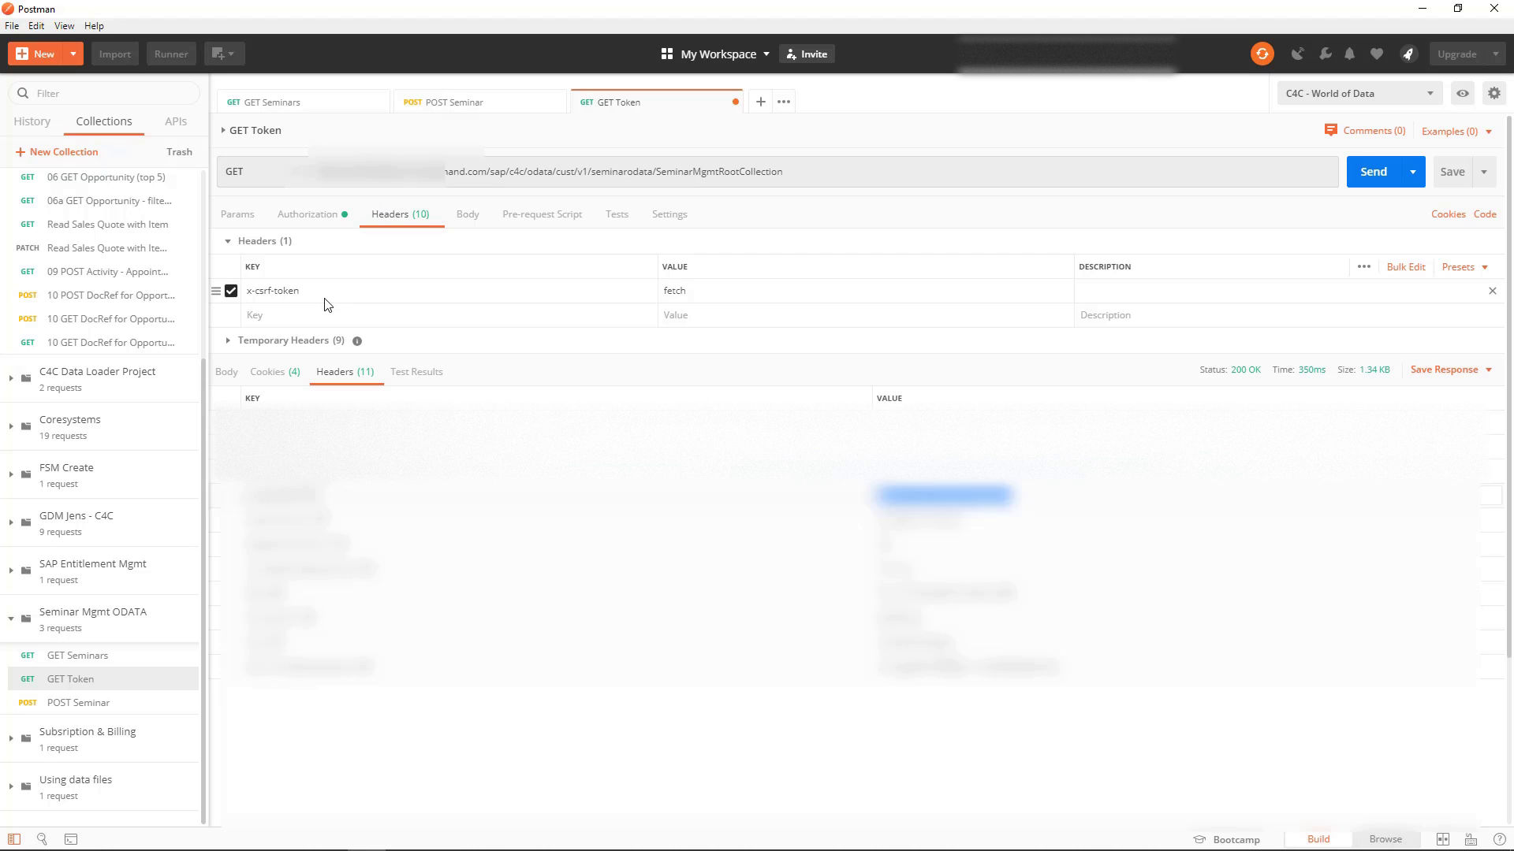
double_click(272, 290)
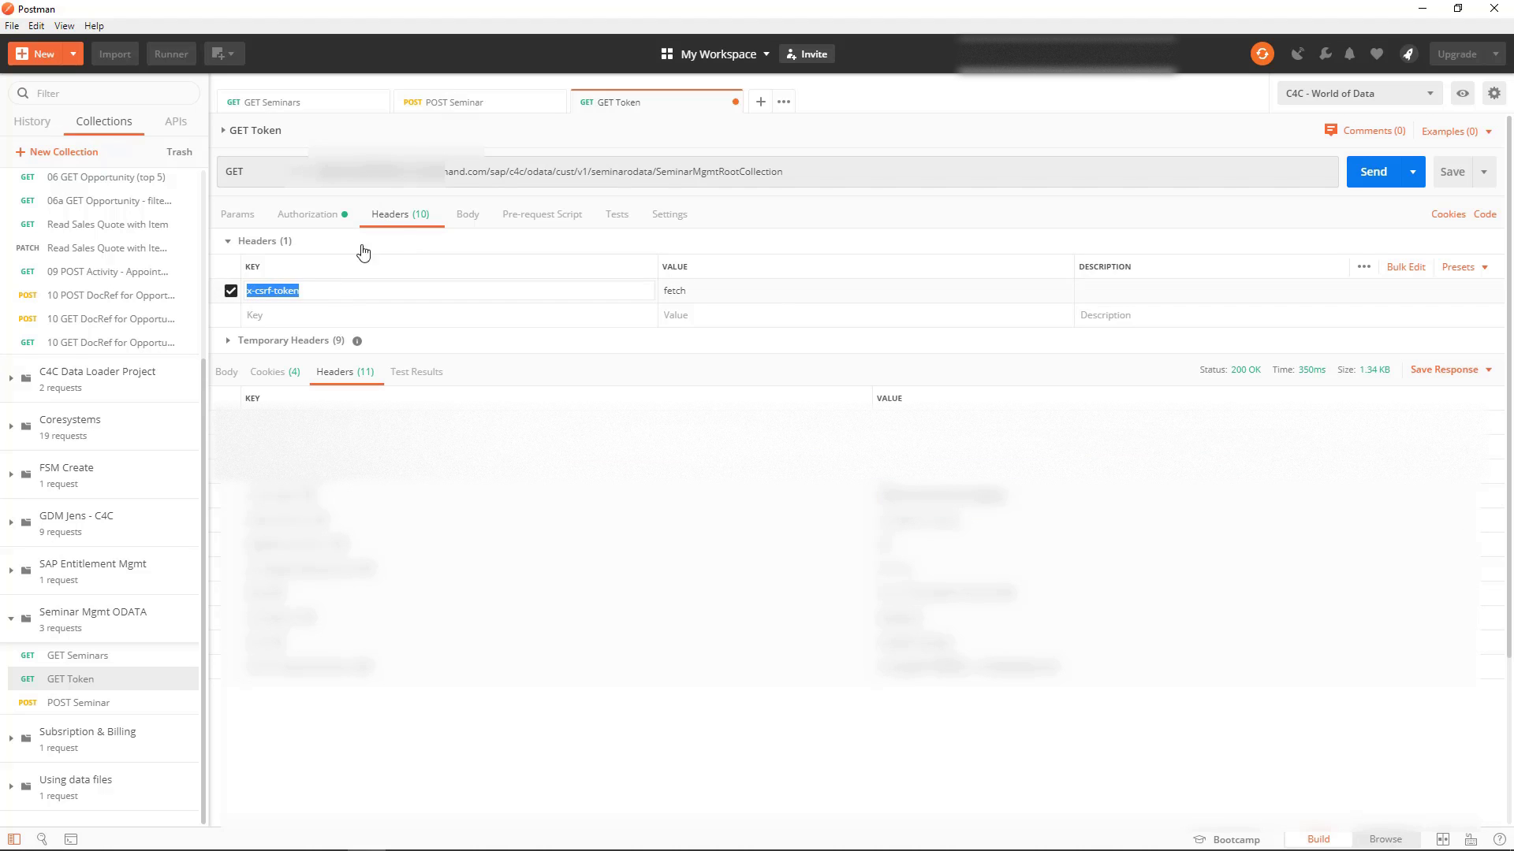
click(454, 101)
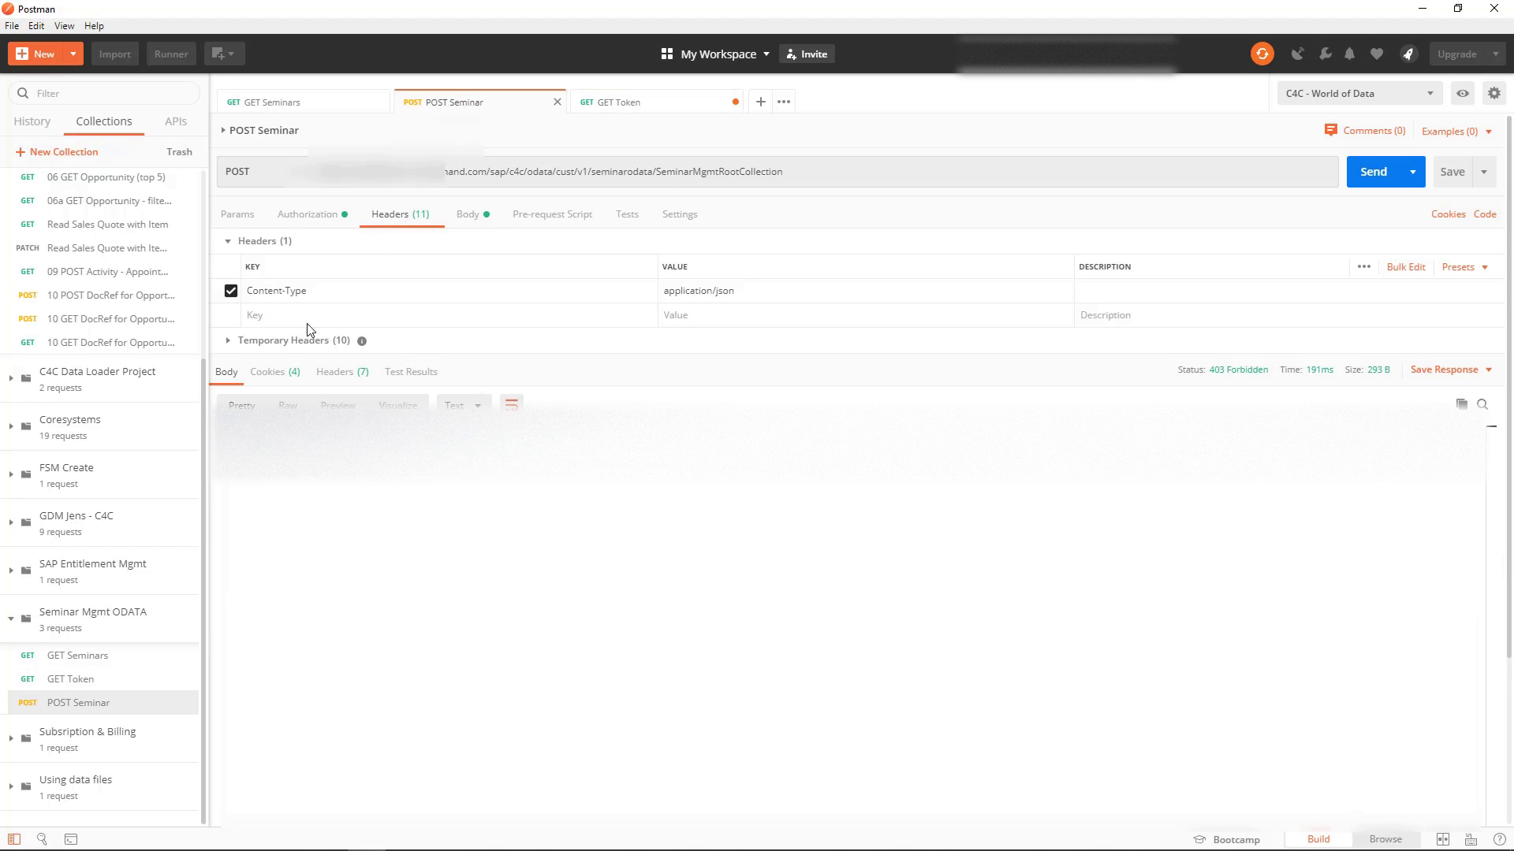
text(x-csrf-token)
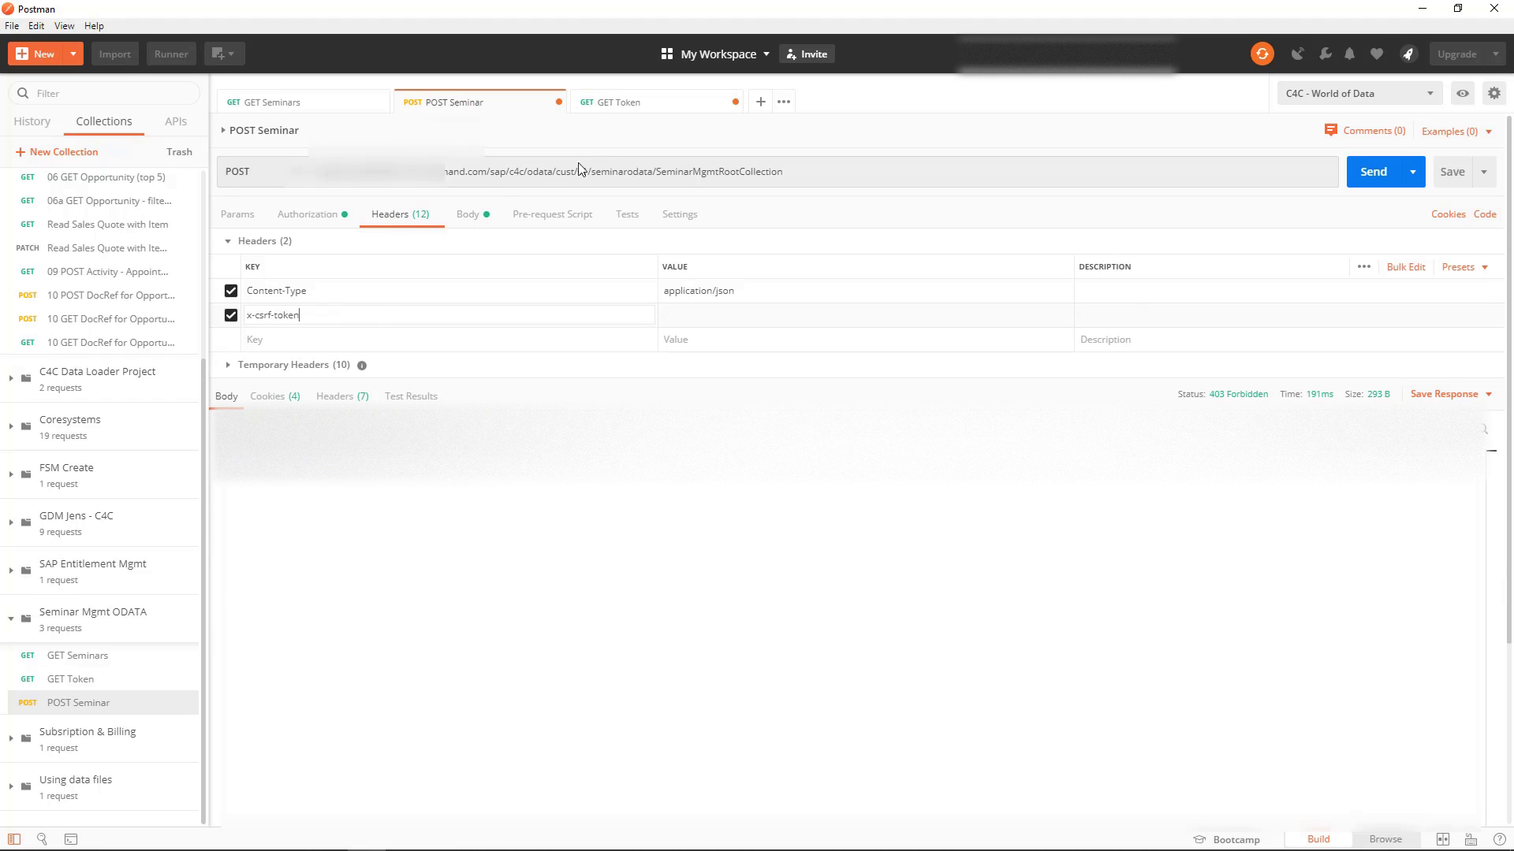
click(618, 101)
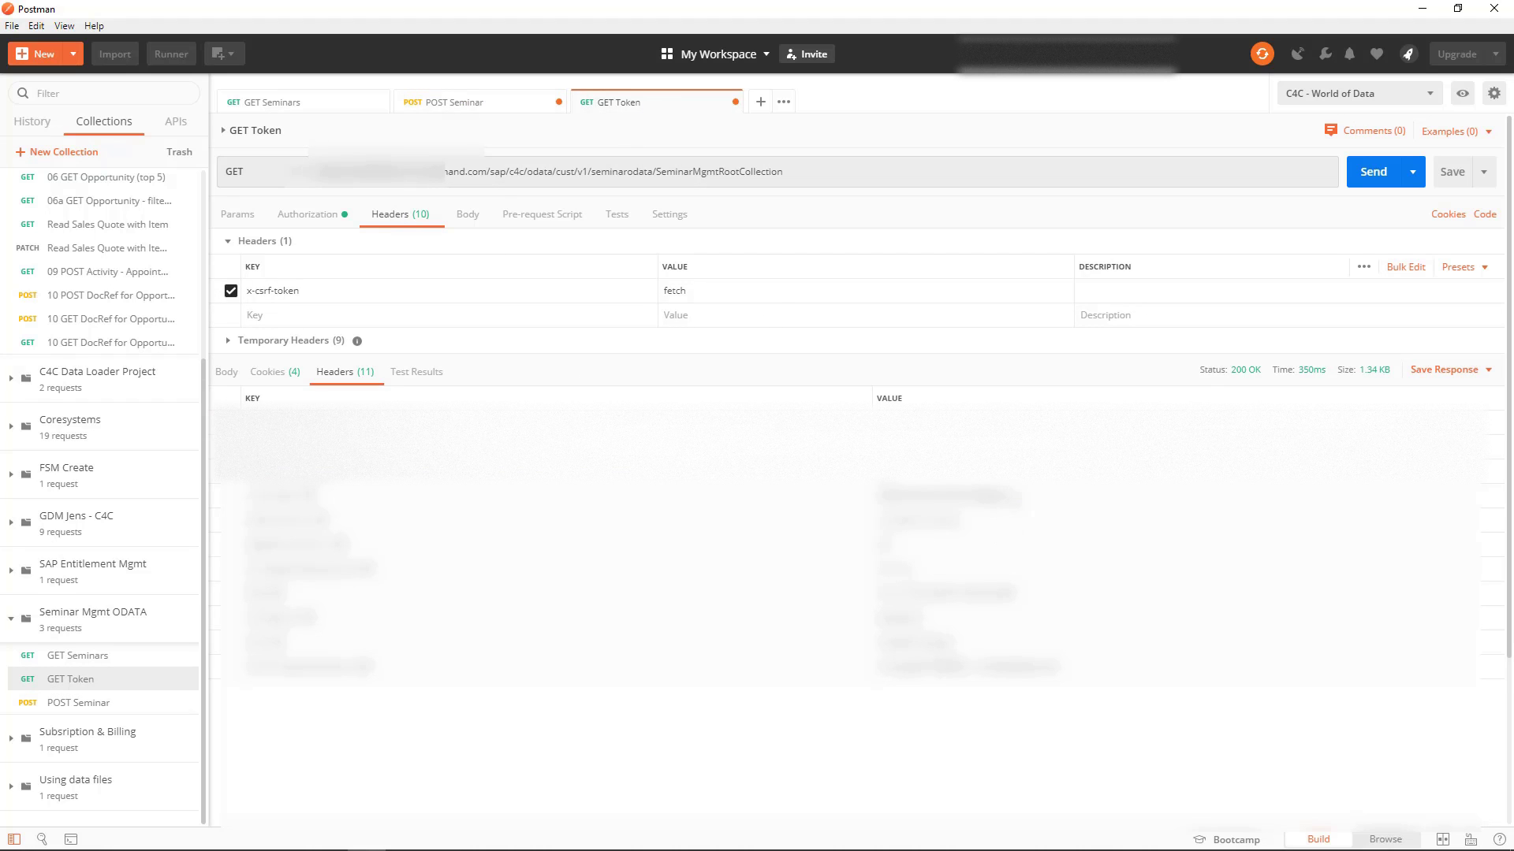
double_click(941, 495)
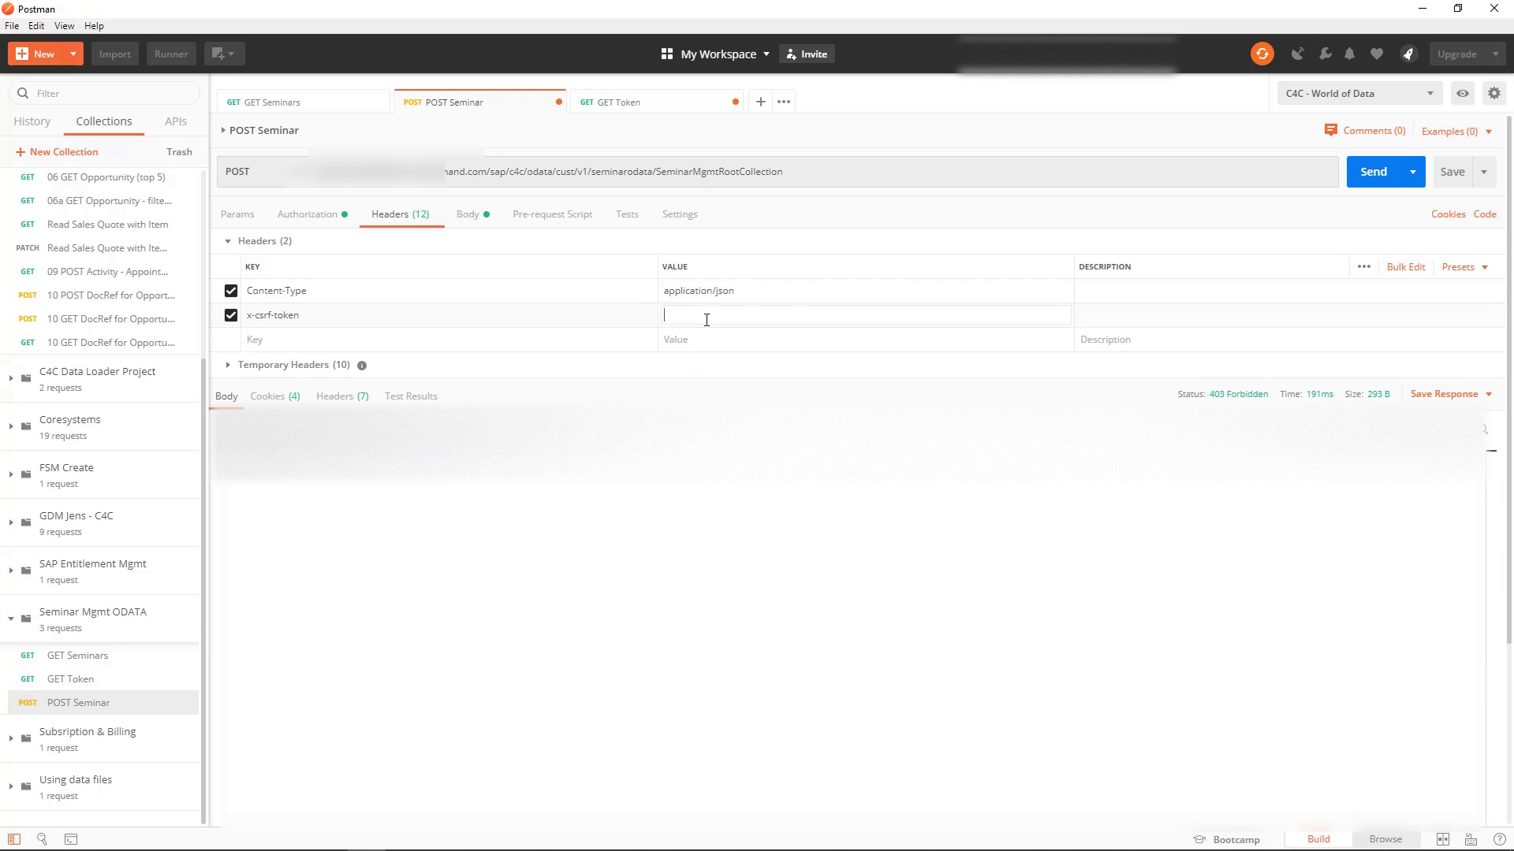
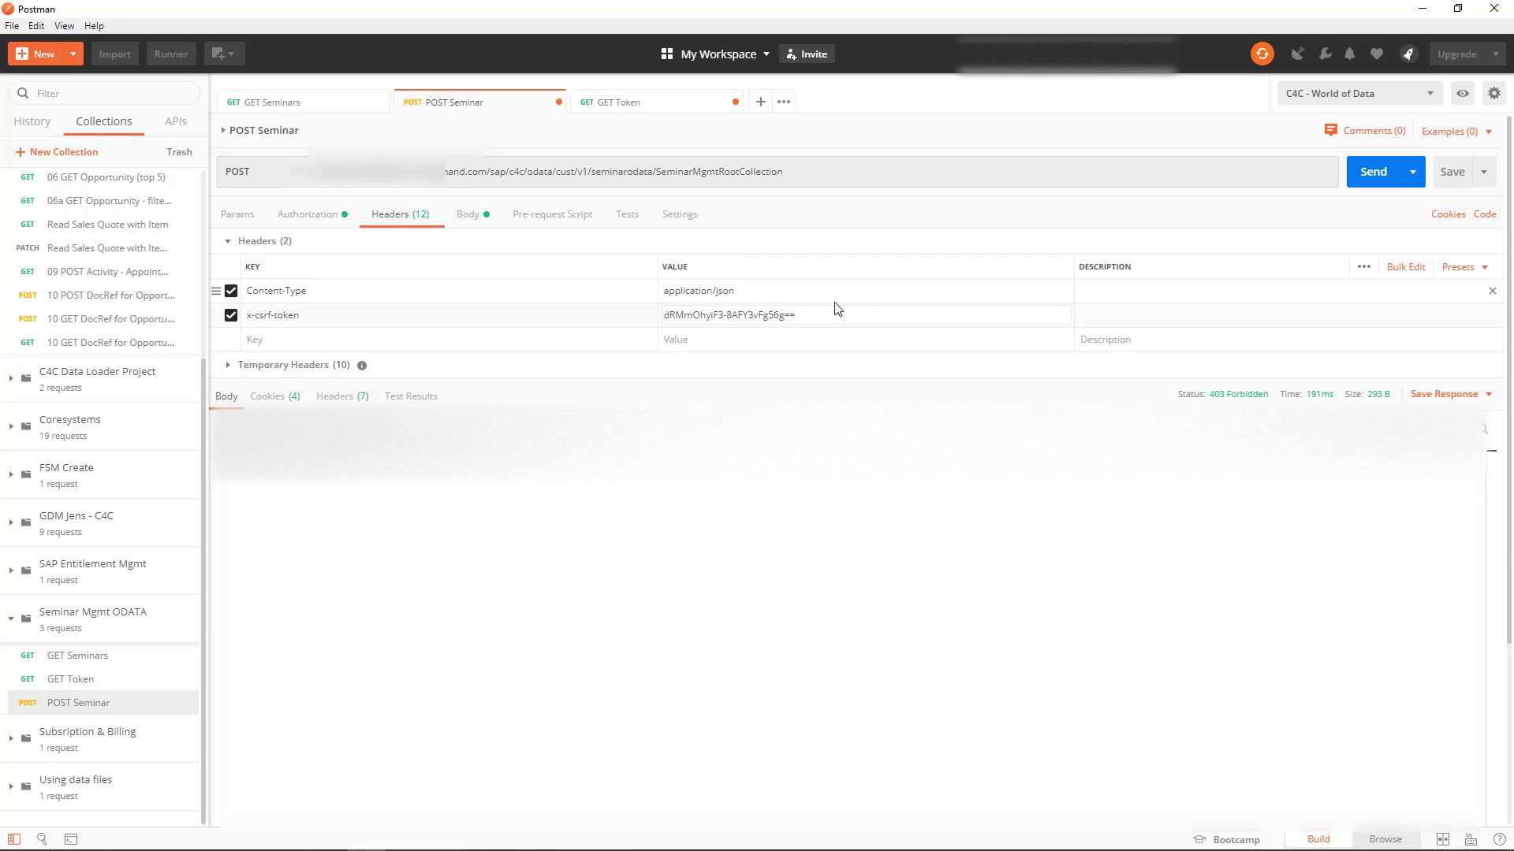
click(467, 213)
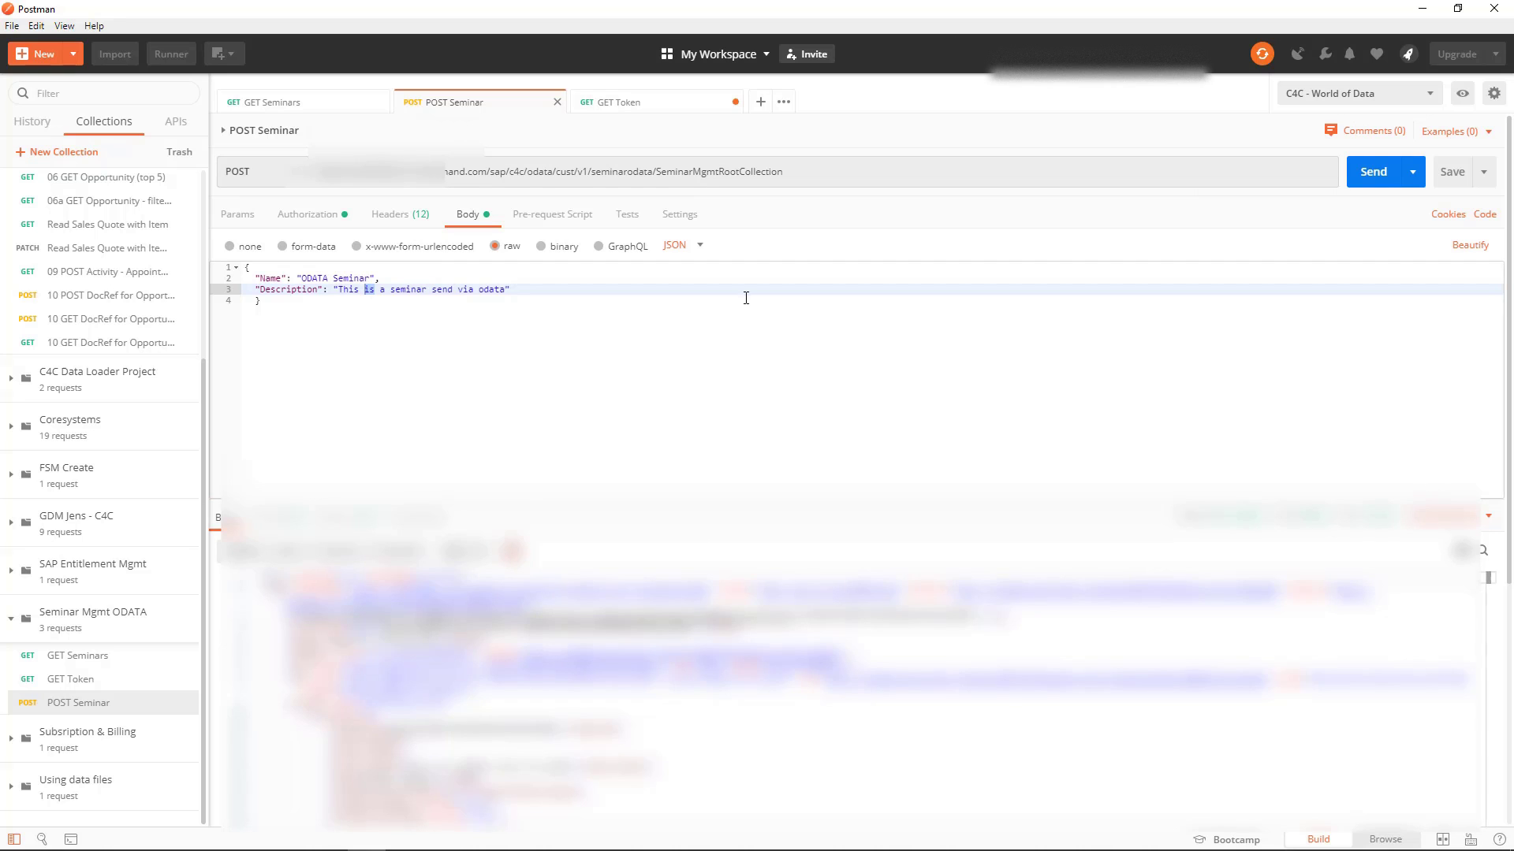
click(1372, 170)
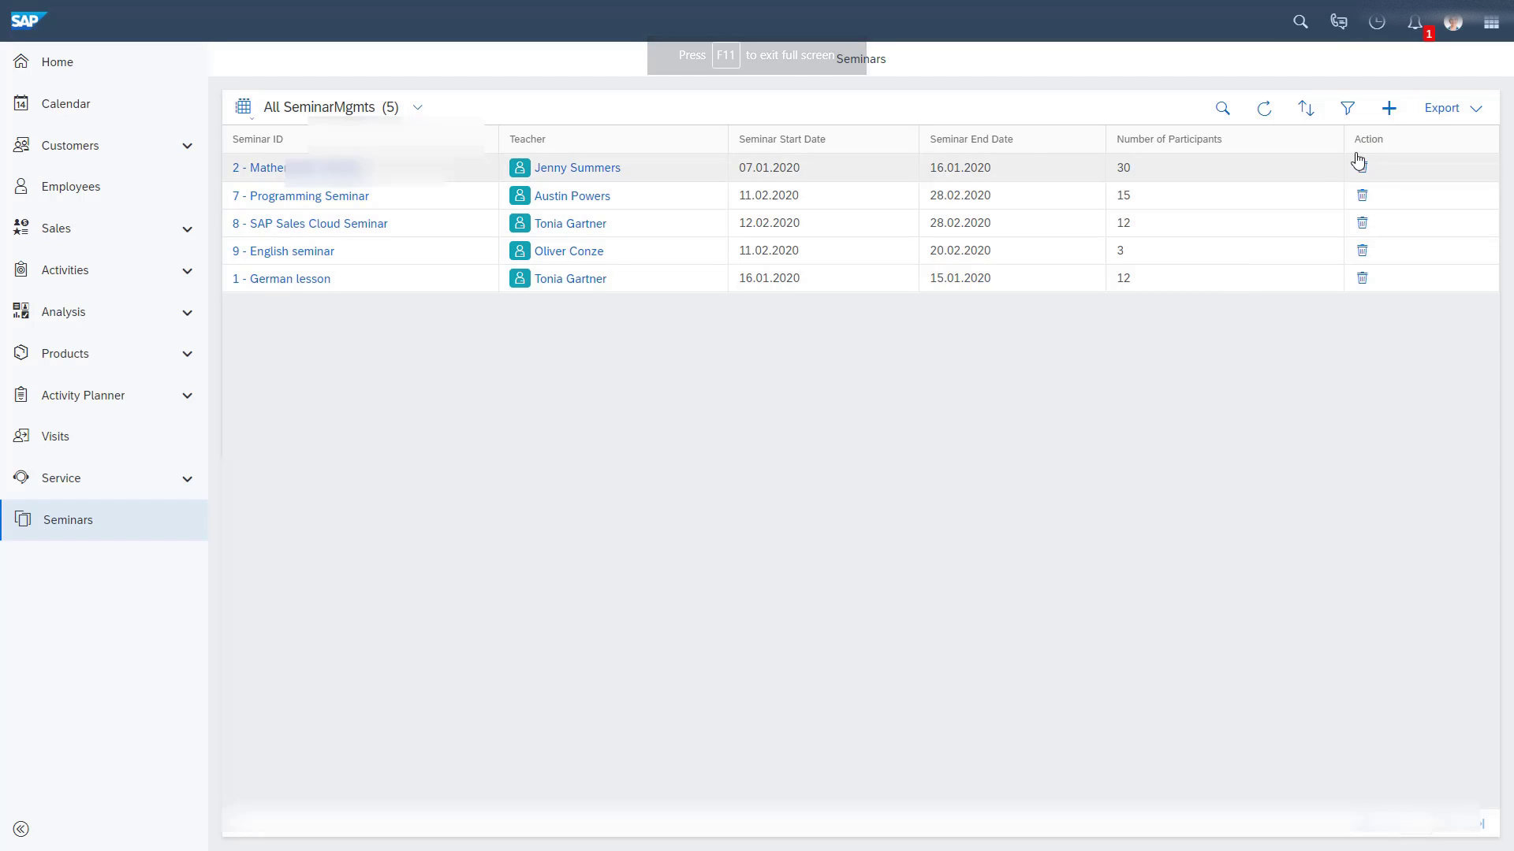
- Refresh the Seminars list and check the details of 10 - ODATA Seminar
click(1263, 107)
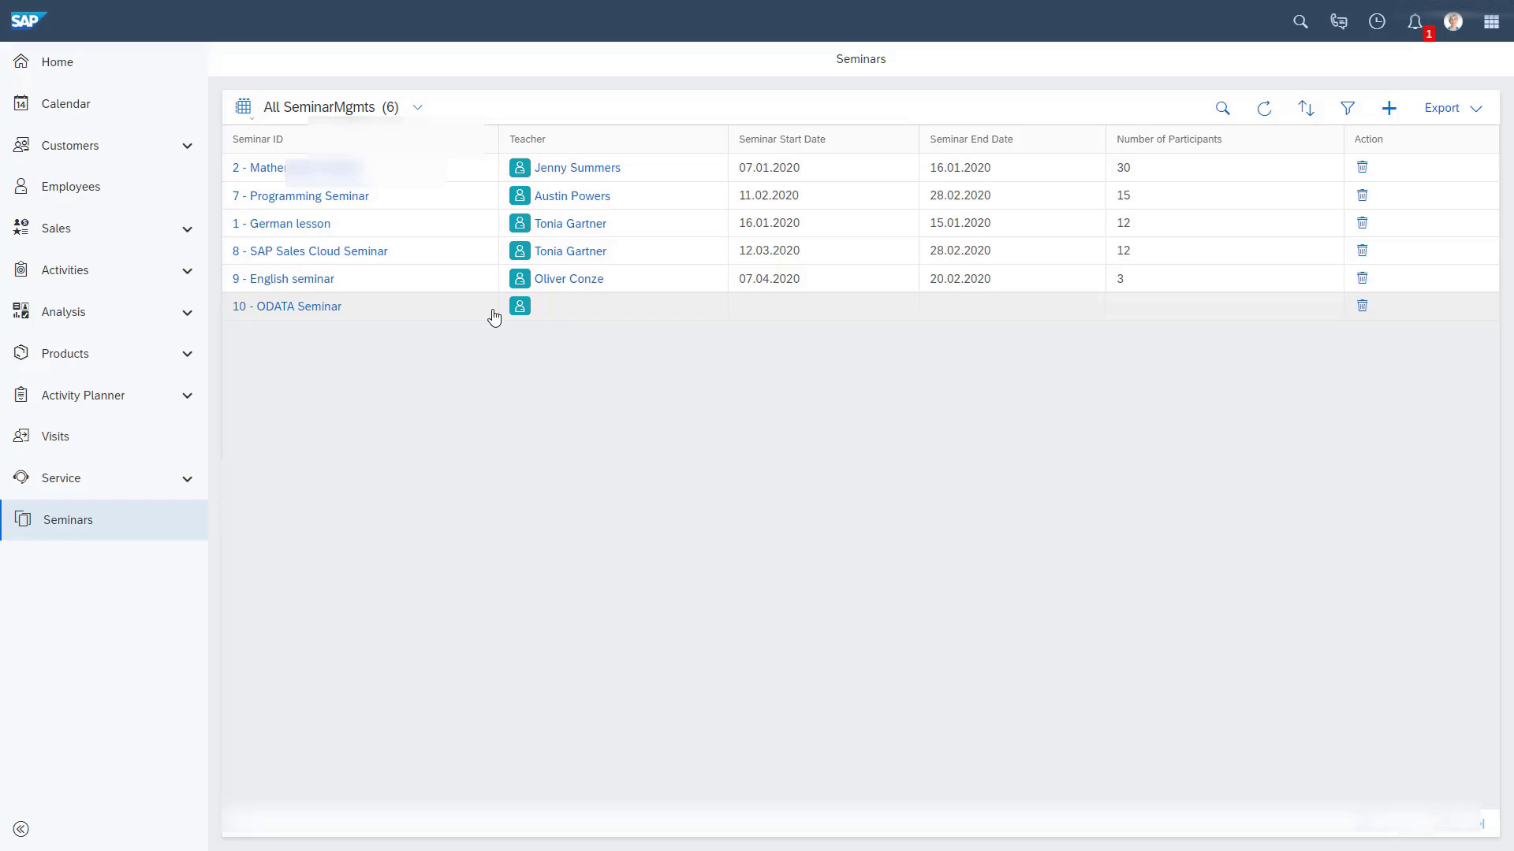
click(287, 306)
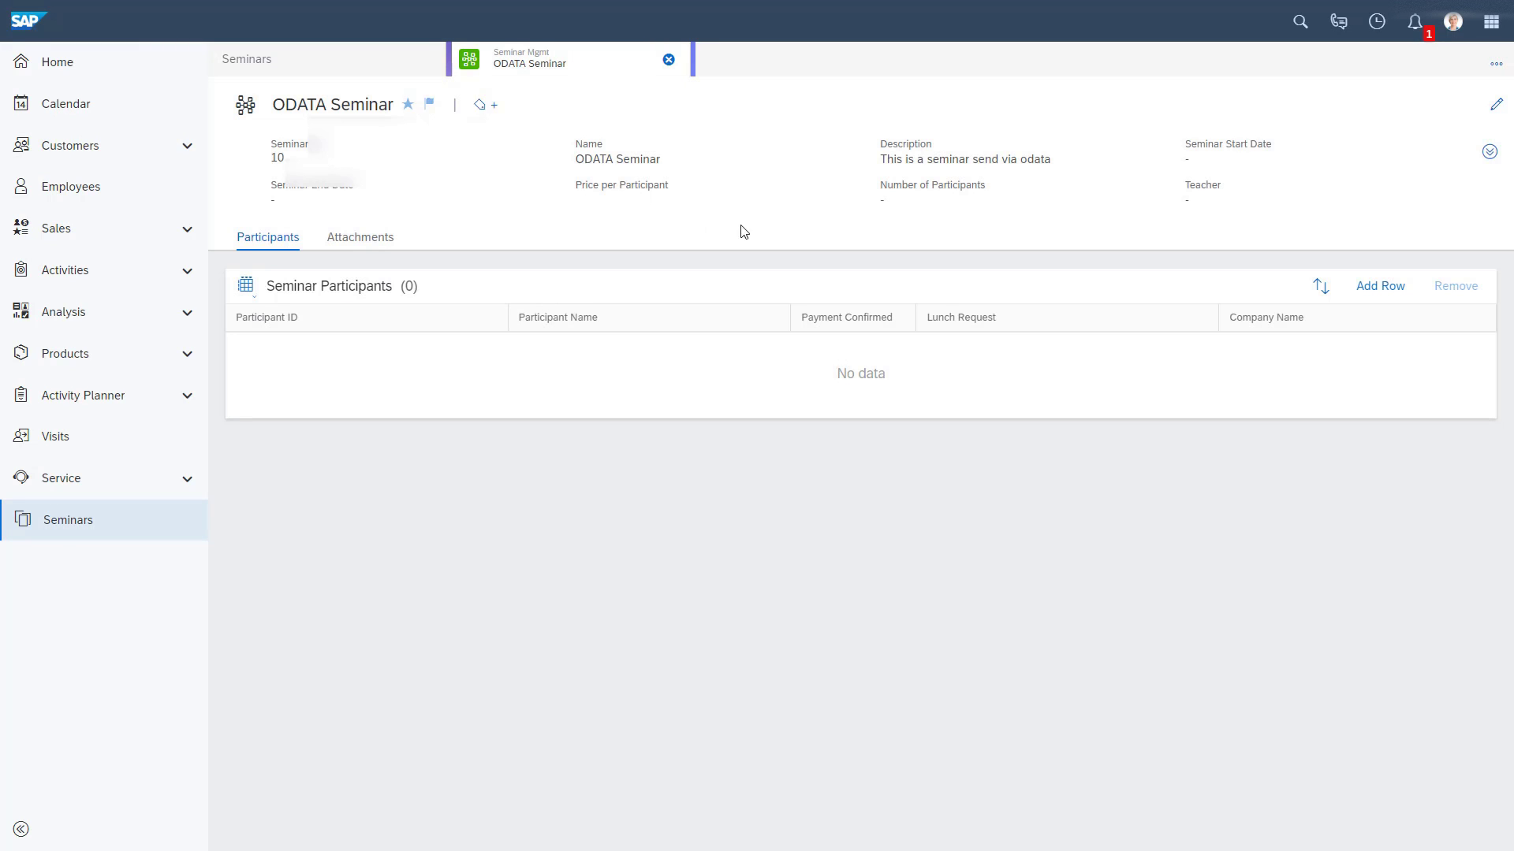
mouse_move(889, 203)
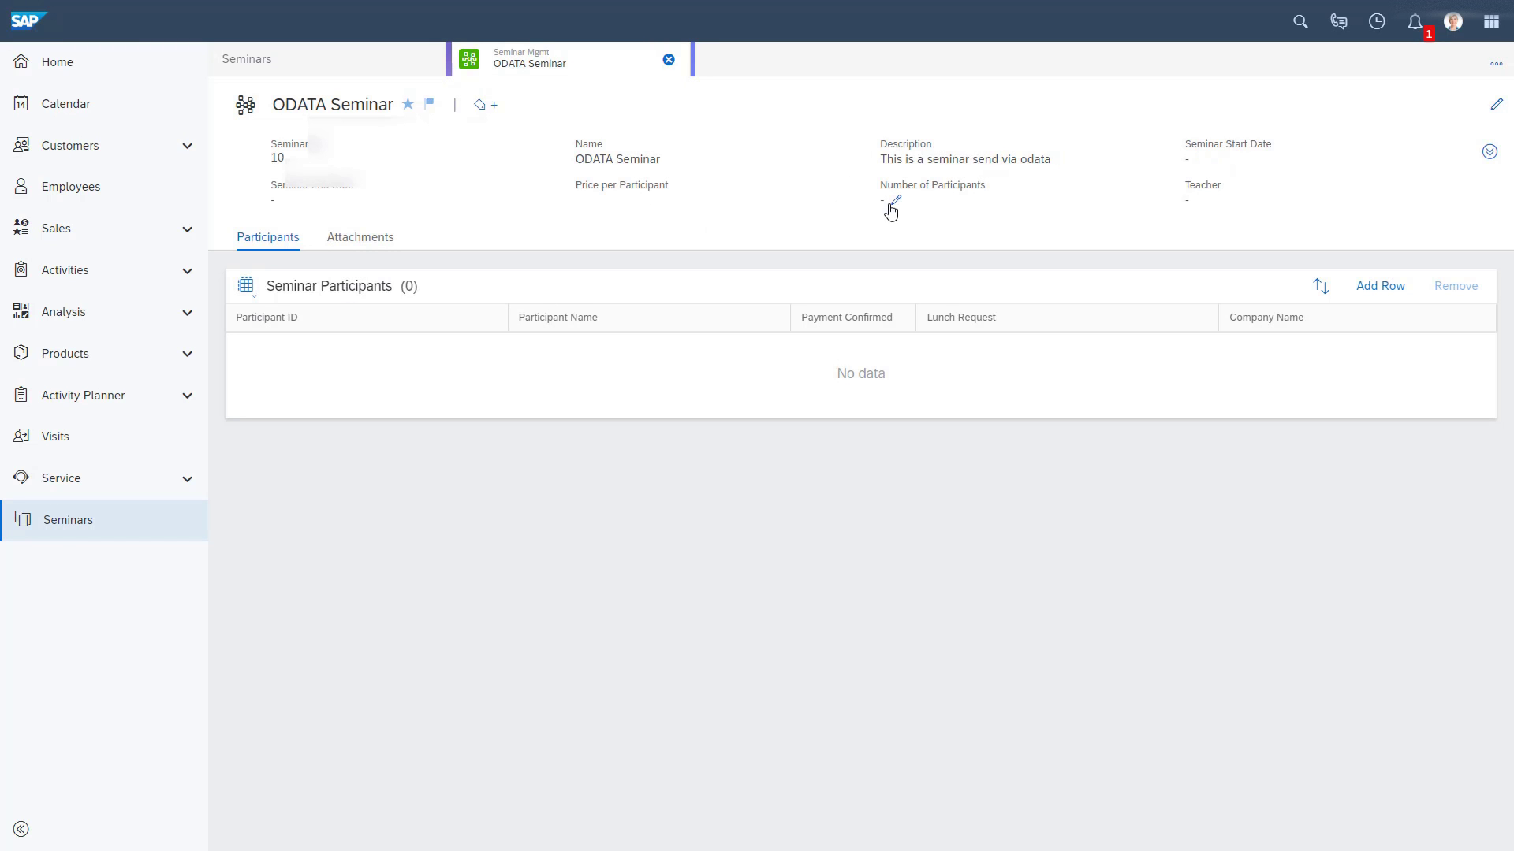
mouse_move(668, 60)
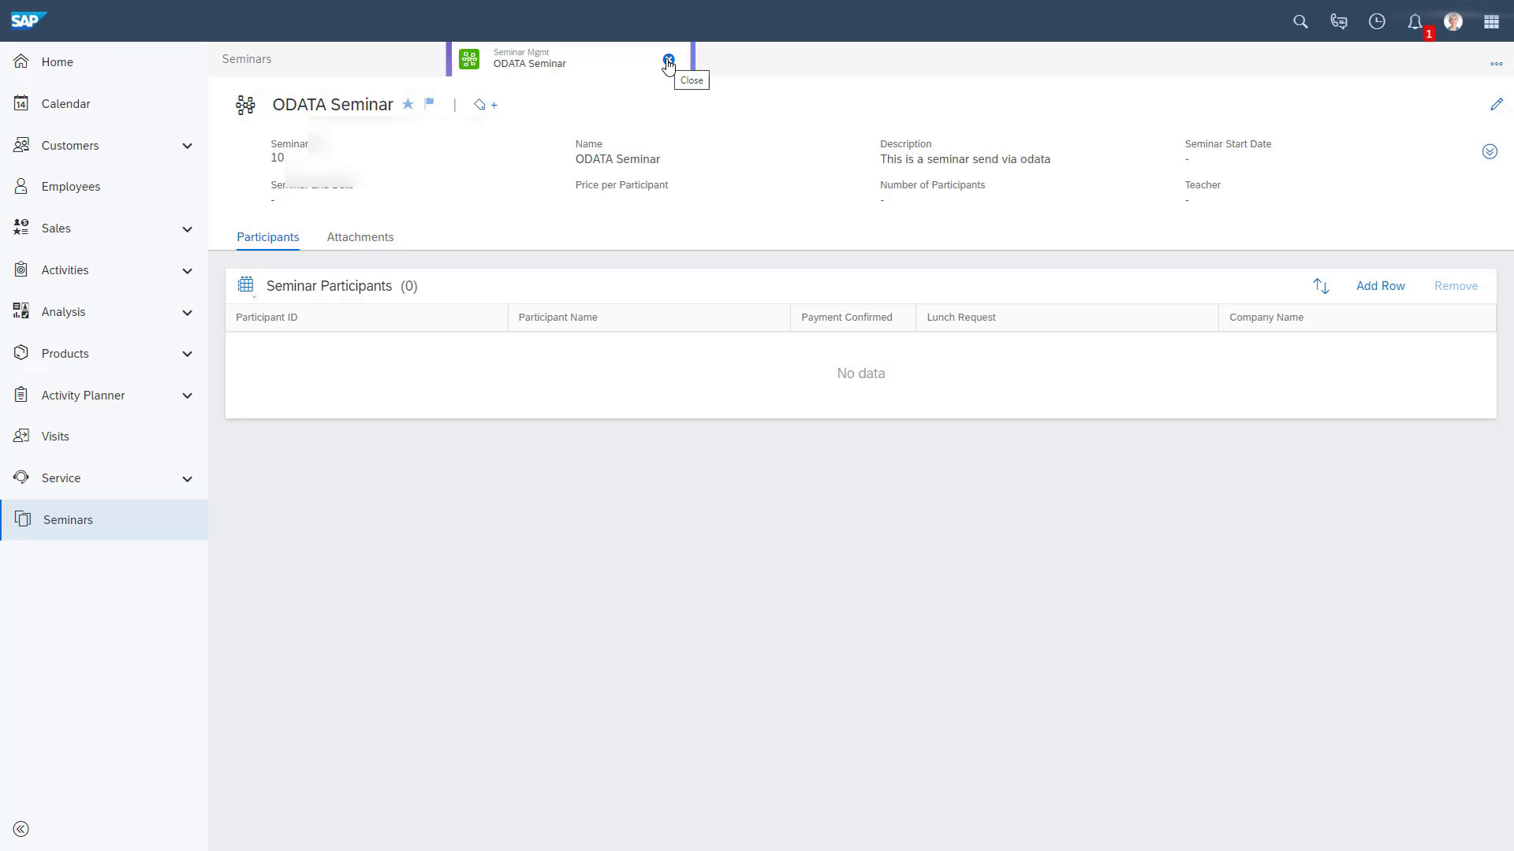
click(668, 59)
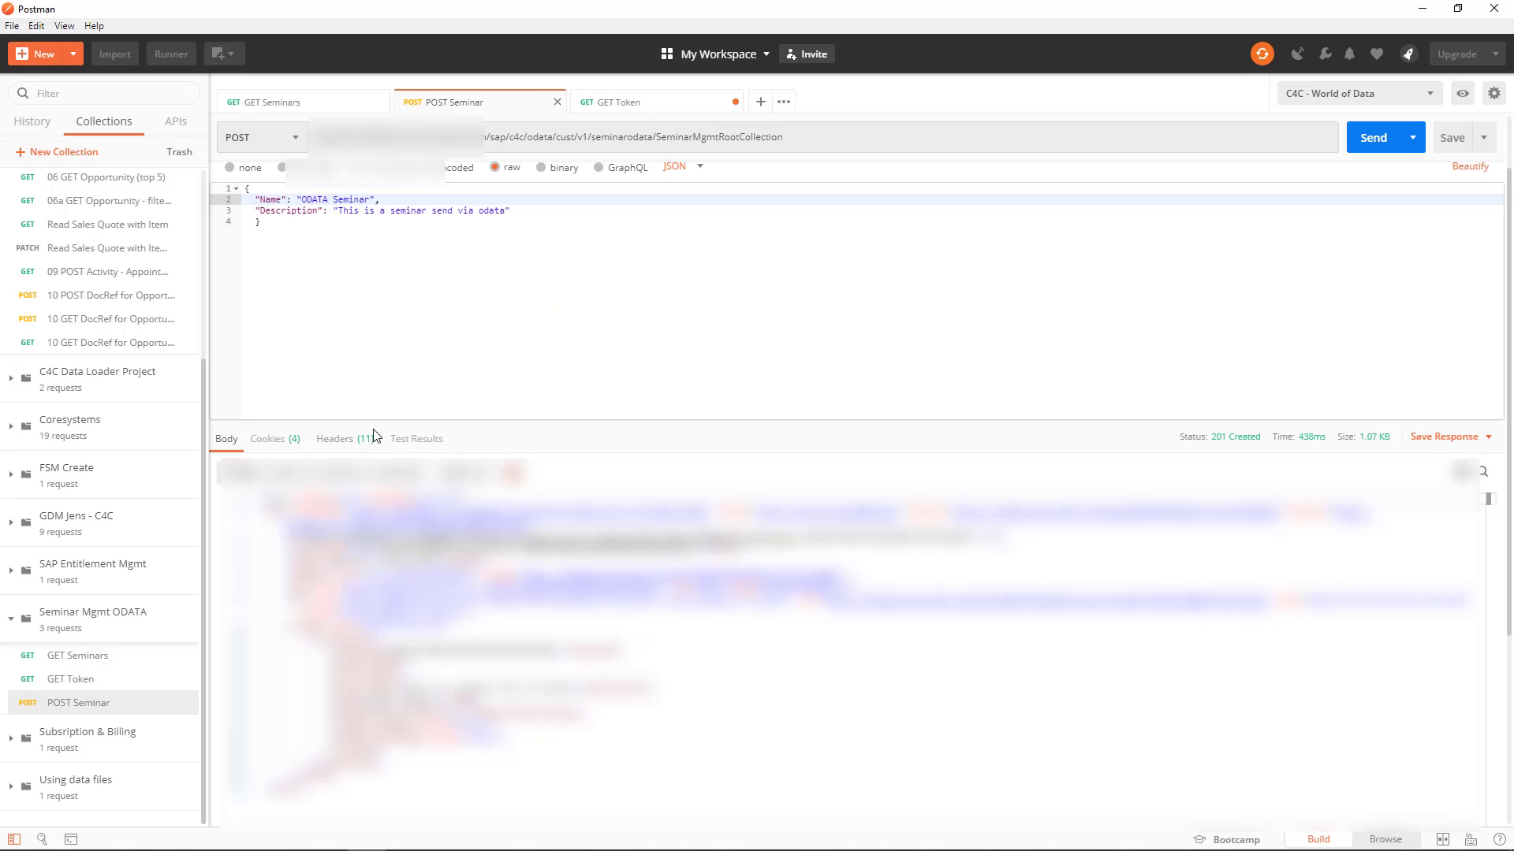
- Post a second seminar named ODATA Seminar 2 and refresh the Sales Cloud list to show entry 11
text(2)
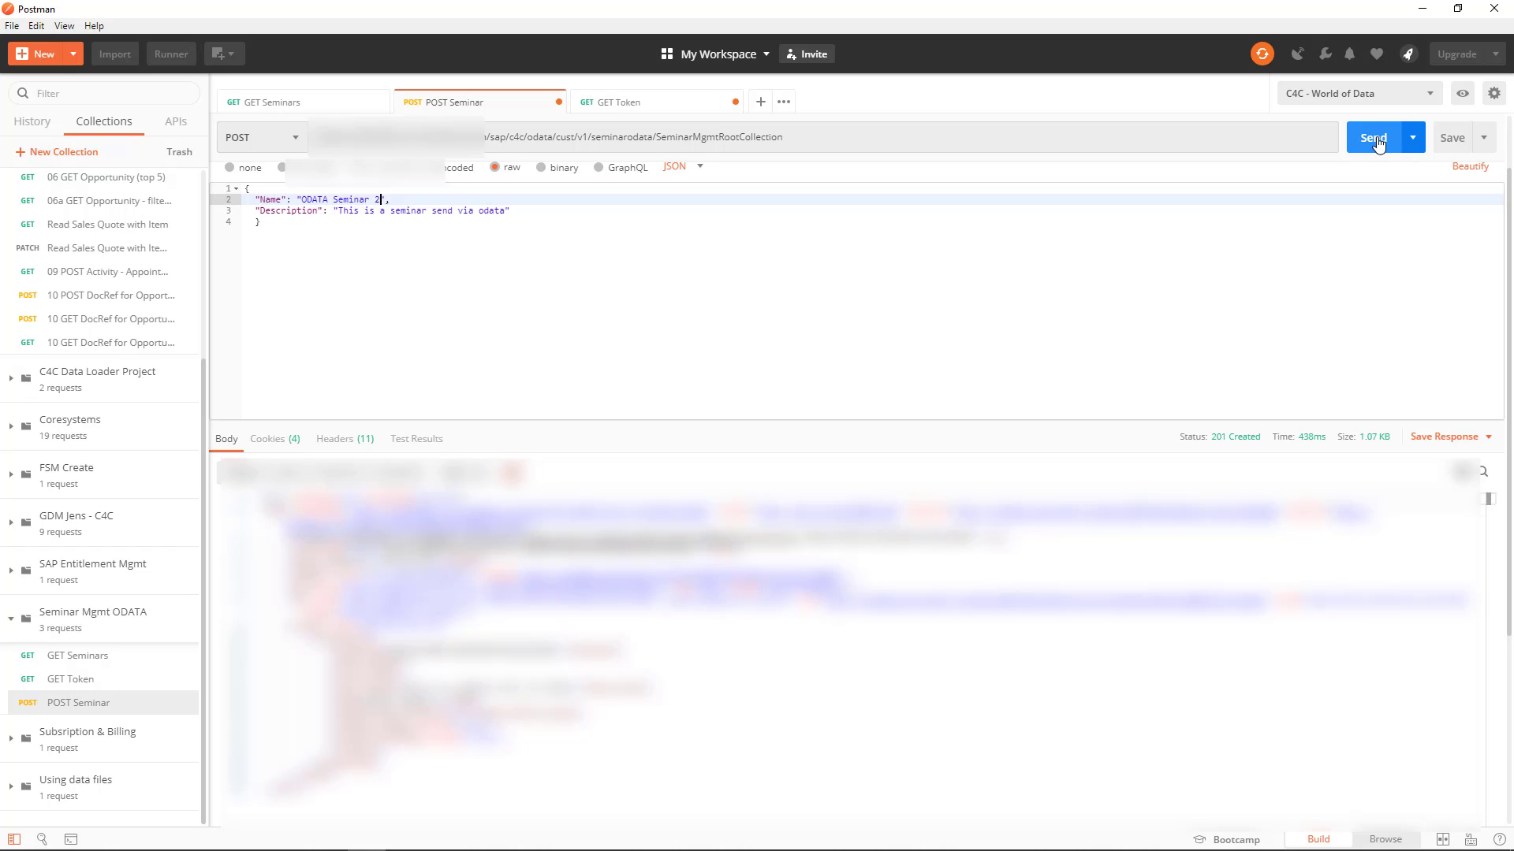
click(1372, 137)
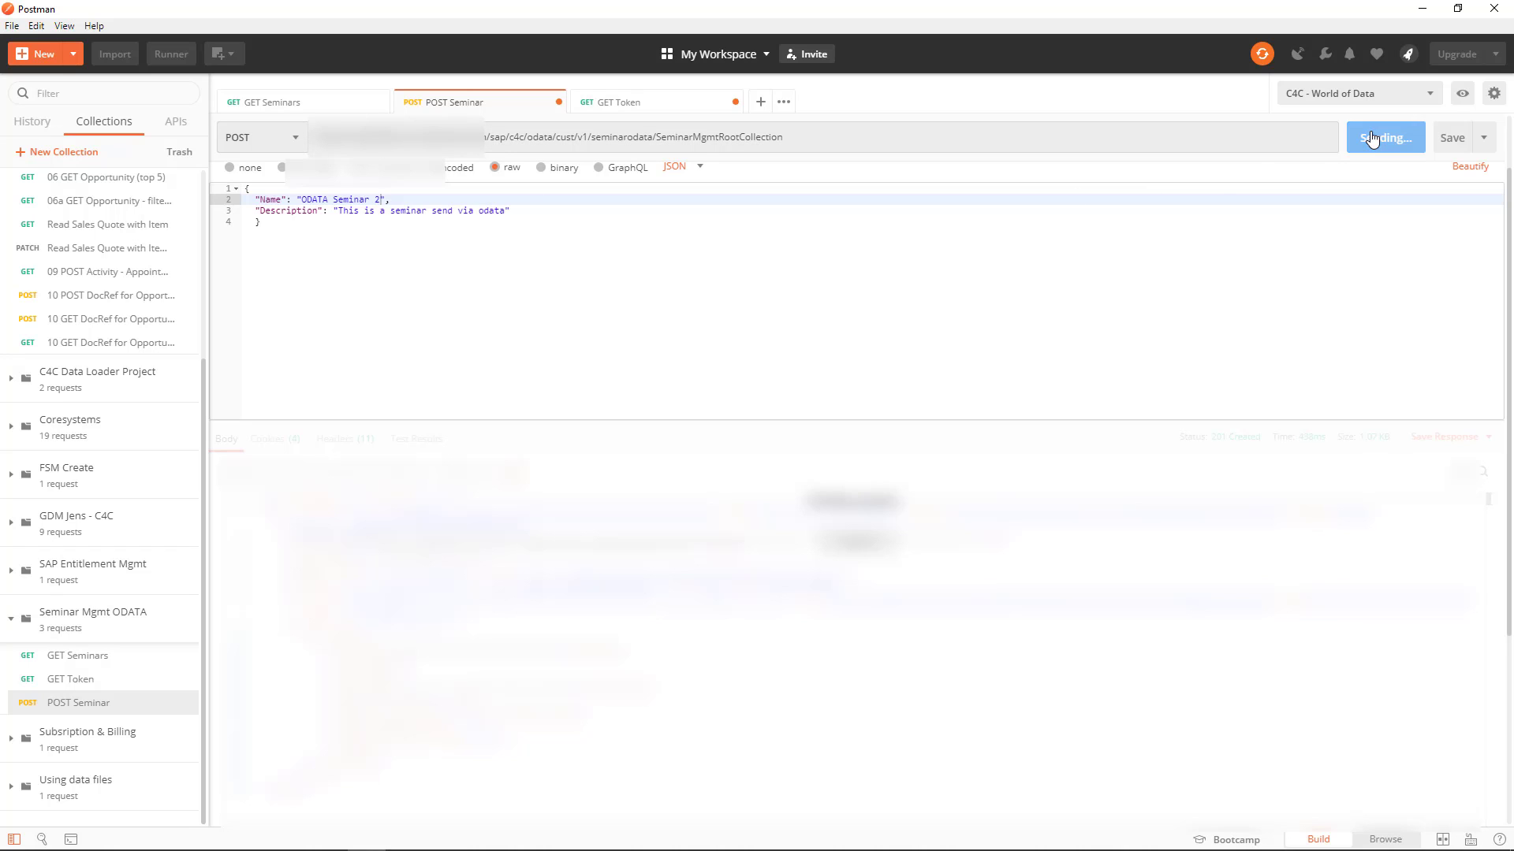
click(1378, 137)
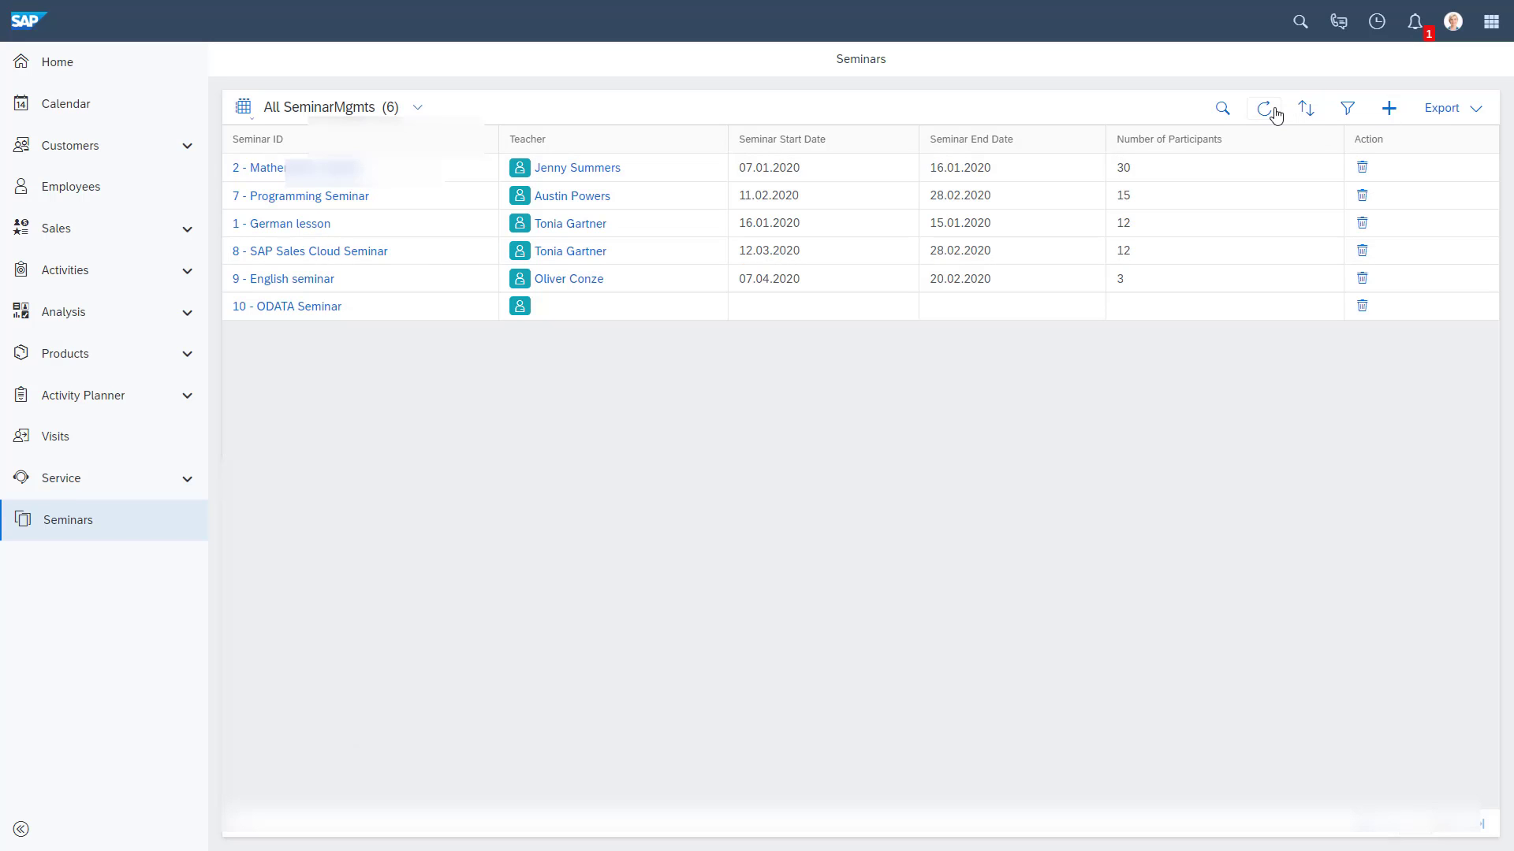
click(1263, 107)
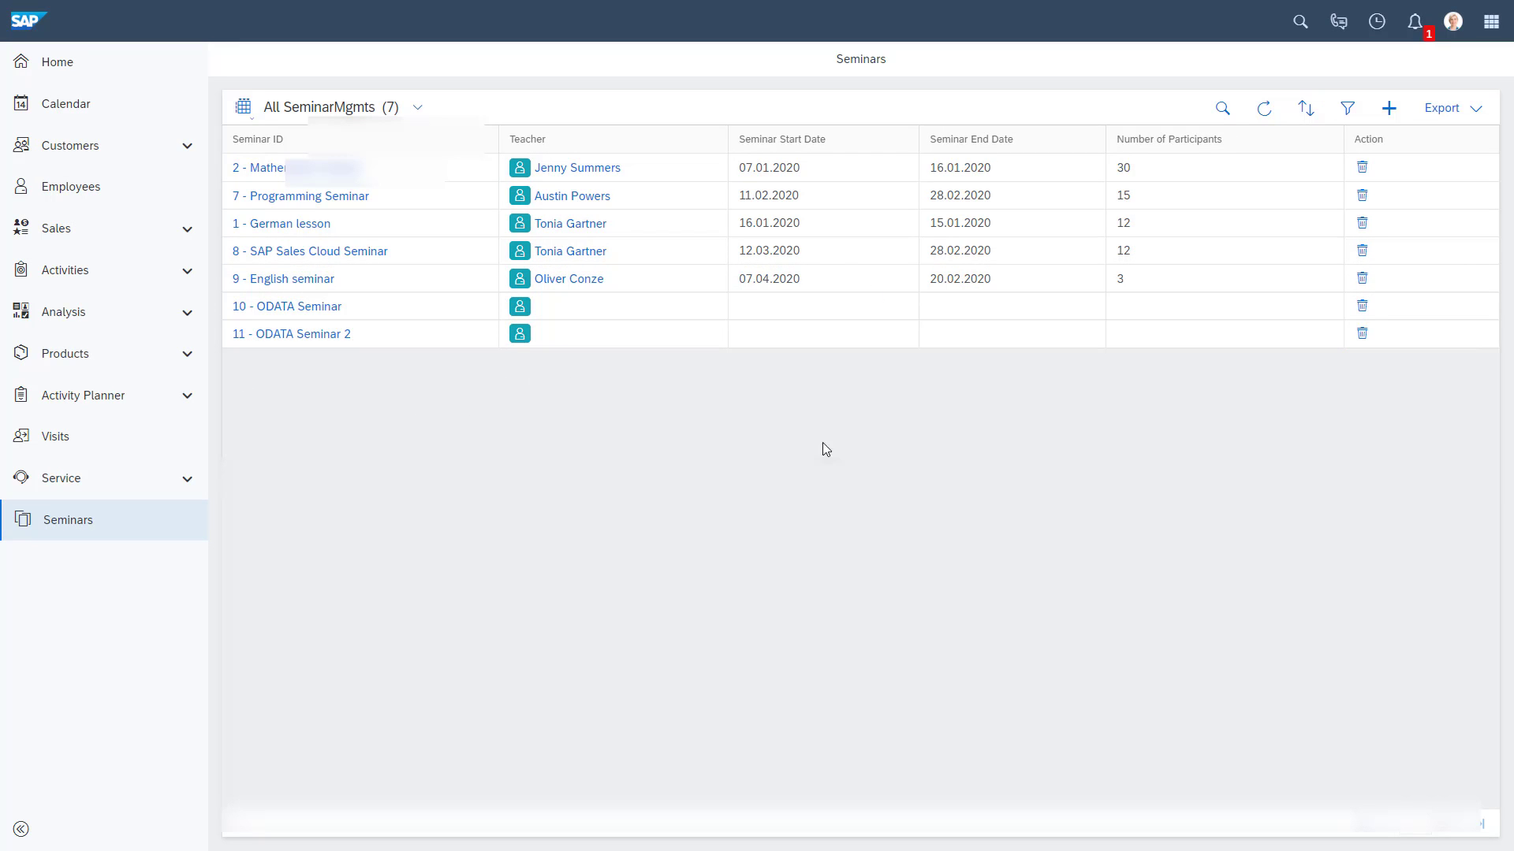
mouse_move(1144, 418)
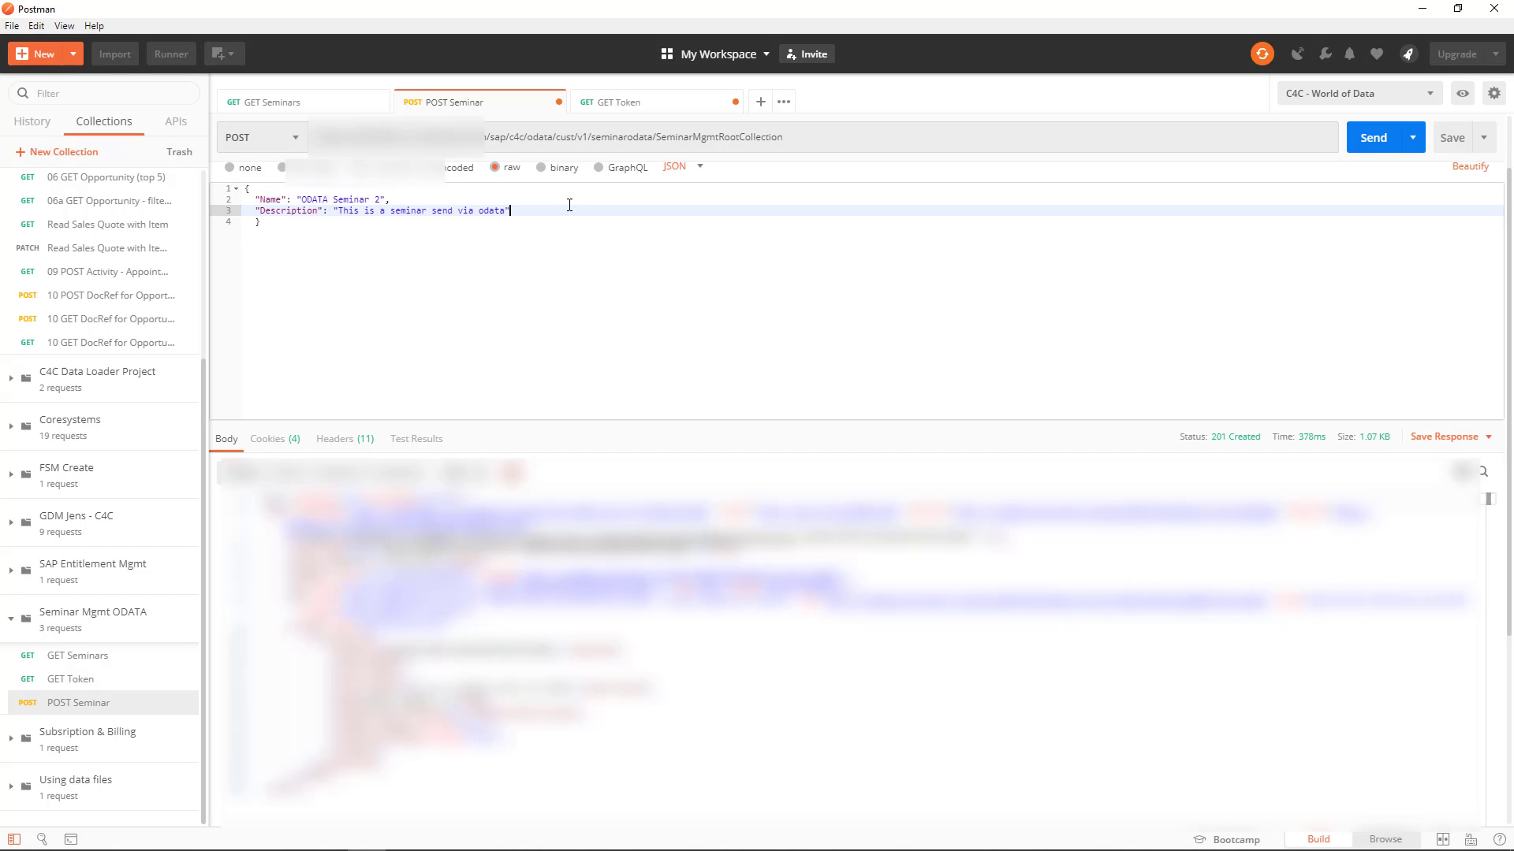
- Add "NumberofParticipants": 30 as a plain number, rename to ODATA Seminar 3, and send the request
key(Enter)
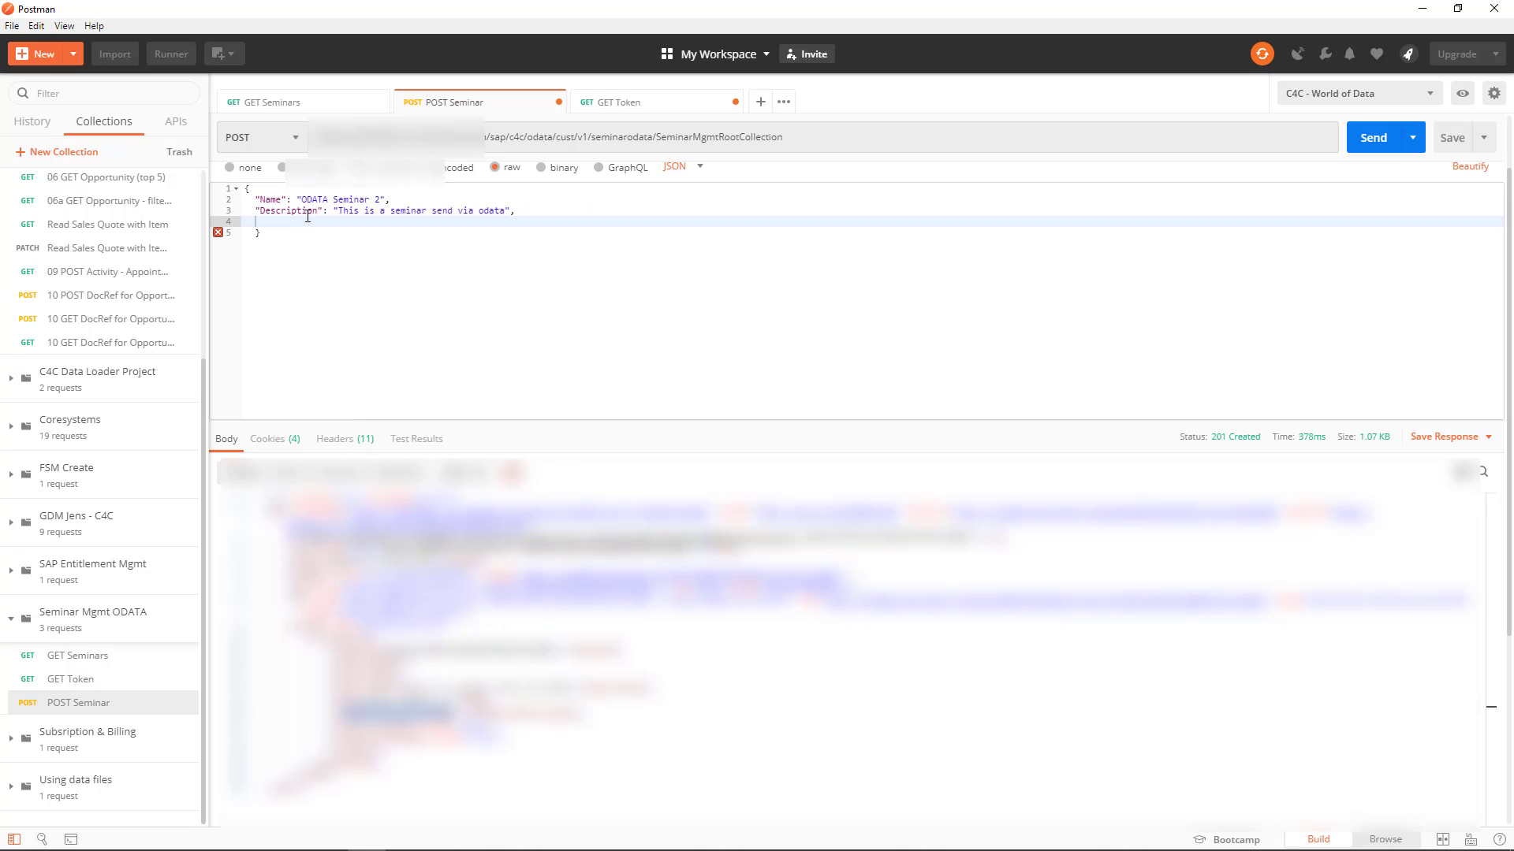
text("NumberofParticipants": "30)
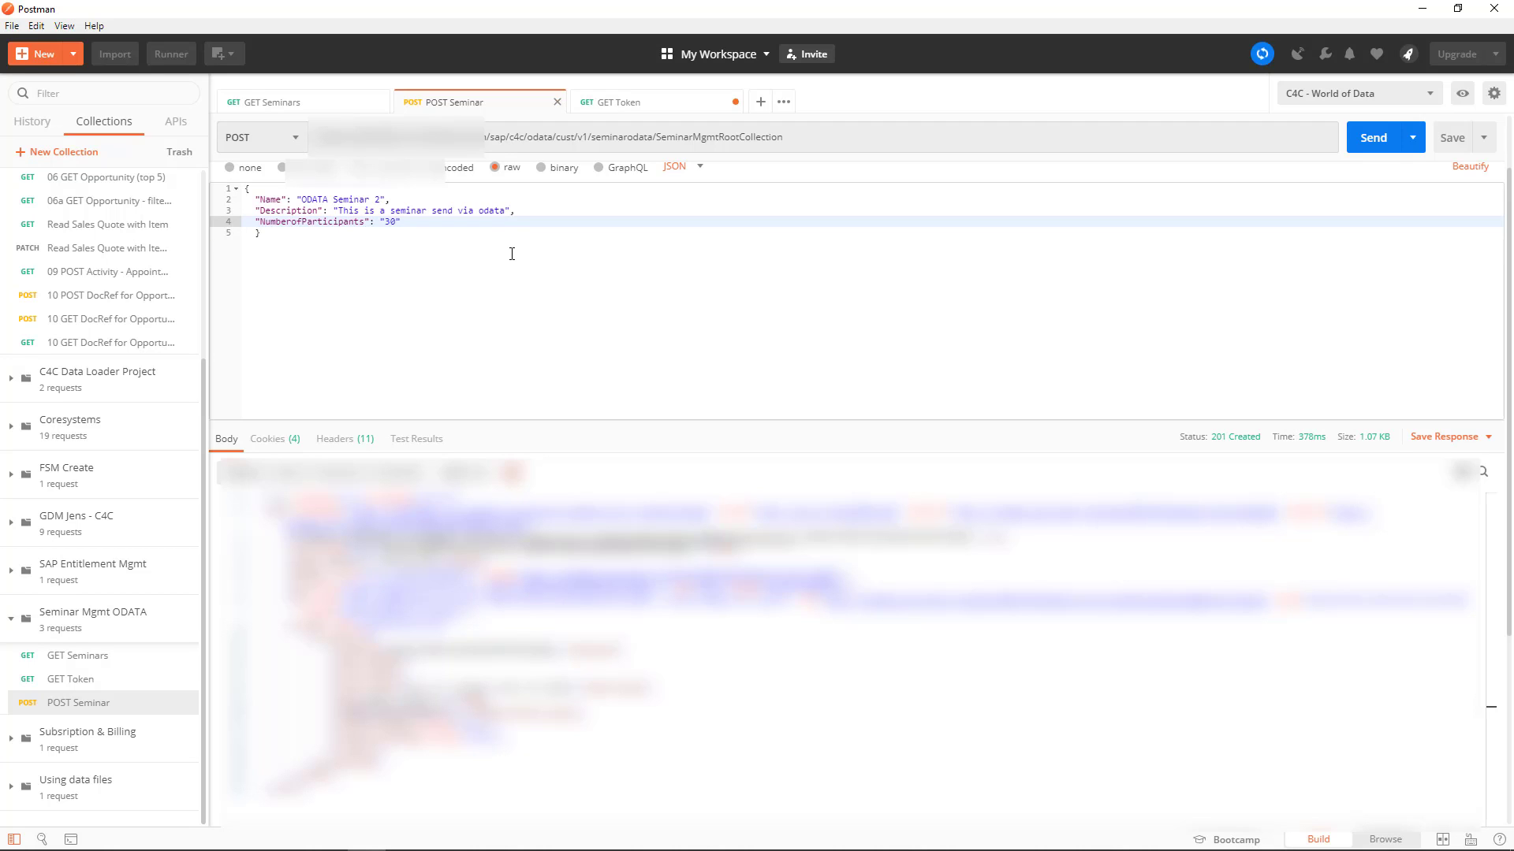
click(384, 199)
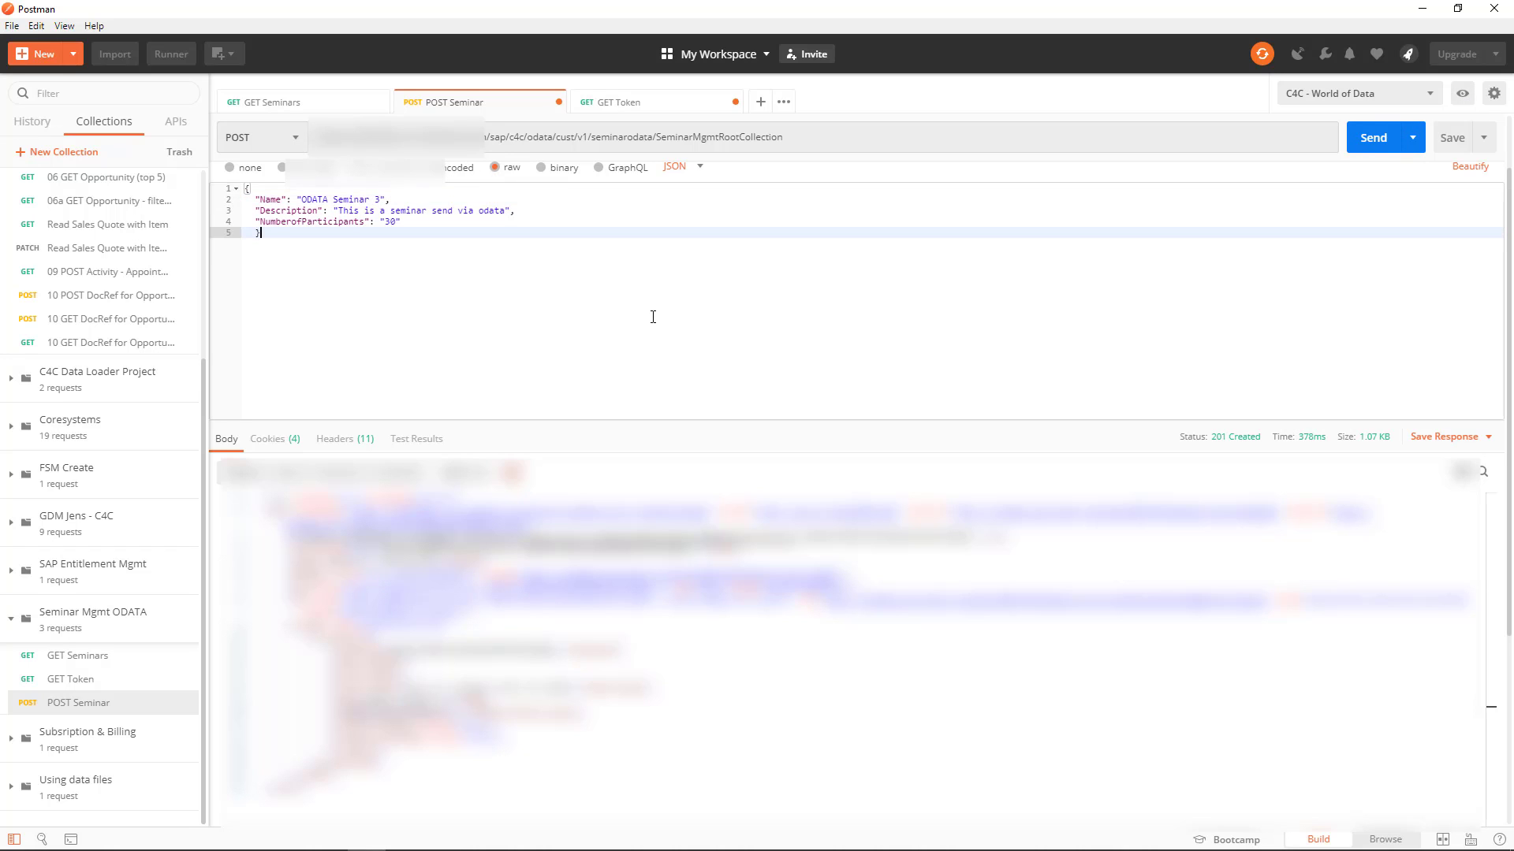
click(1371, 137)
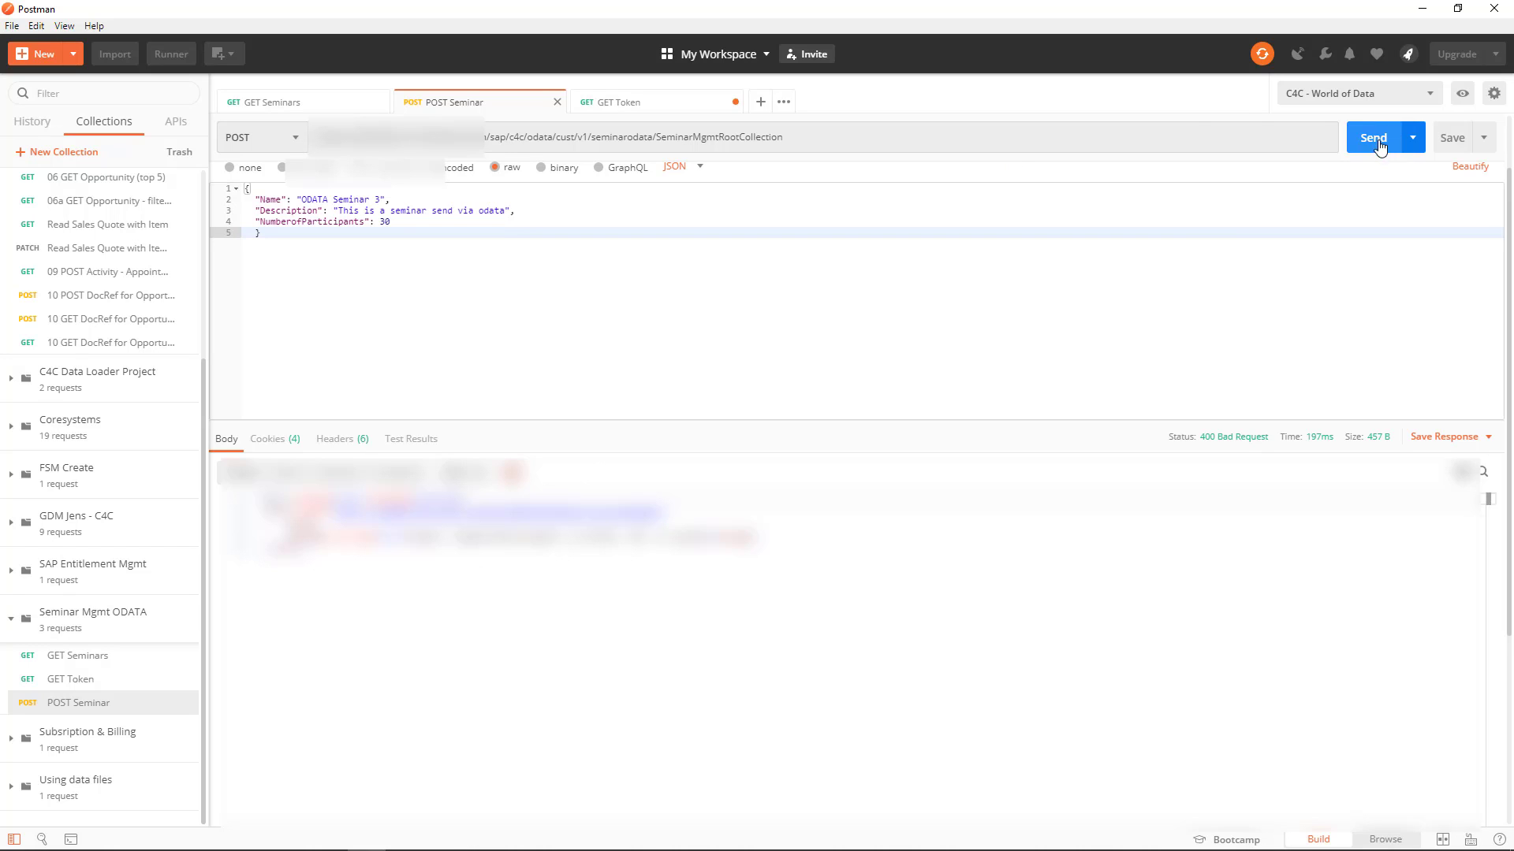
click(1372, 137)
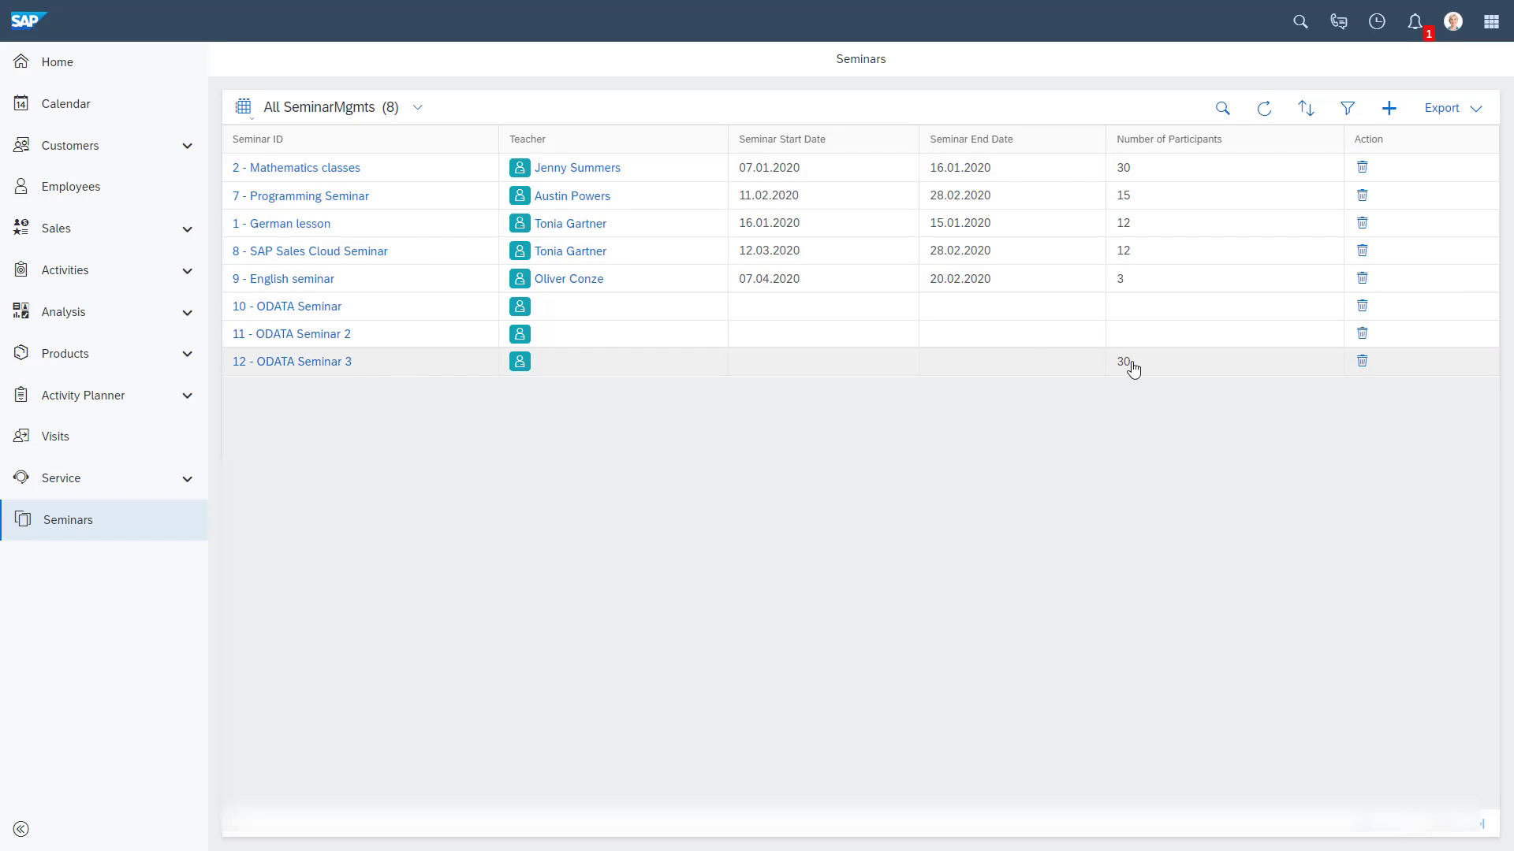
mouse_move(1124, 375)
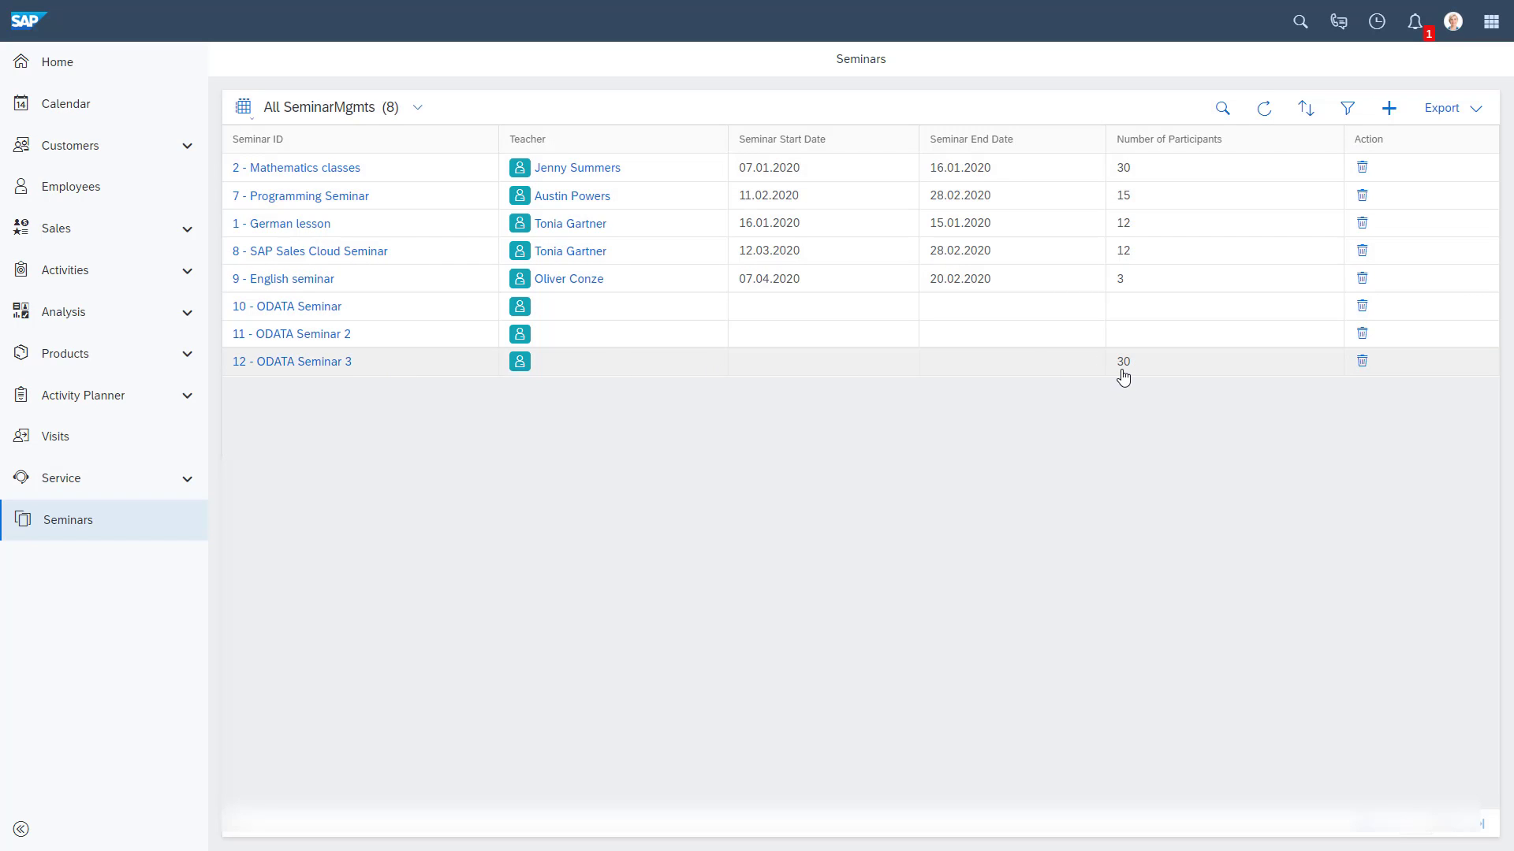